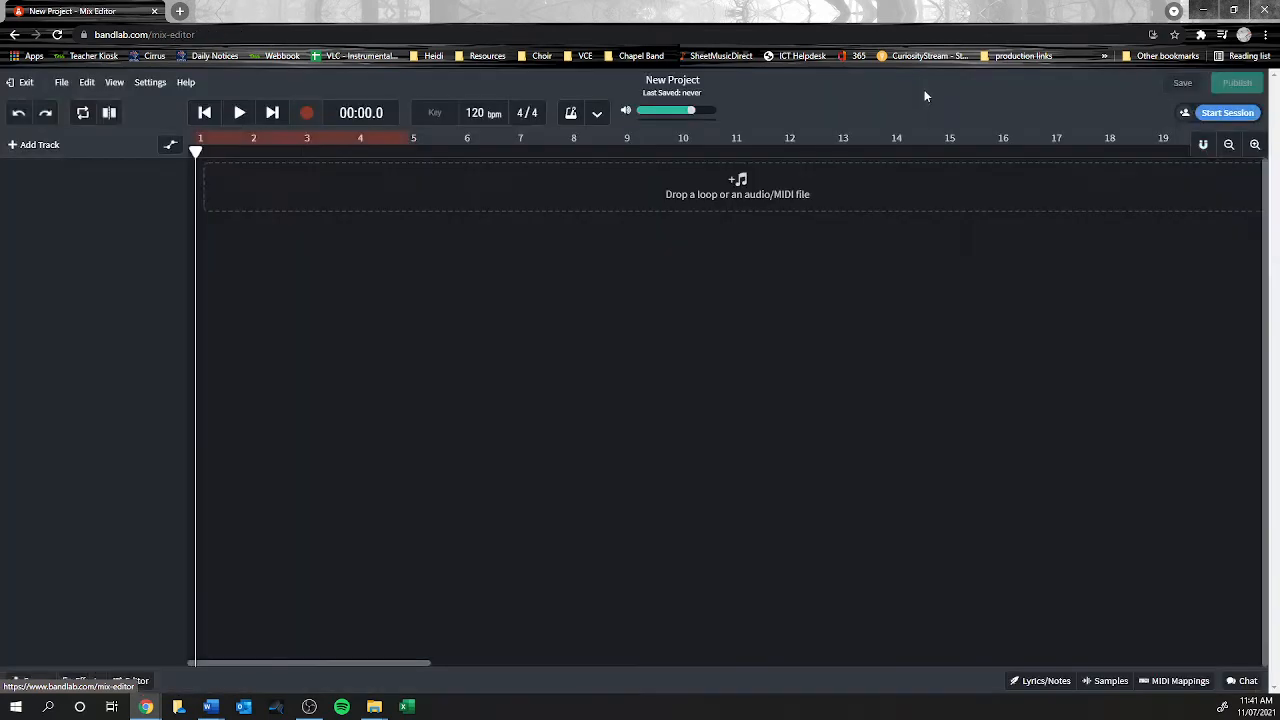
- Add a Drum Machine track to the empty project from the New Track dialog
click(36, 144)
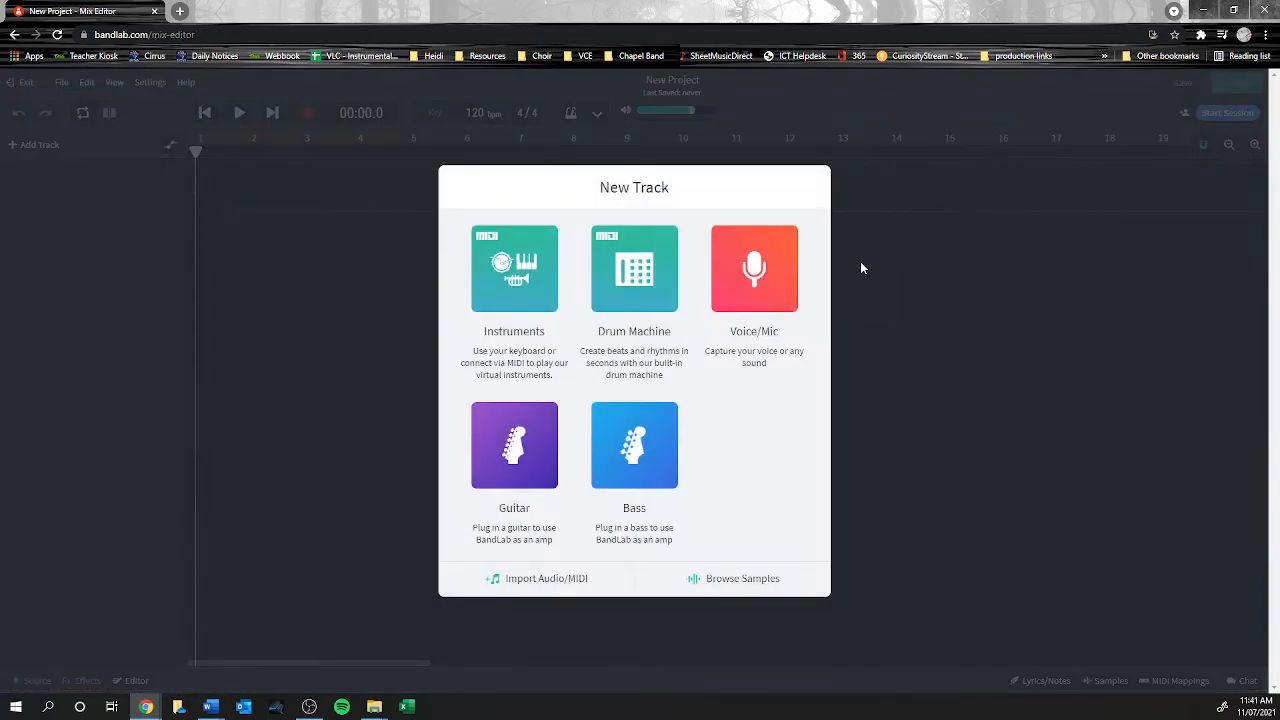
mouse_move(773, 417)
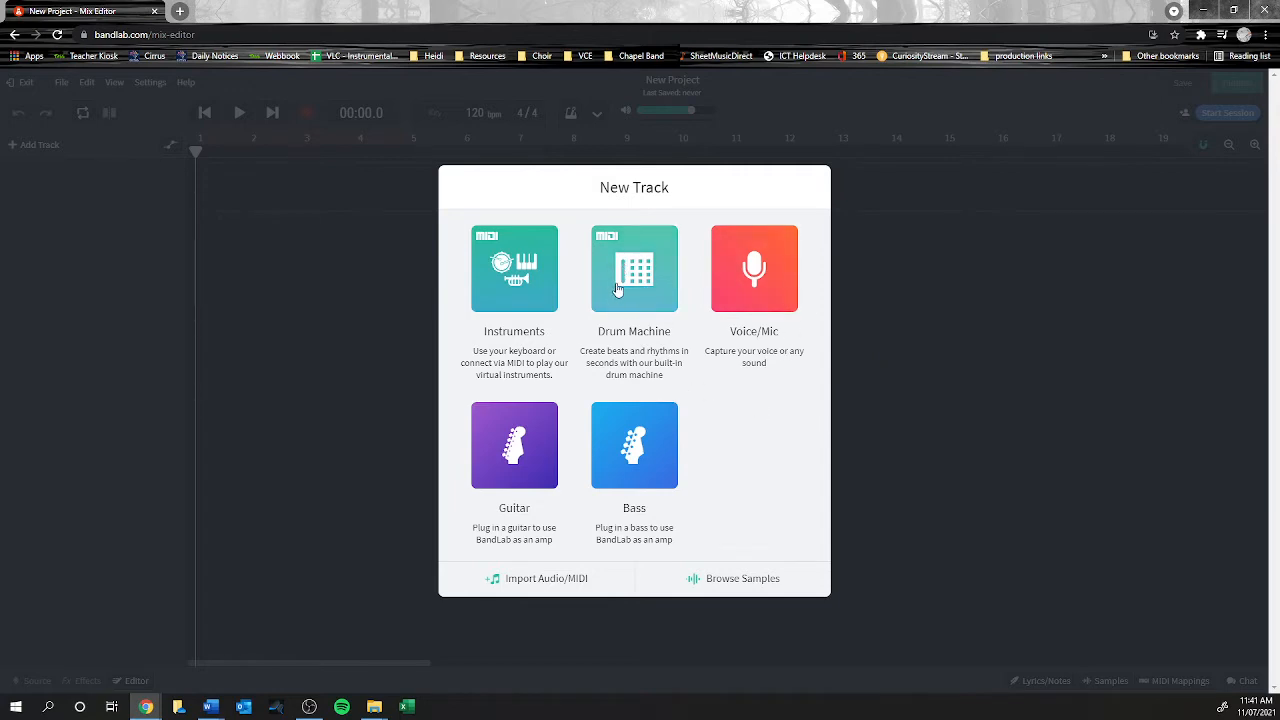
click(634, 268)
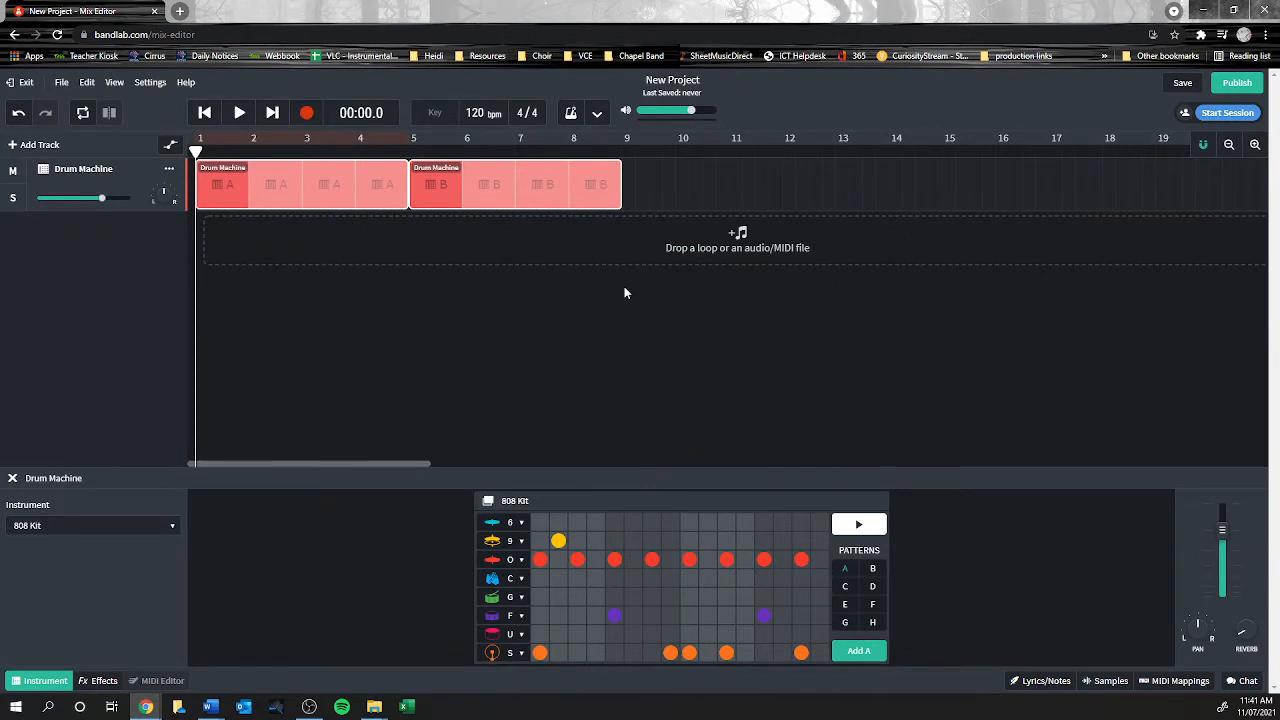
mouse_move(434, 293)
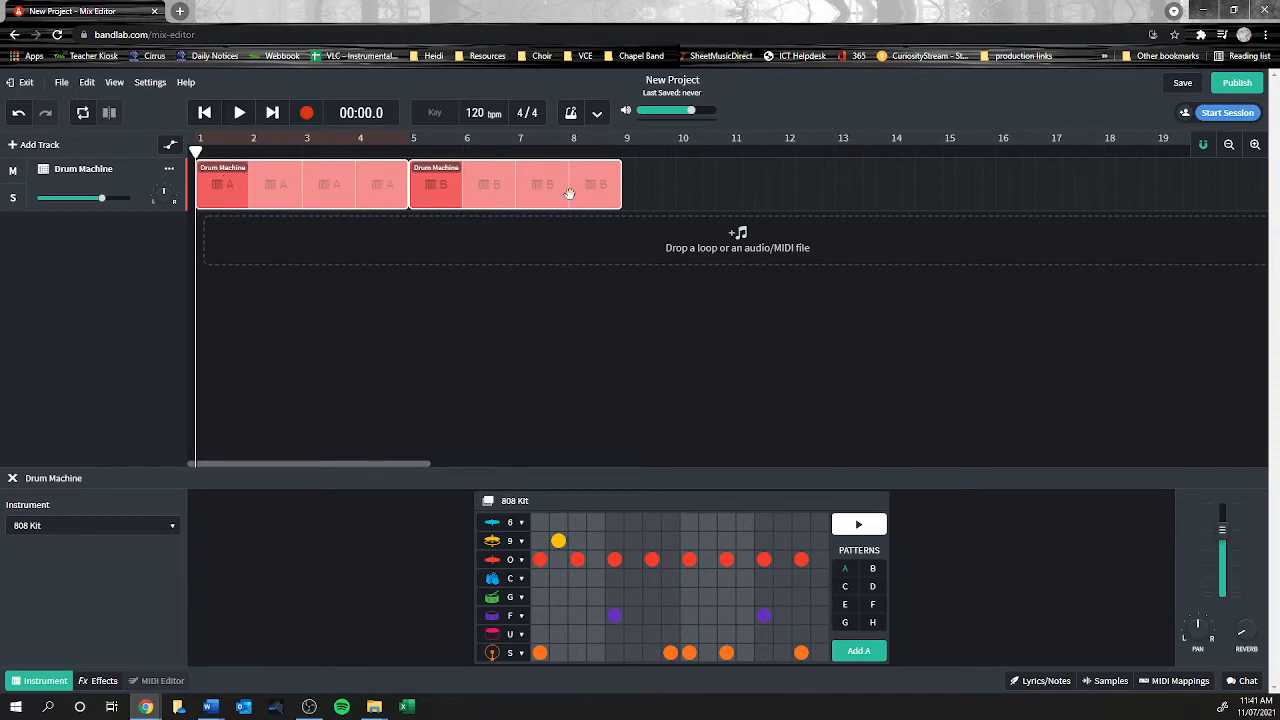
mouse_move(240, 183)
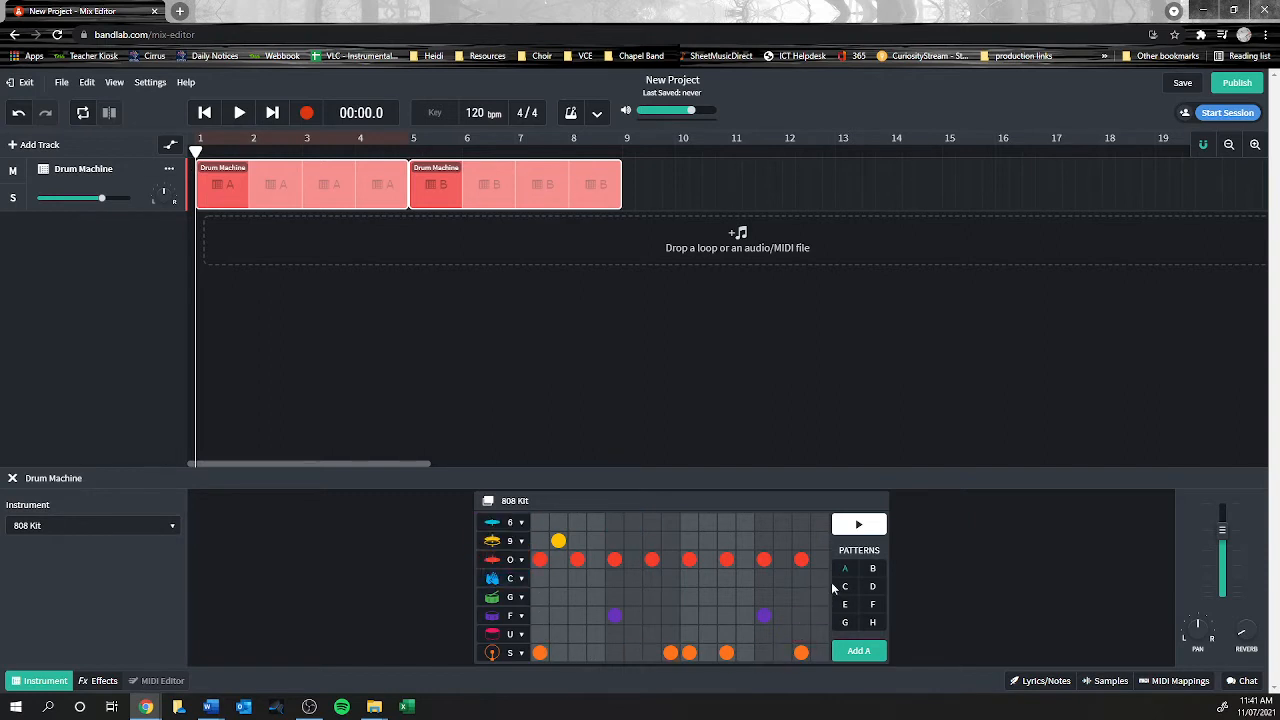
mouse_move(655, 510)
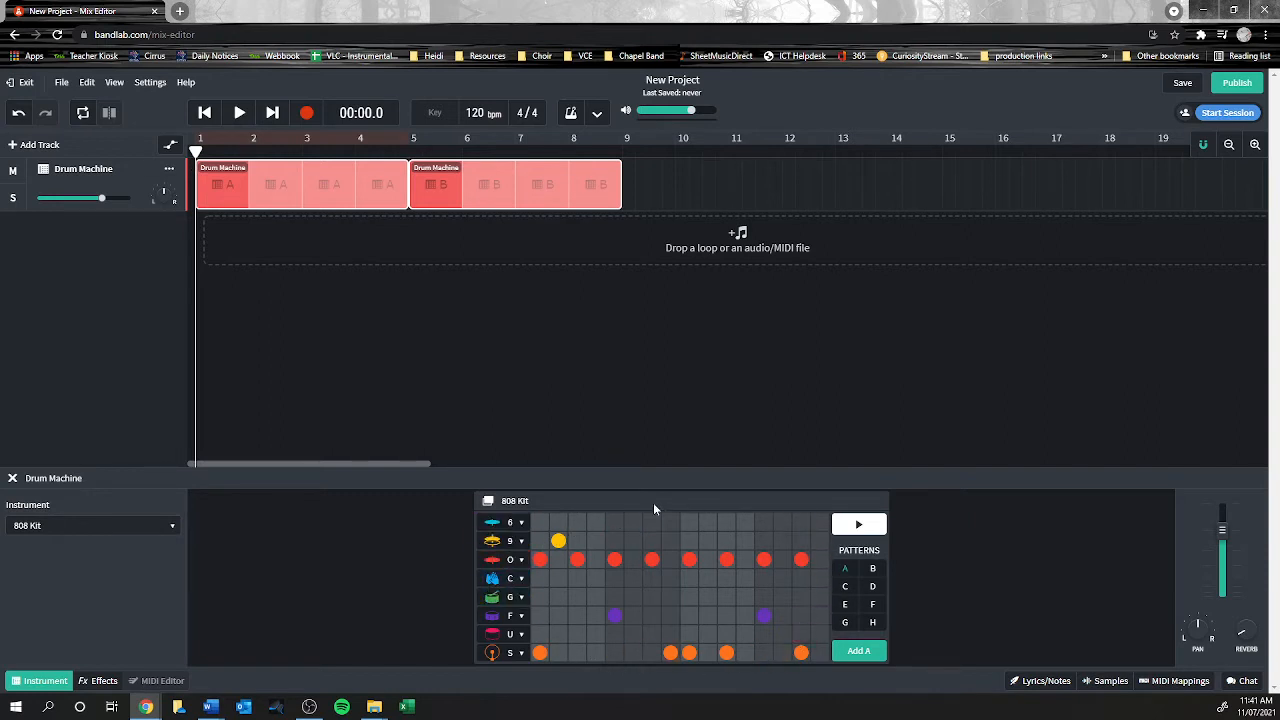
mouse_move(695, 585)
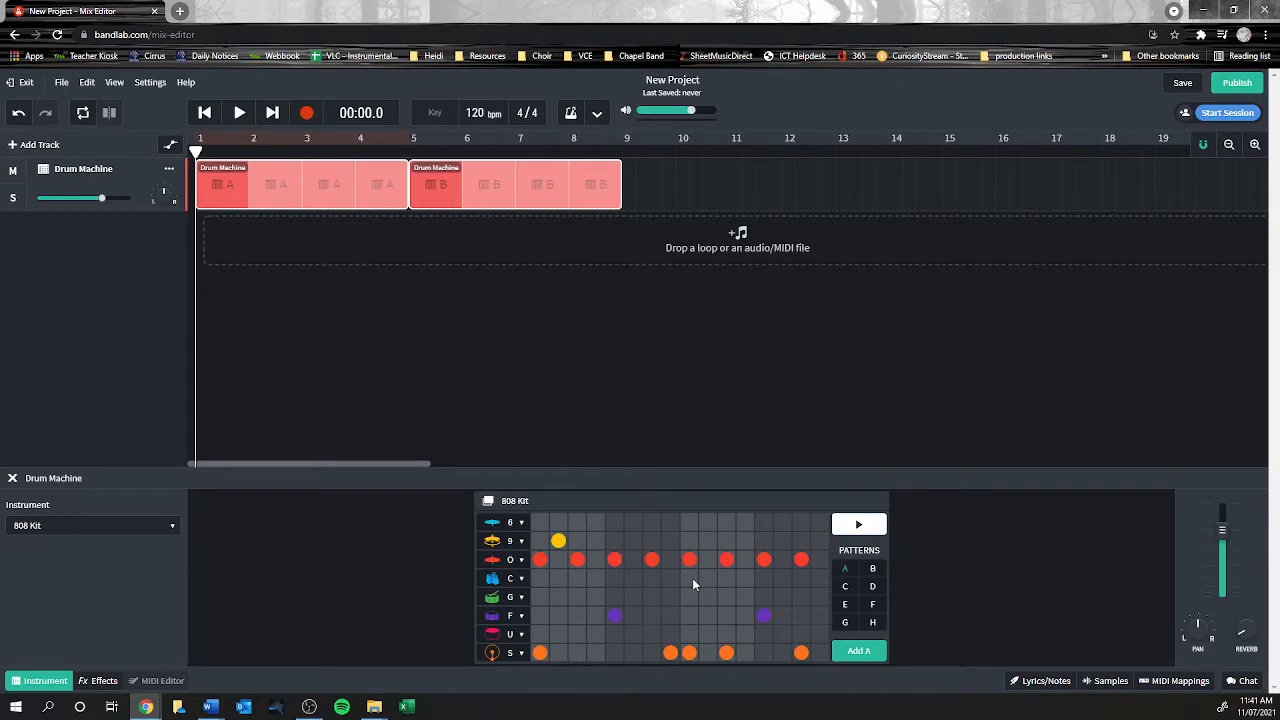
mouse_move(680, 541)
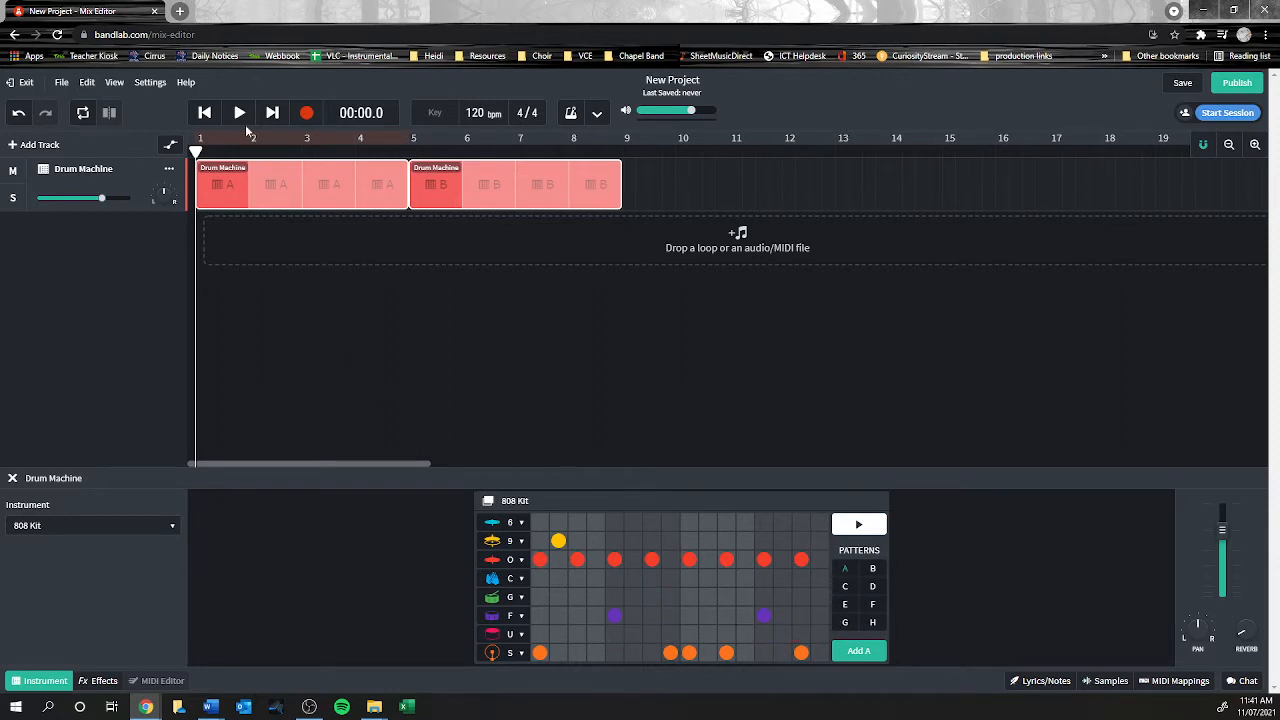
click(239, 112)
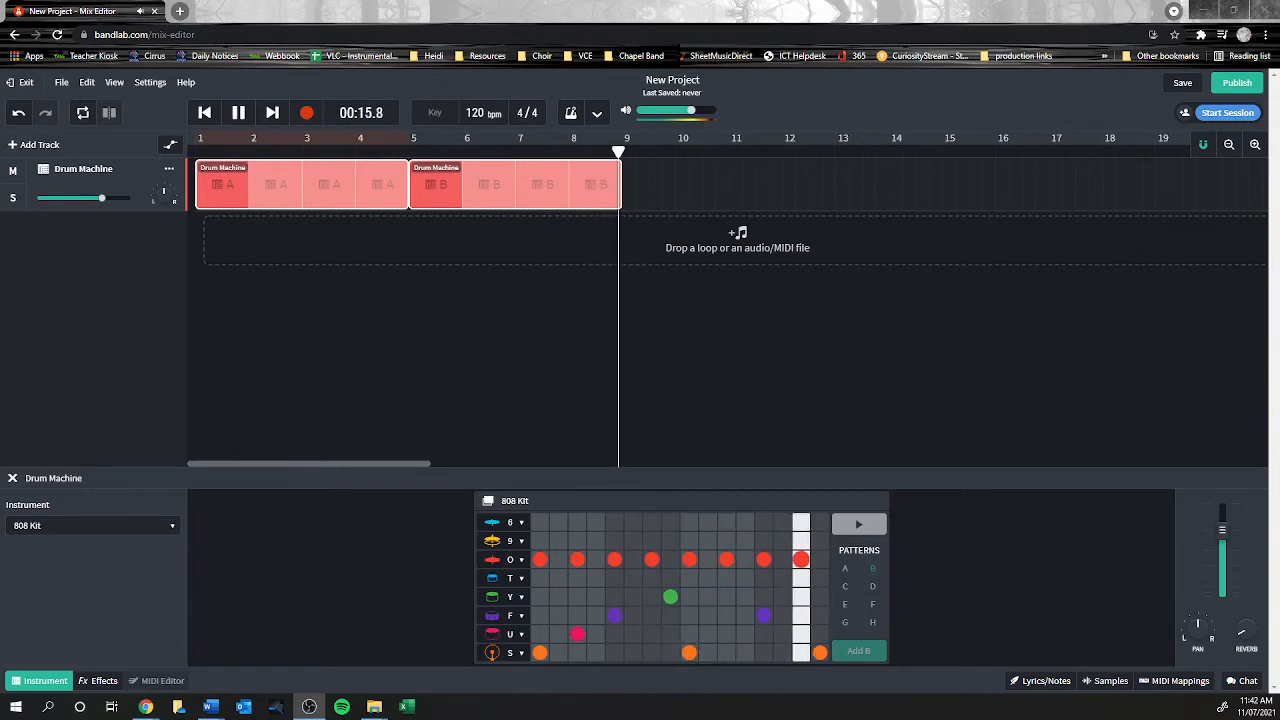
click(238, 112)
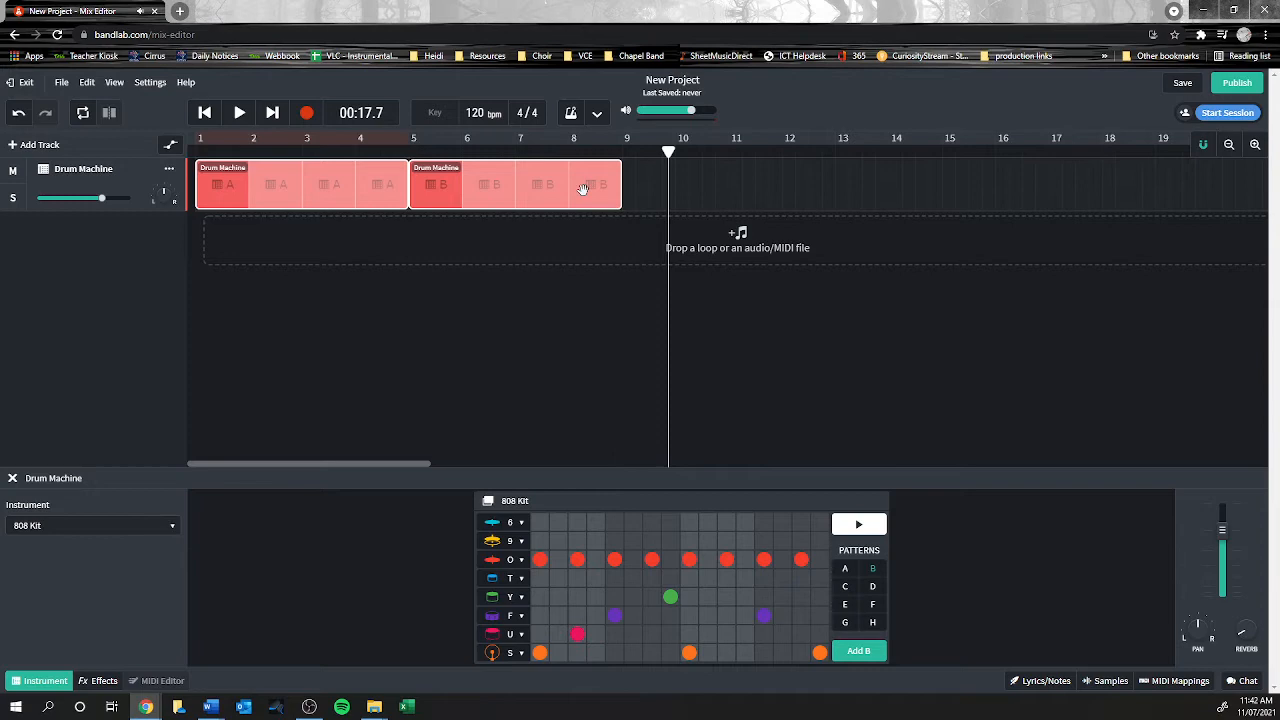
mouse_move(211, 196)
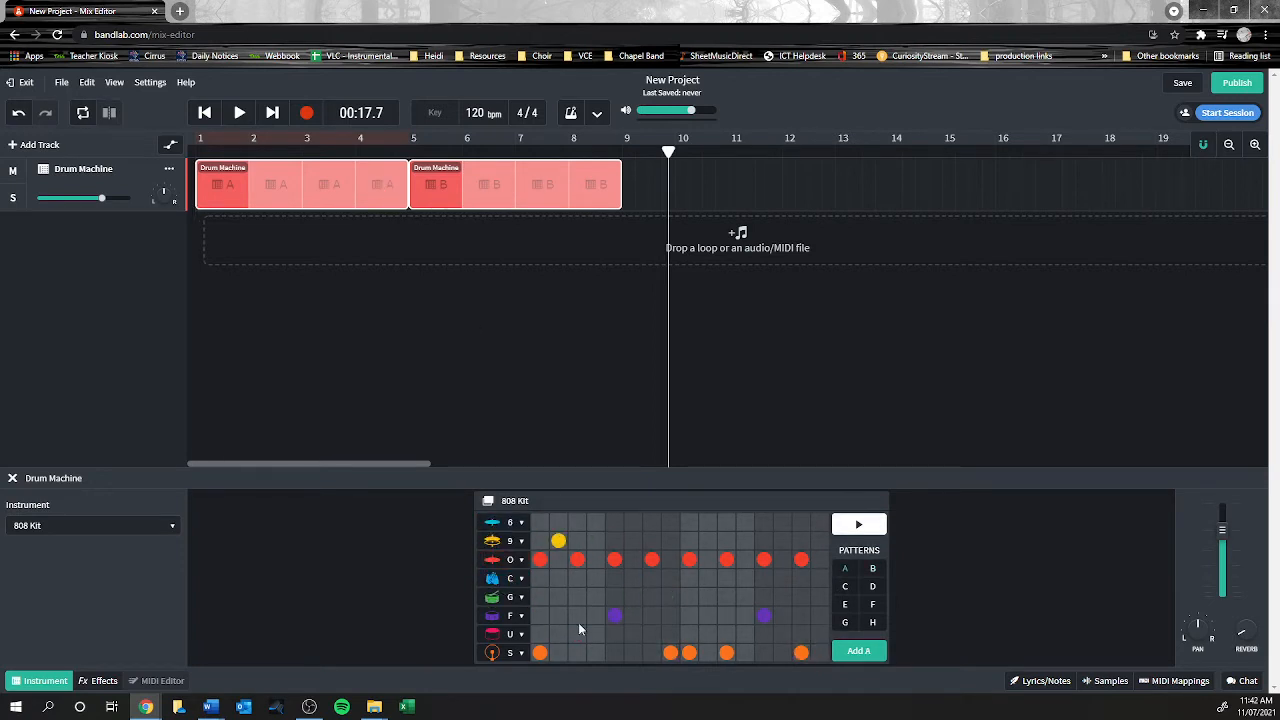
mouse_move(568, 598)
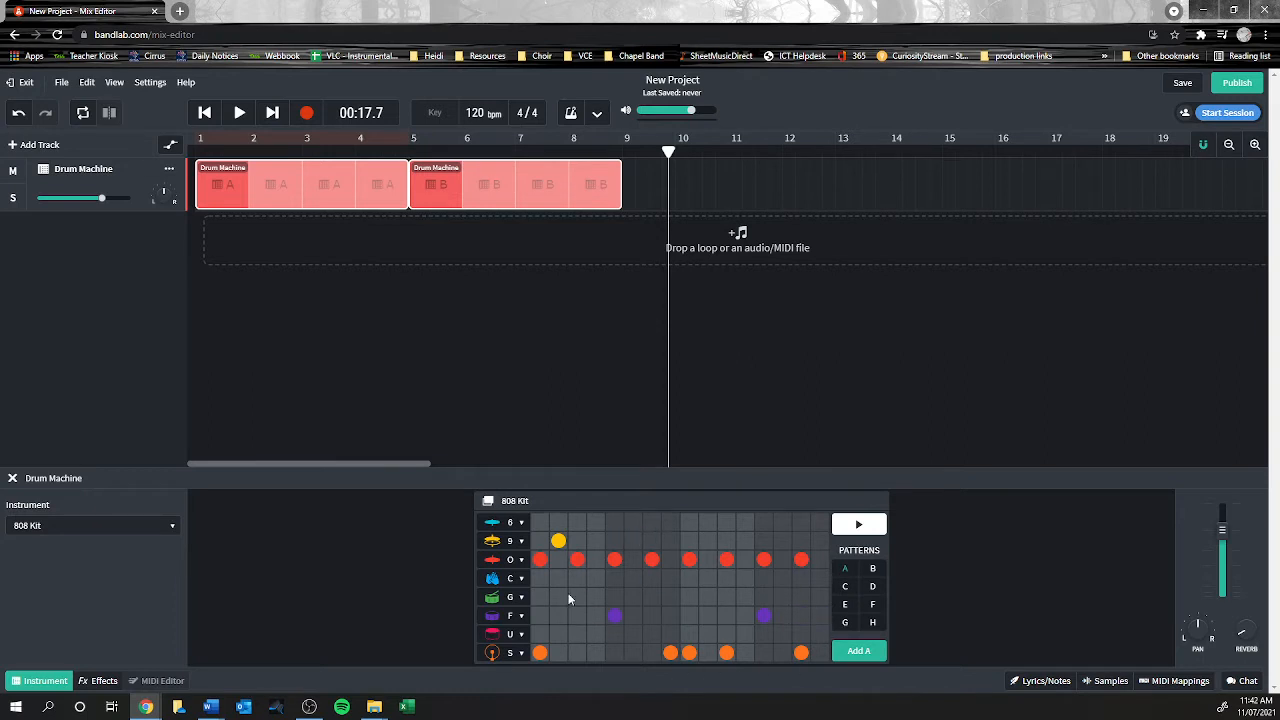
mouse_move(700, 584)
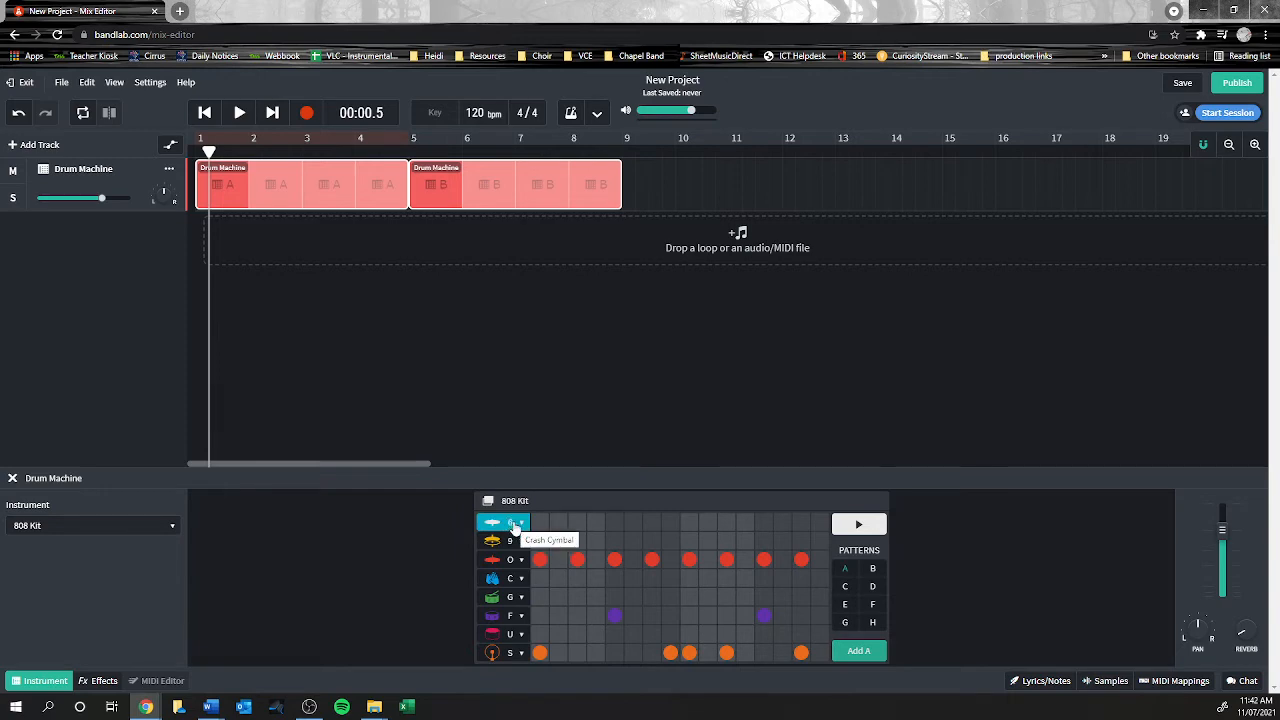
click(558, 540)
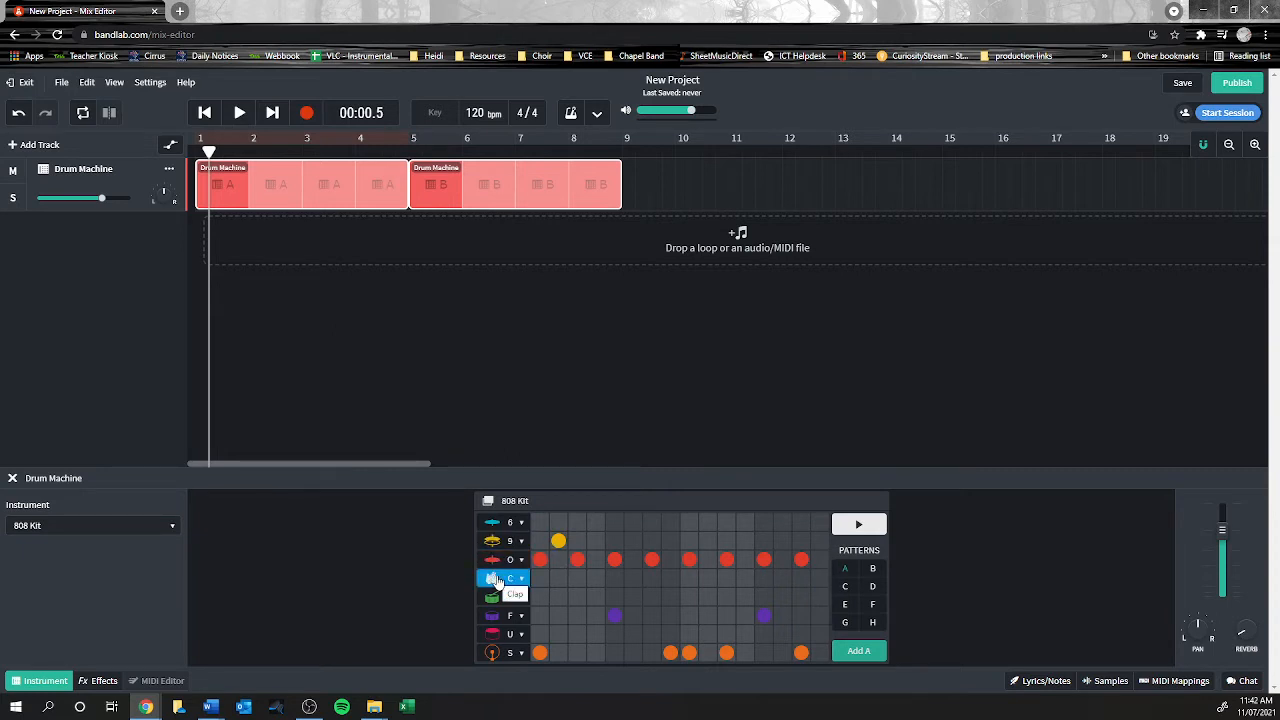
mouse_move(503, 597)
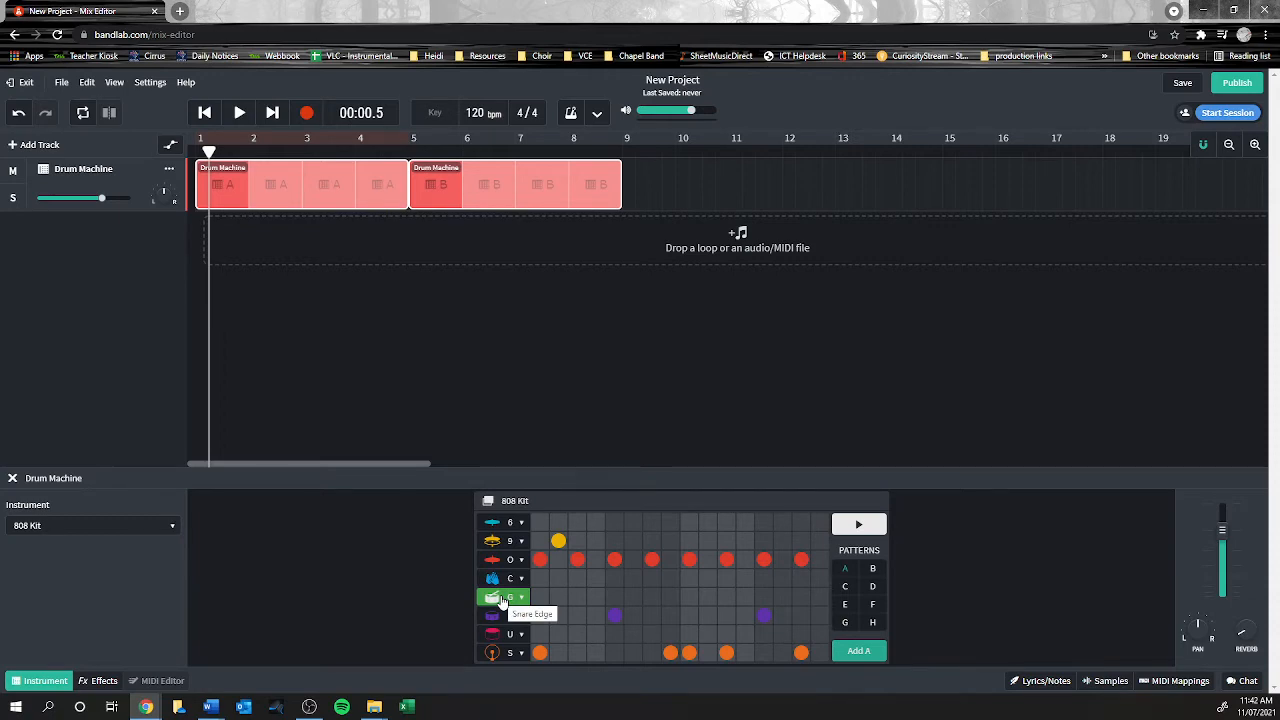
mouse_move(503, 598)
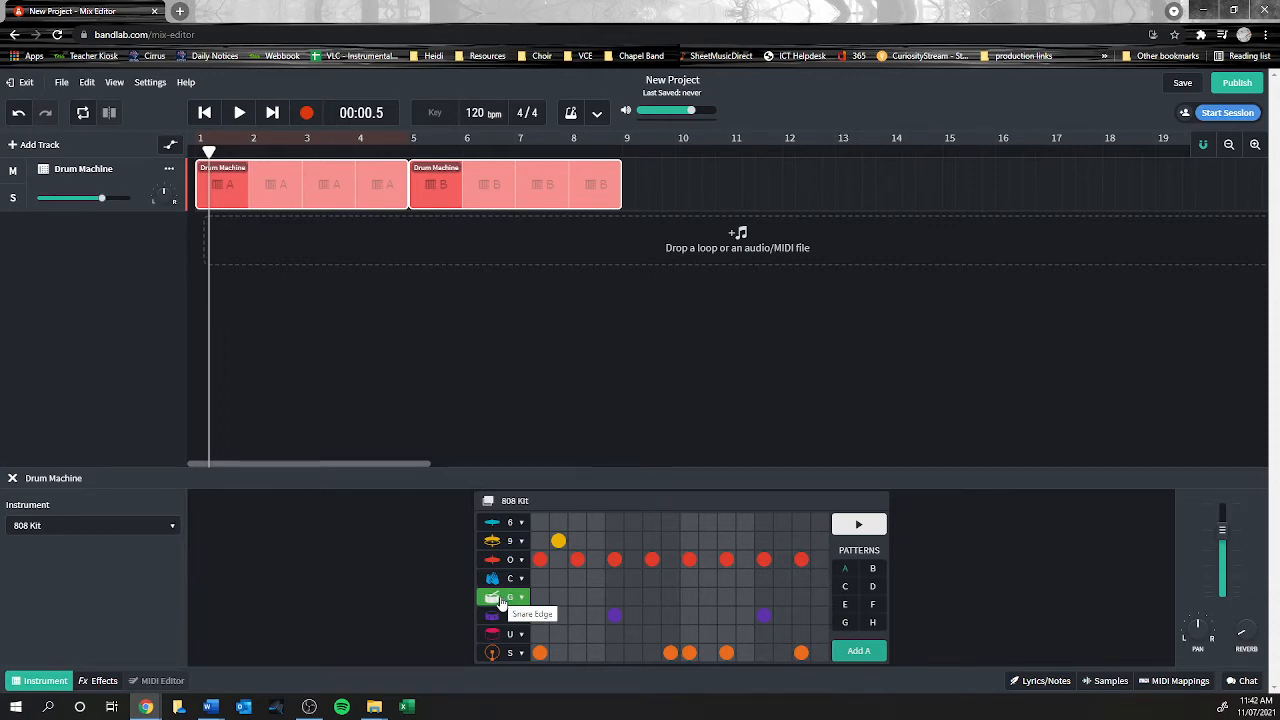
mouse_move(500, 615)
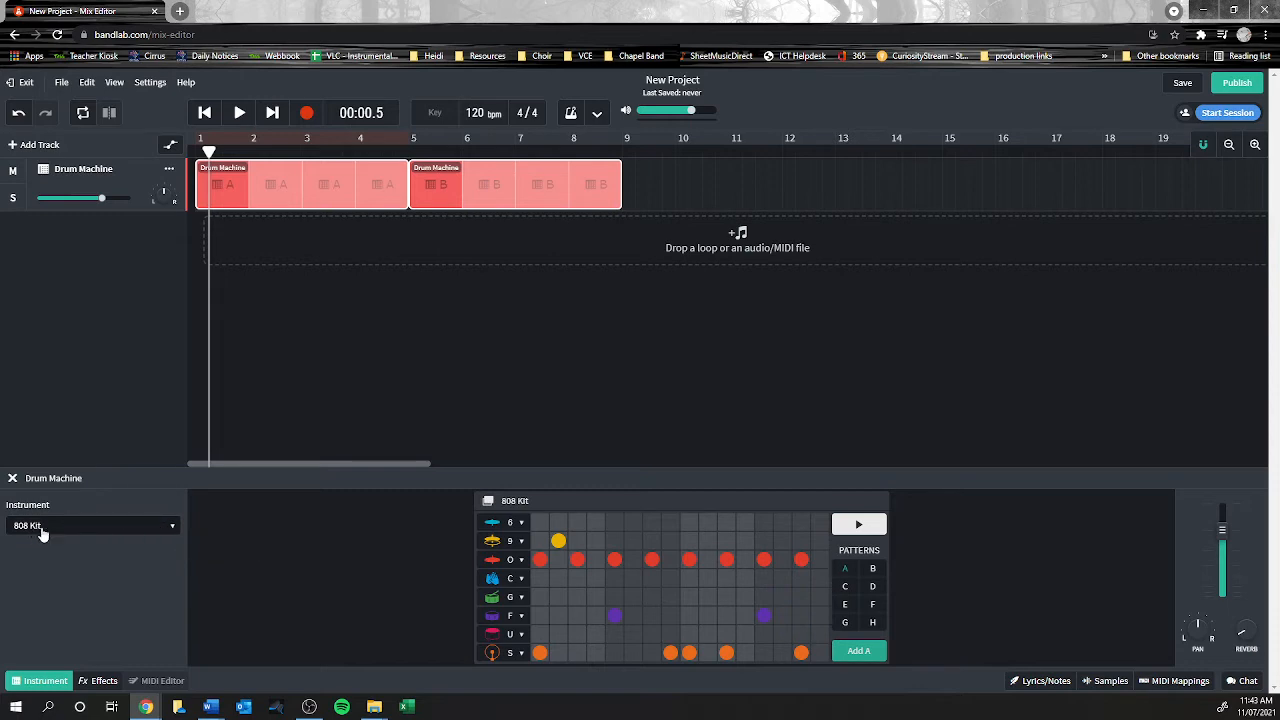
- Switch the drum machine kit from 808 Kit to Blues and start playback
click(90, 525)
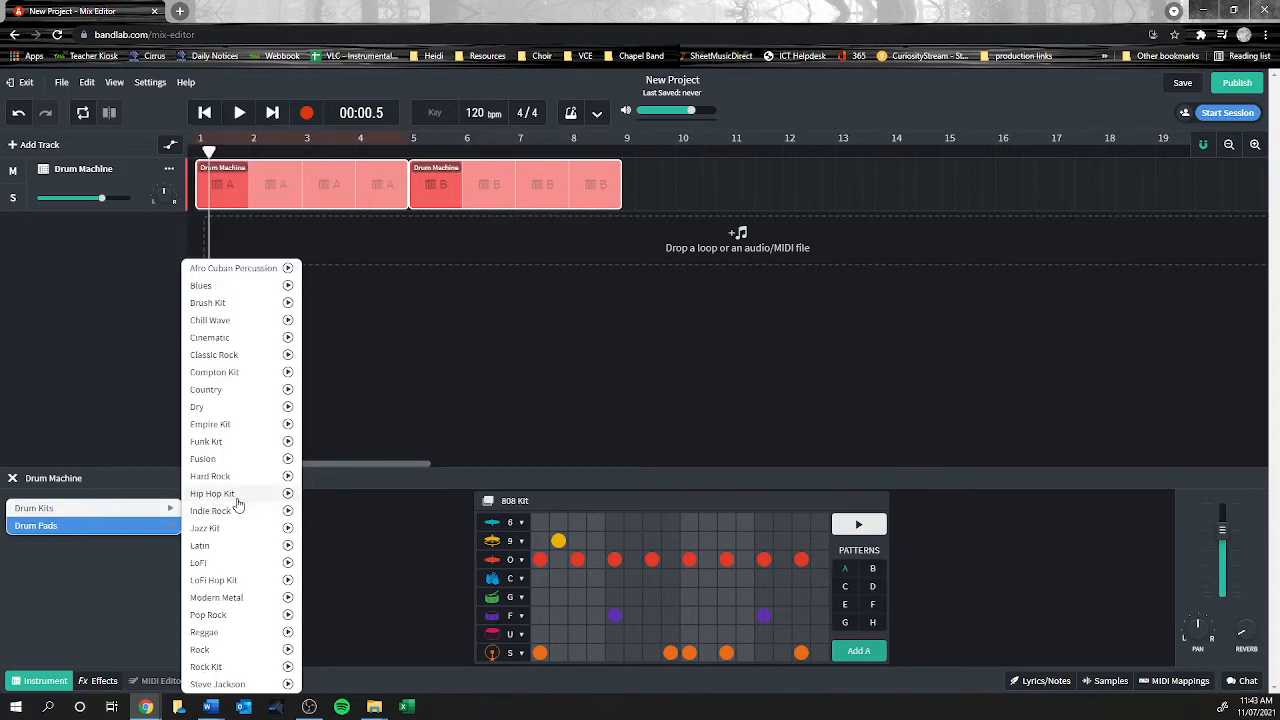
mouse_move(216, 597)
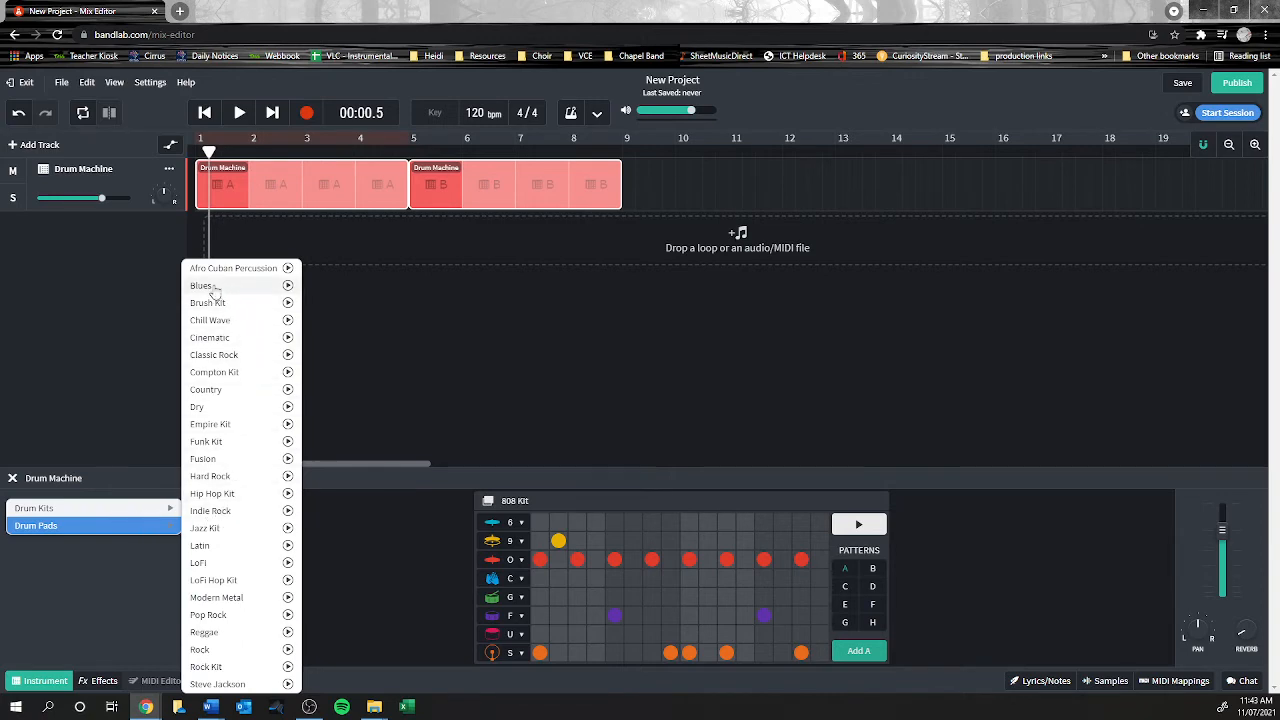
click(201, 285)
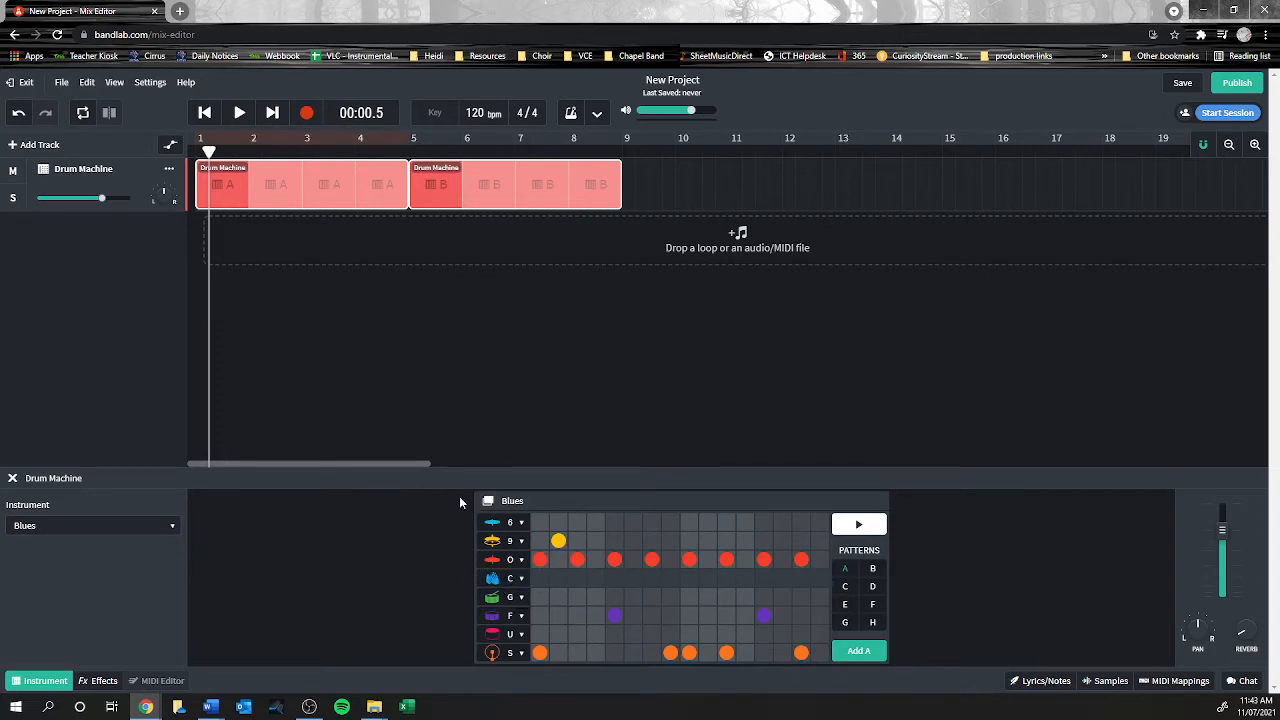
mouse_move(510, 514)
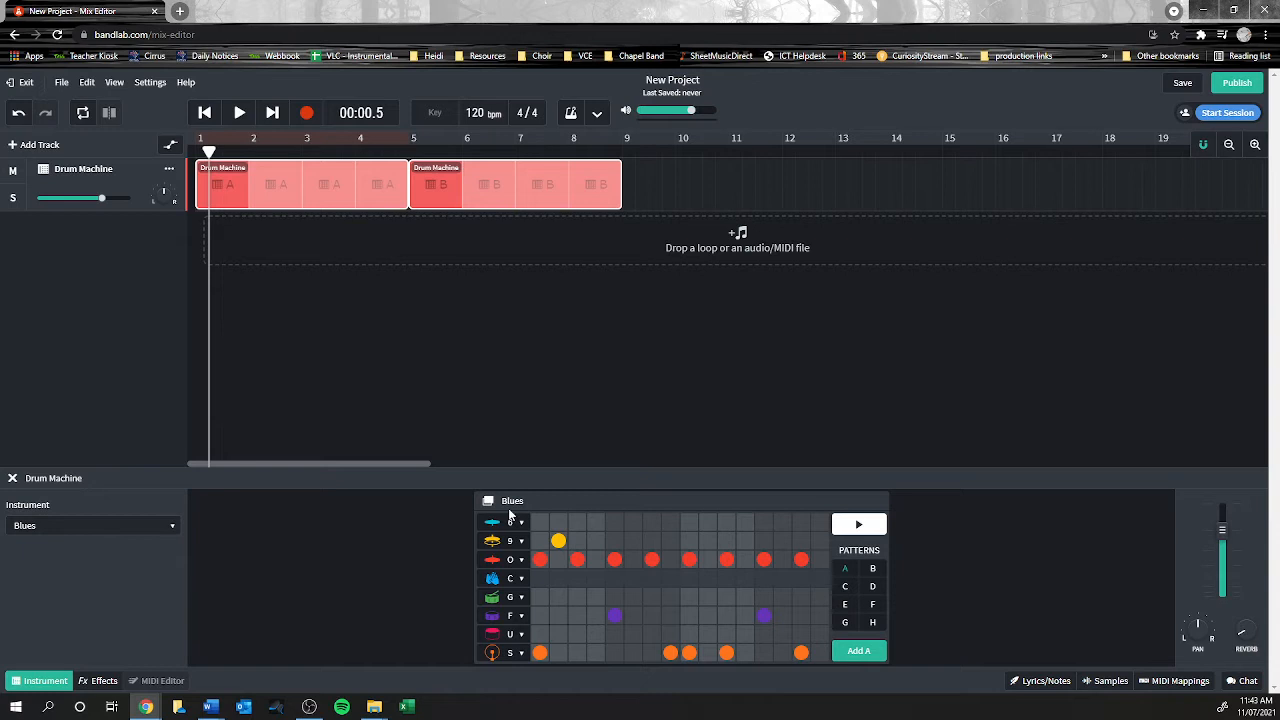
click(238, 112)
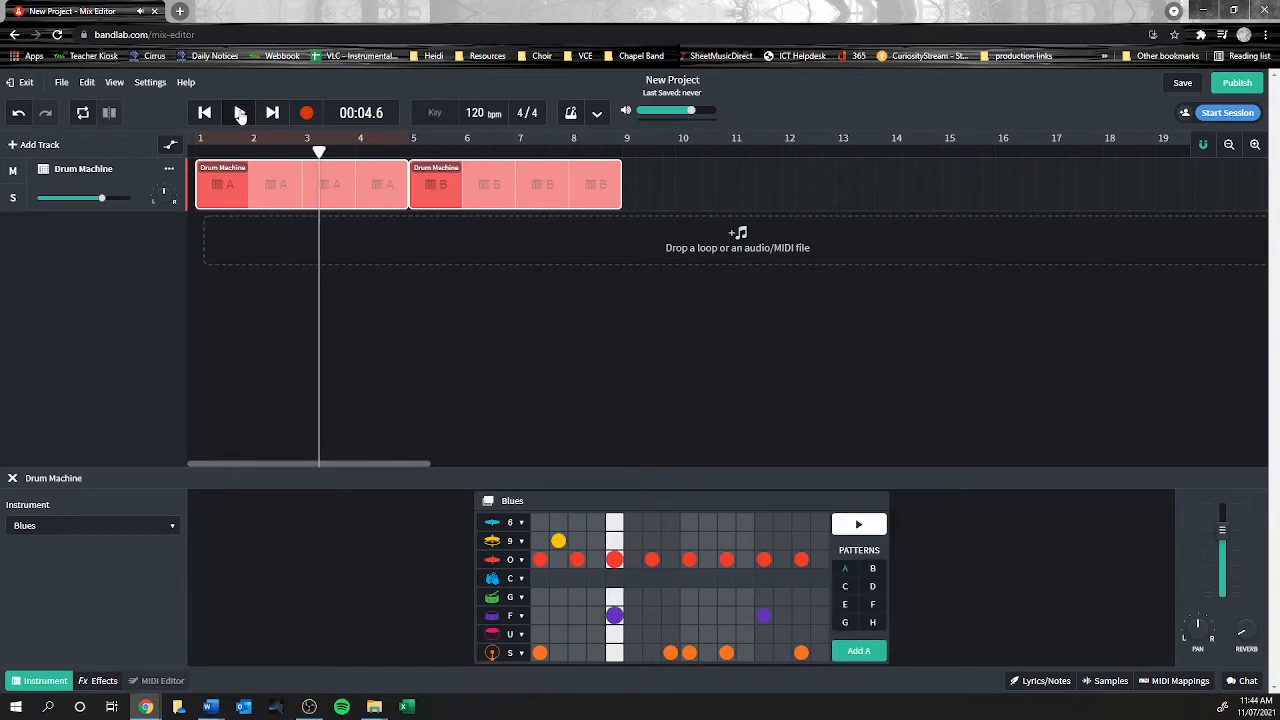
- Pause playback, add hits across pattern A's bottom drum row, and return to the start
click(238, 112)
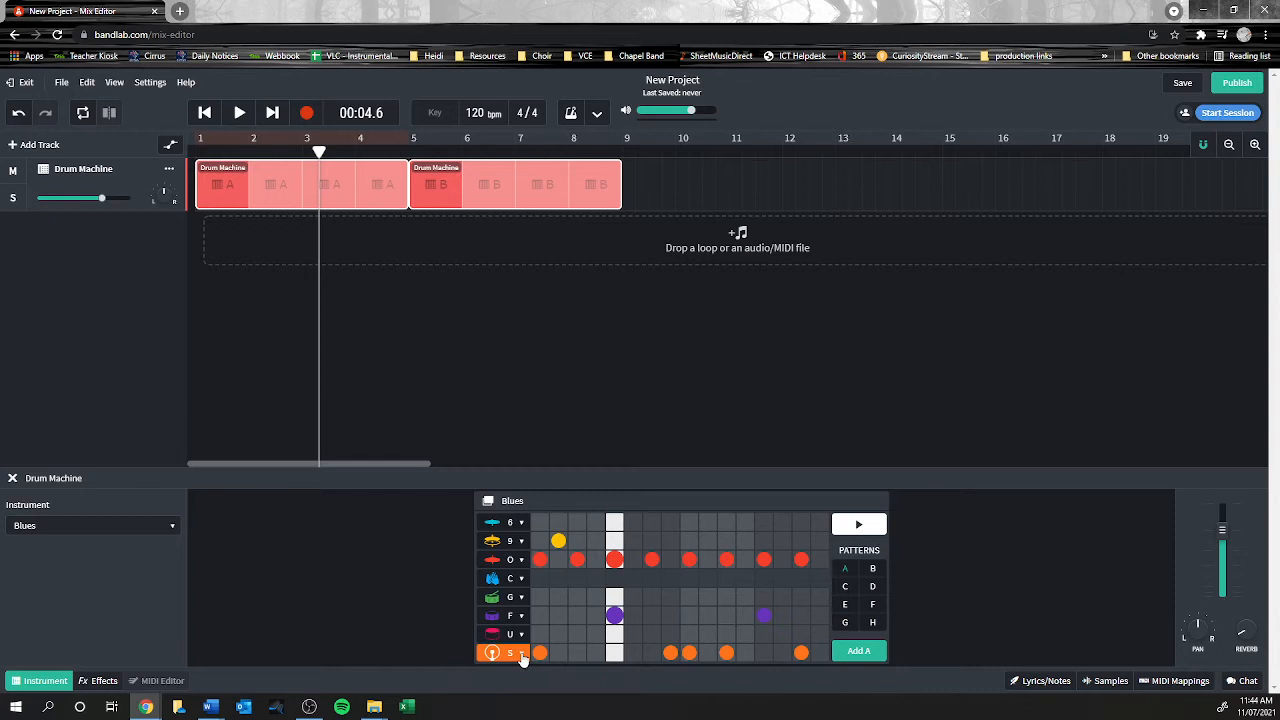
click(558, 652)
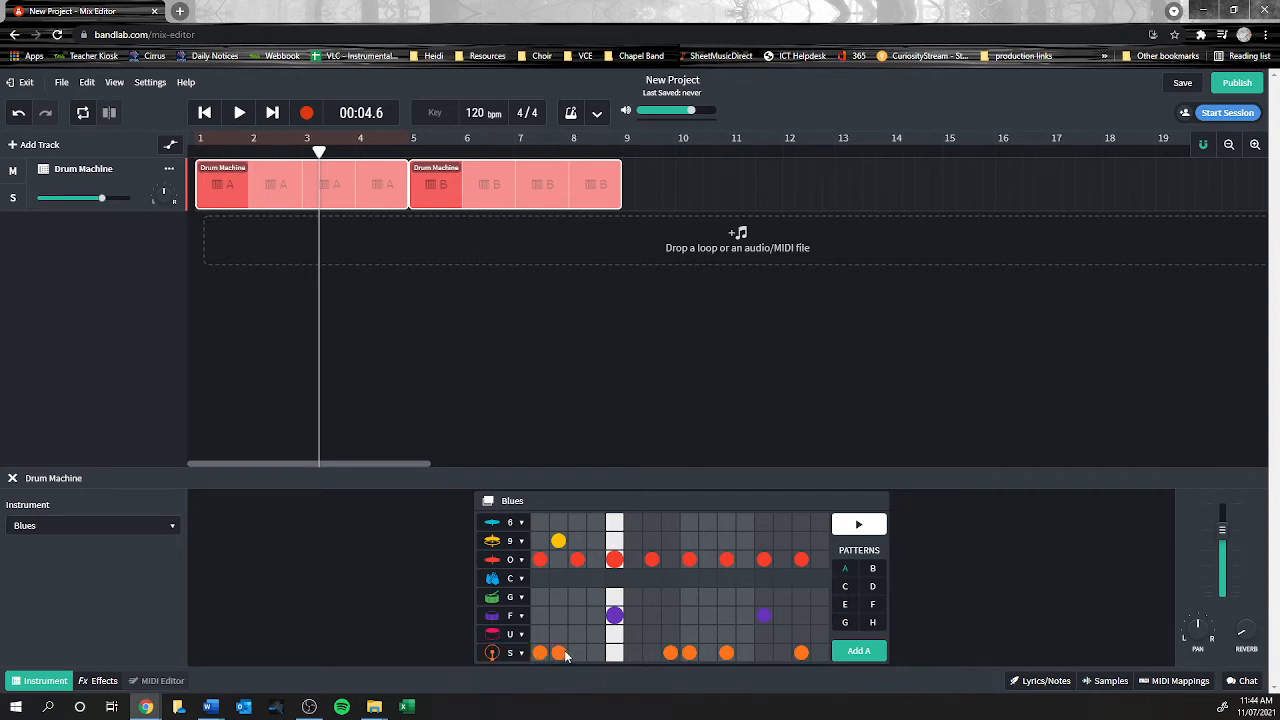
click(558, 652)
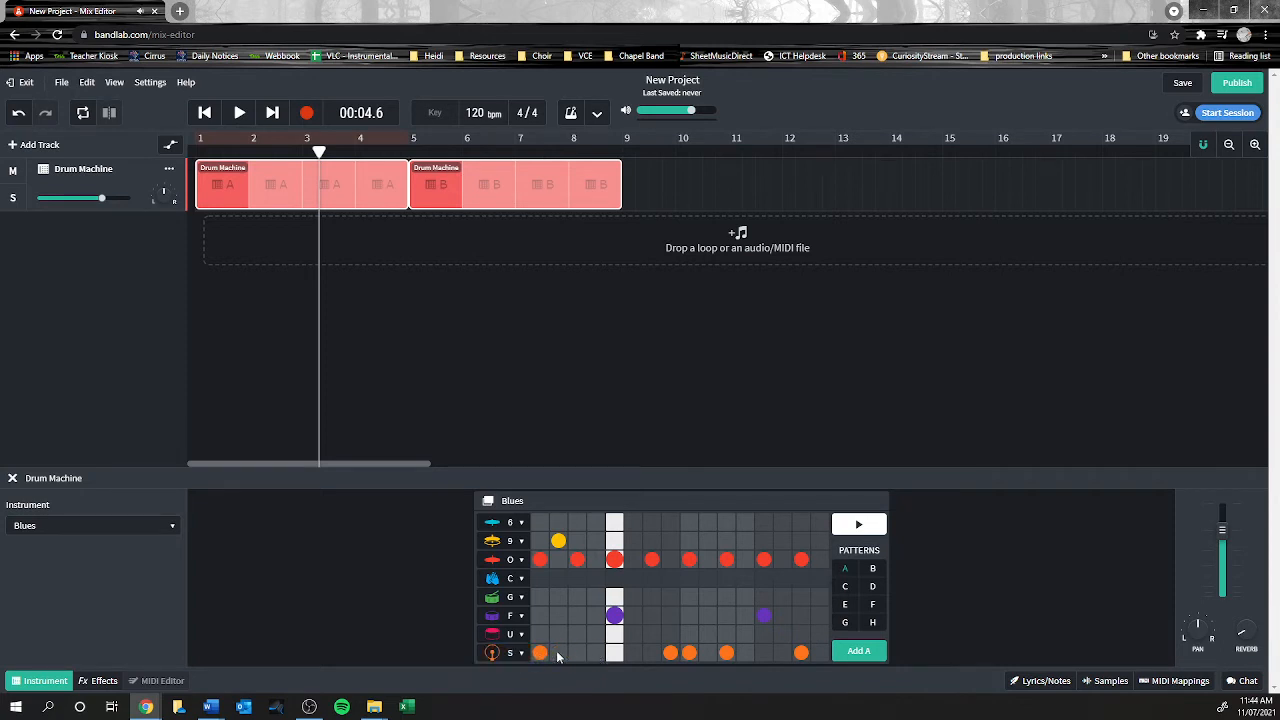
click(596, 652)
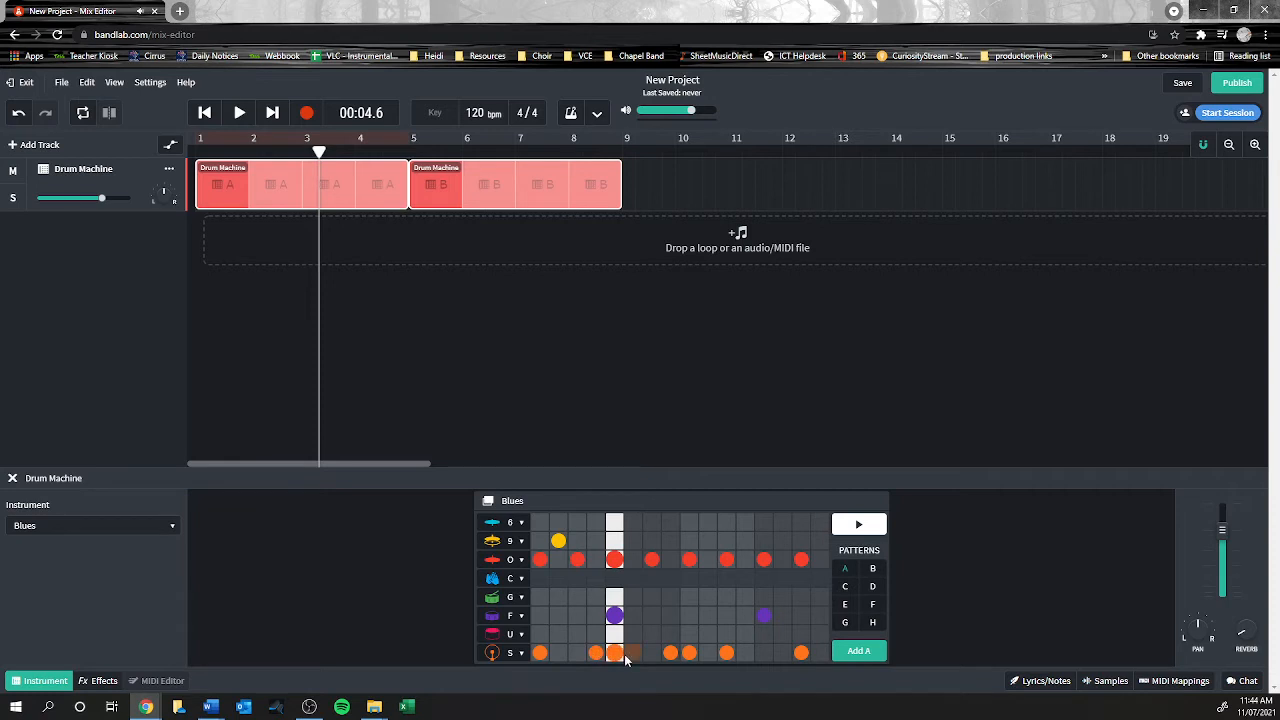
click(633, 652)
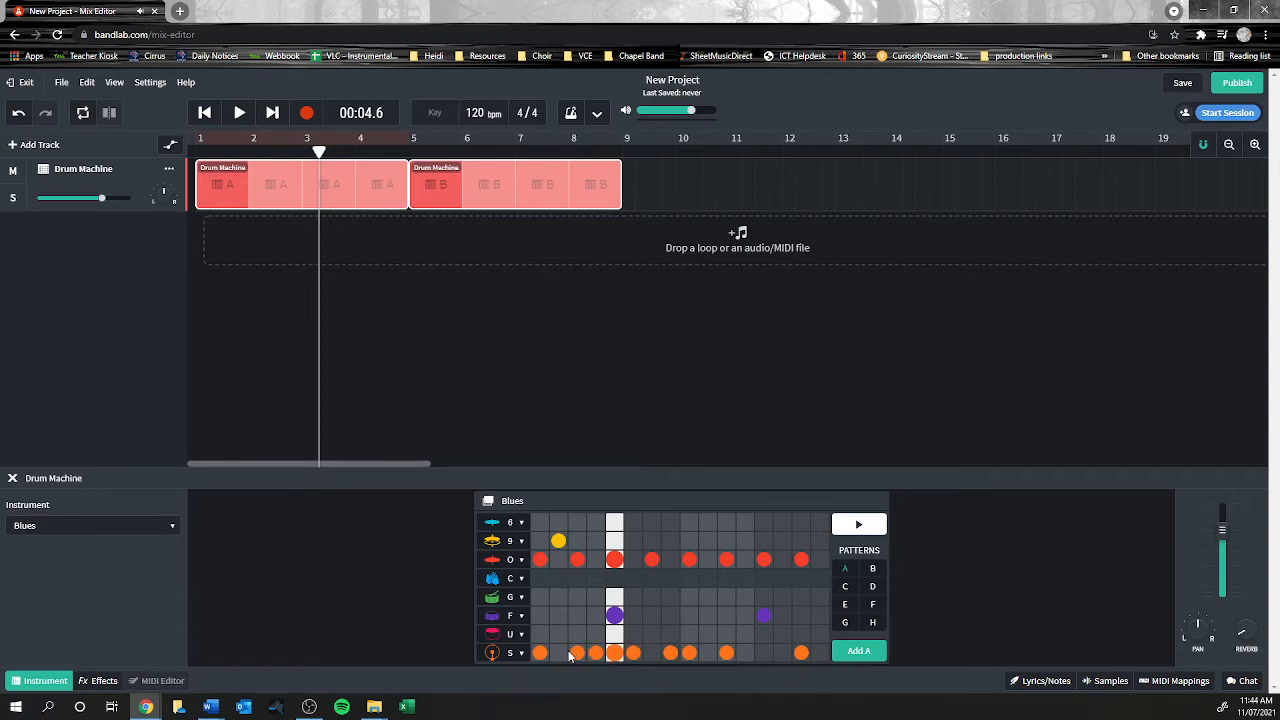
click(652, 652)
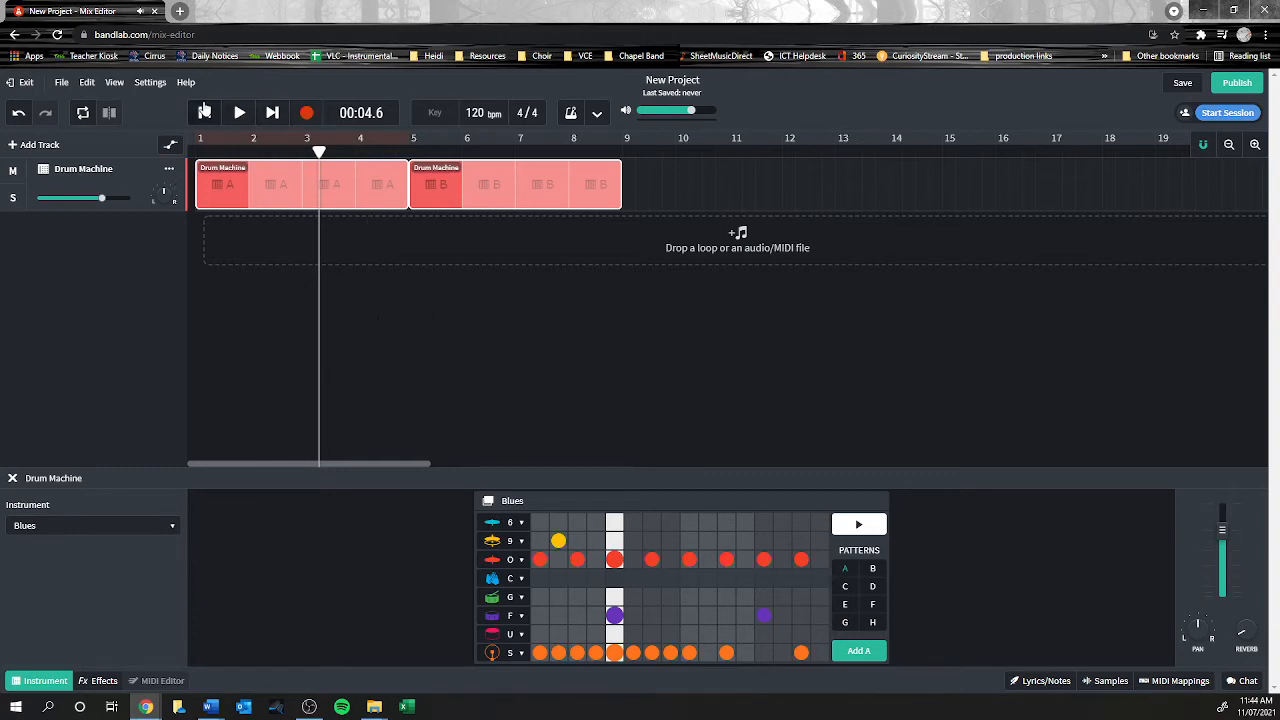
click(238, 112)
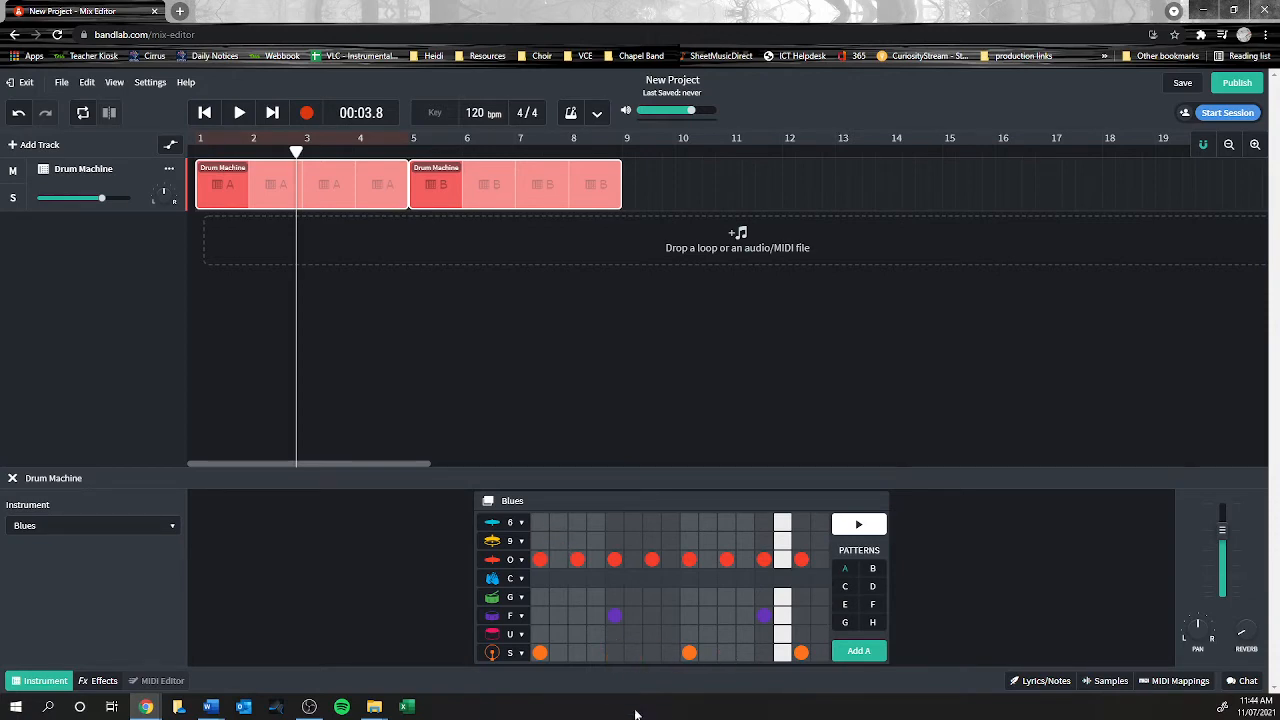
mouse_move(698, 606)
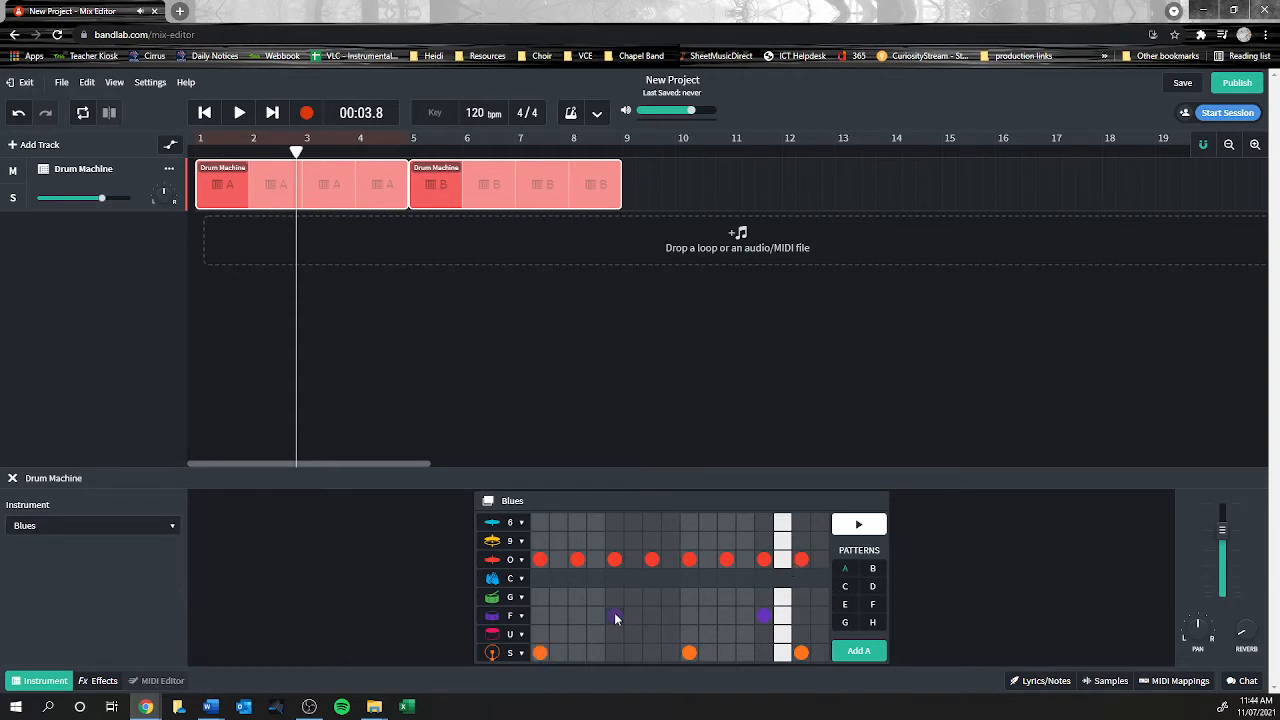
click(615, 615)
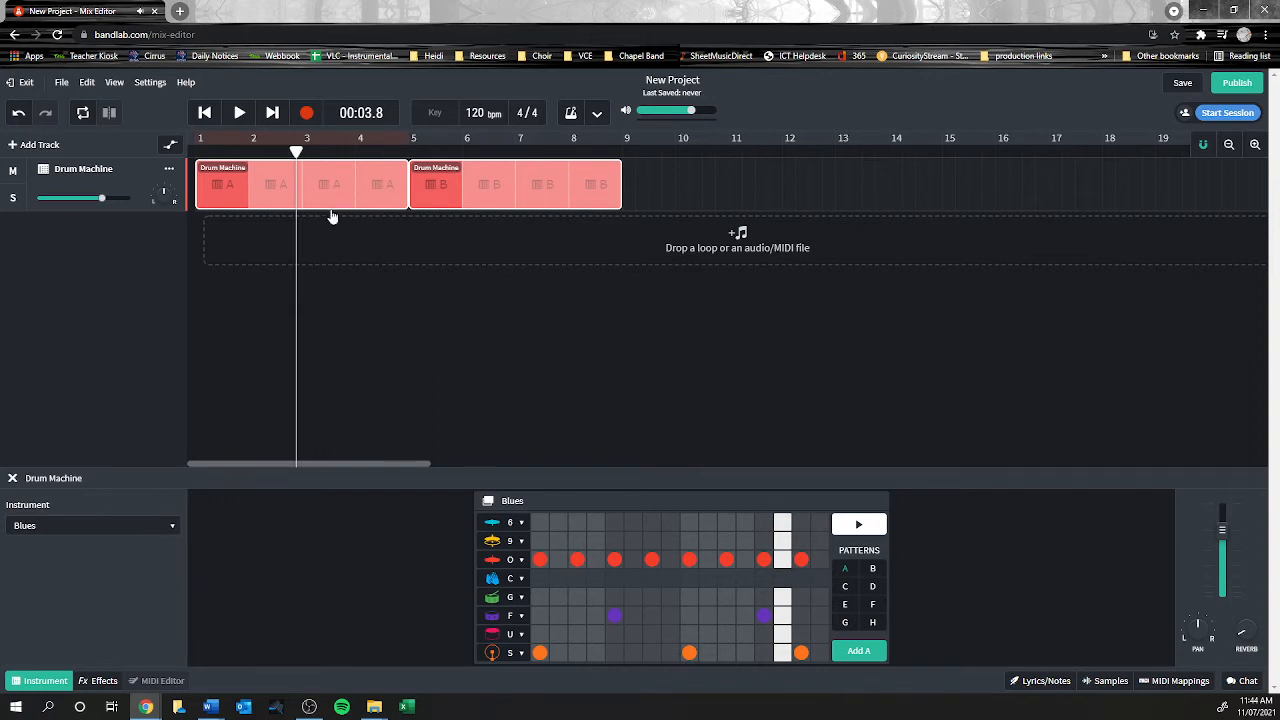
click(204, 112)
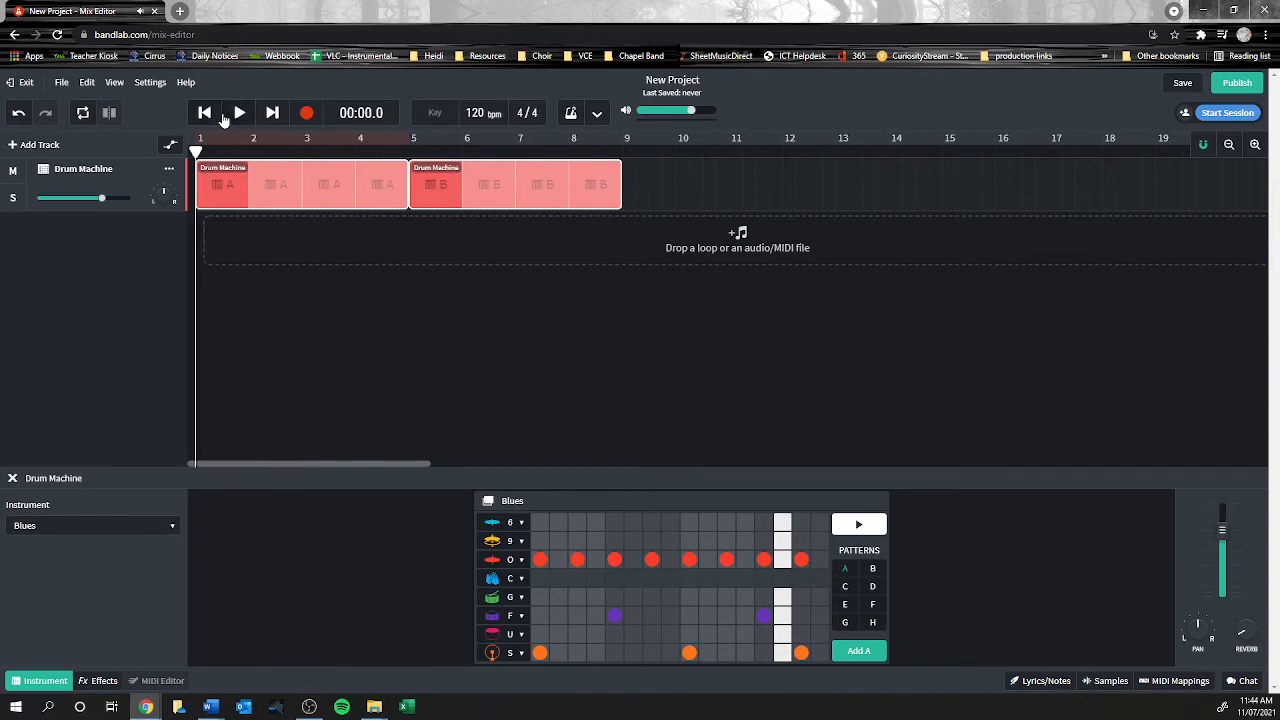
click(239, 112)
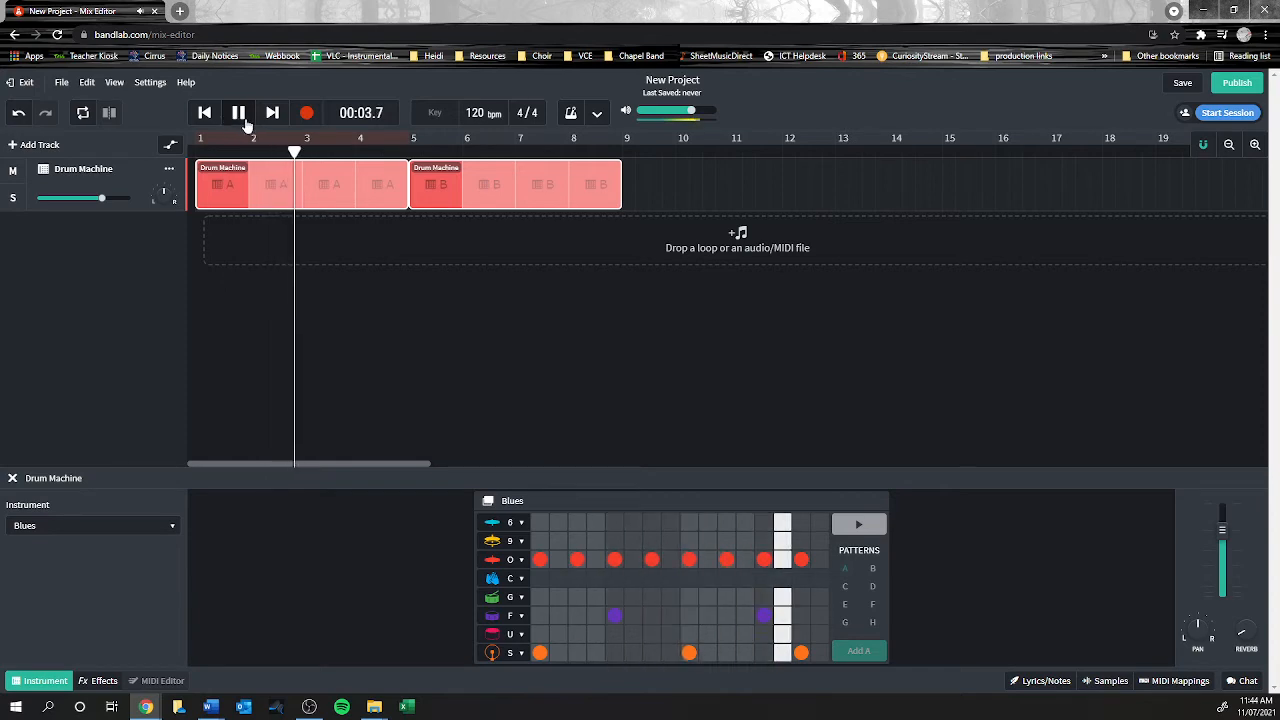
click(238, 112)
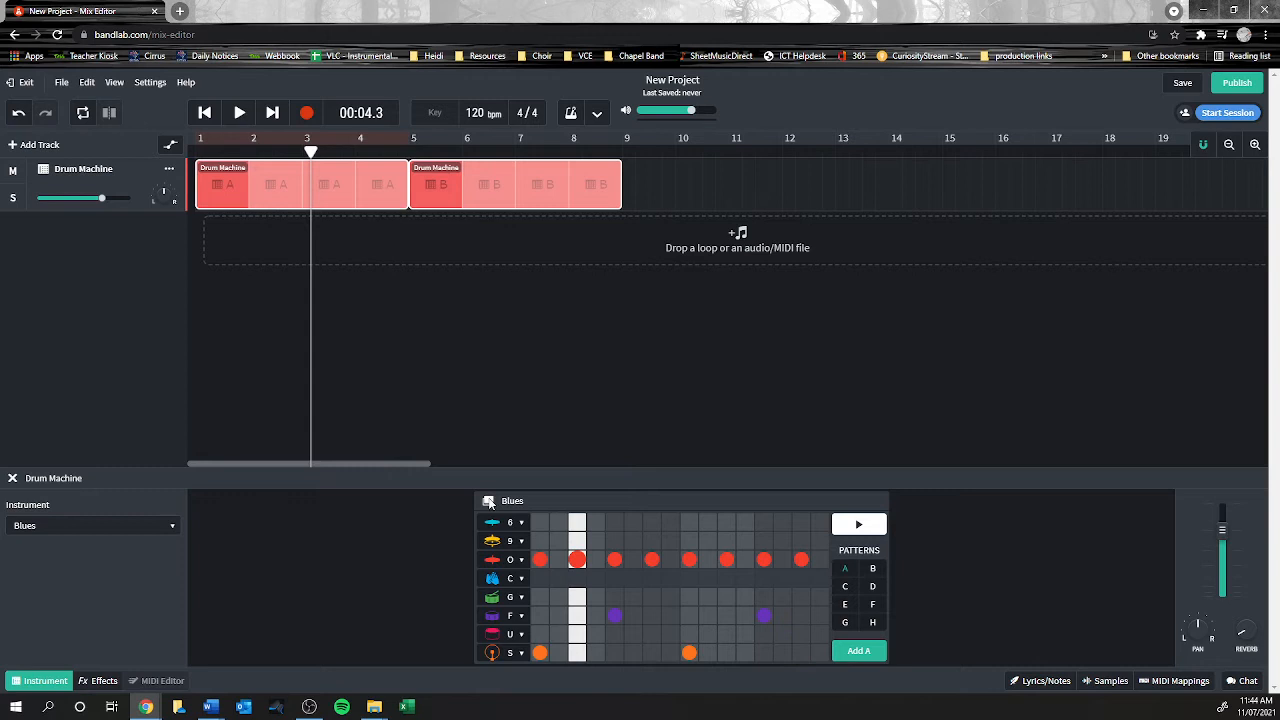
click(238, 112)
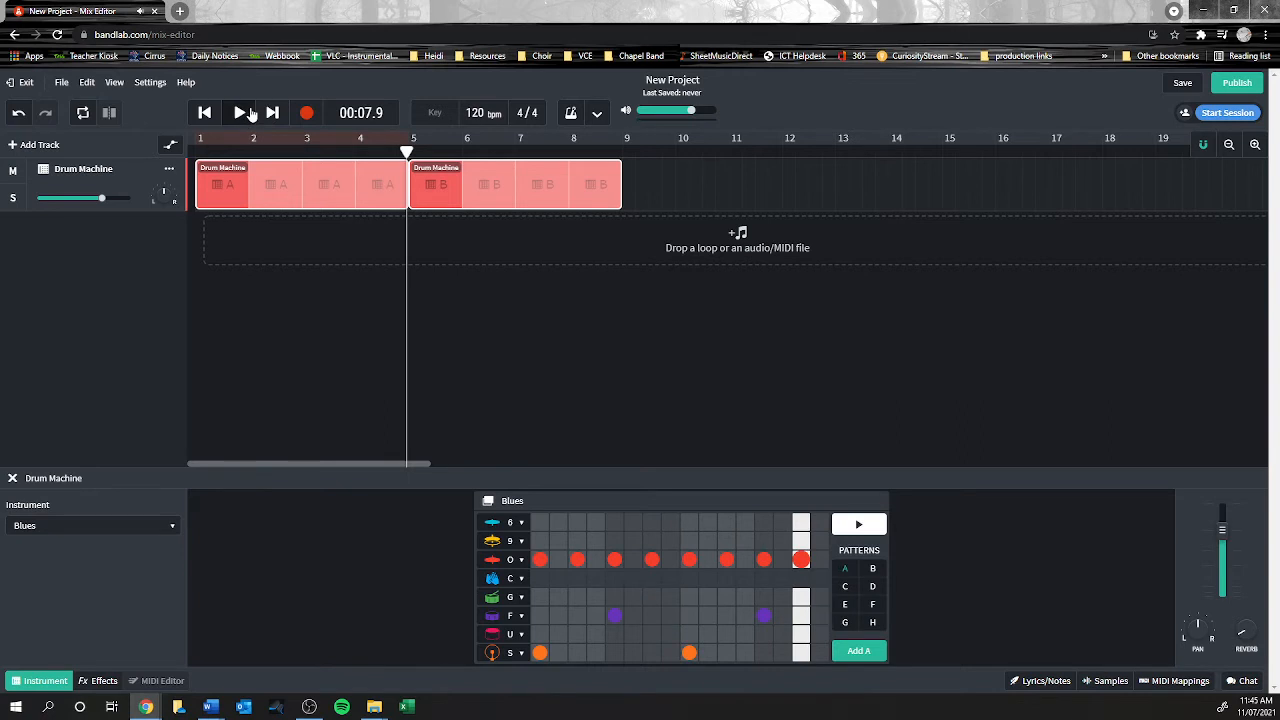
mouse_move(240, 113)
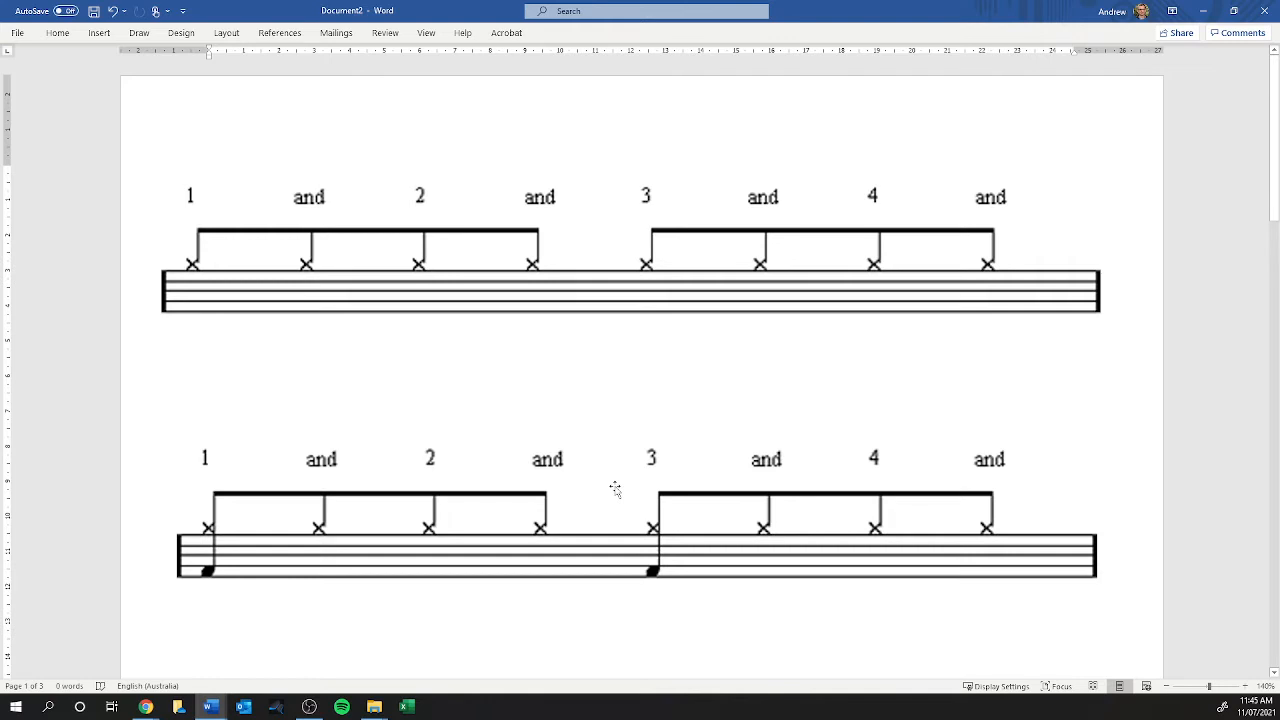
mouse_move(185, 250)
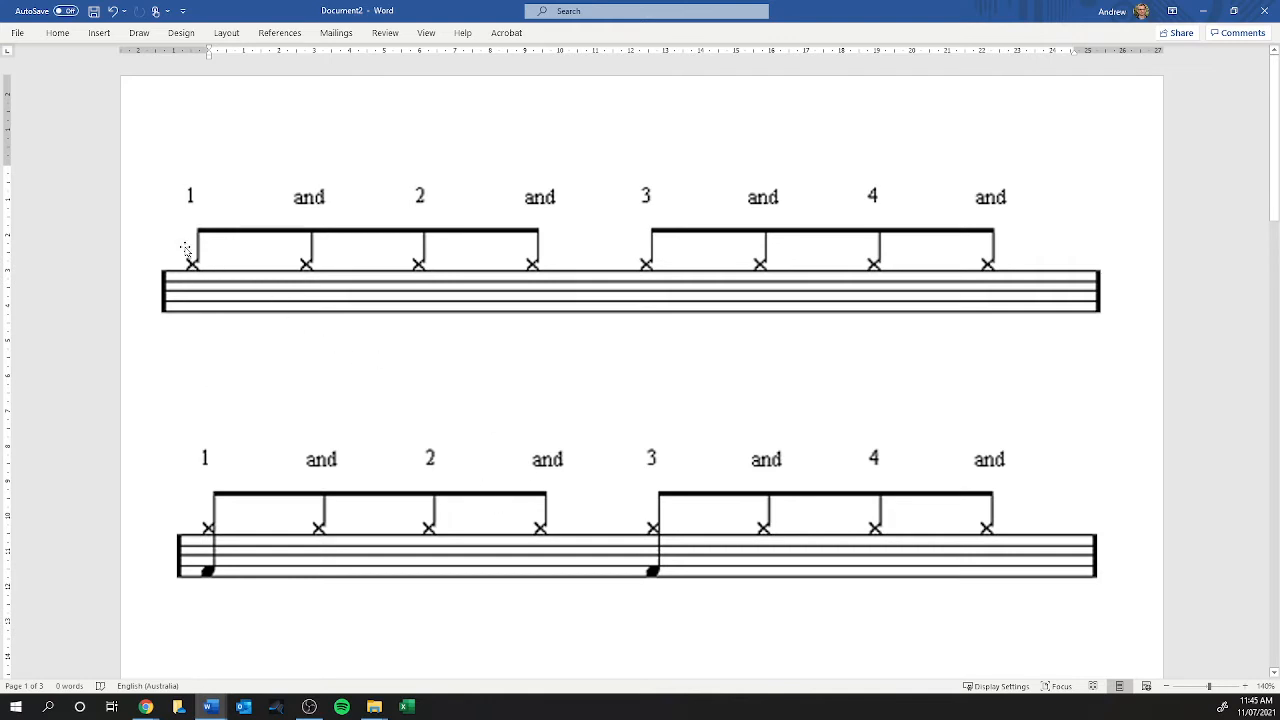
mouse_move(545, 207)
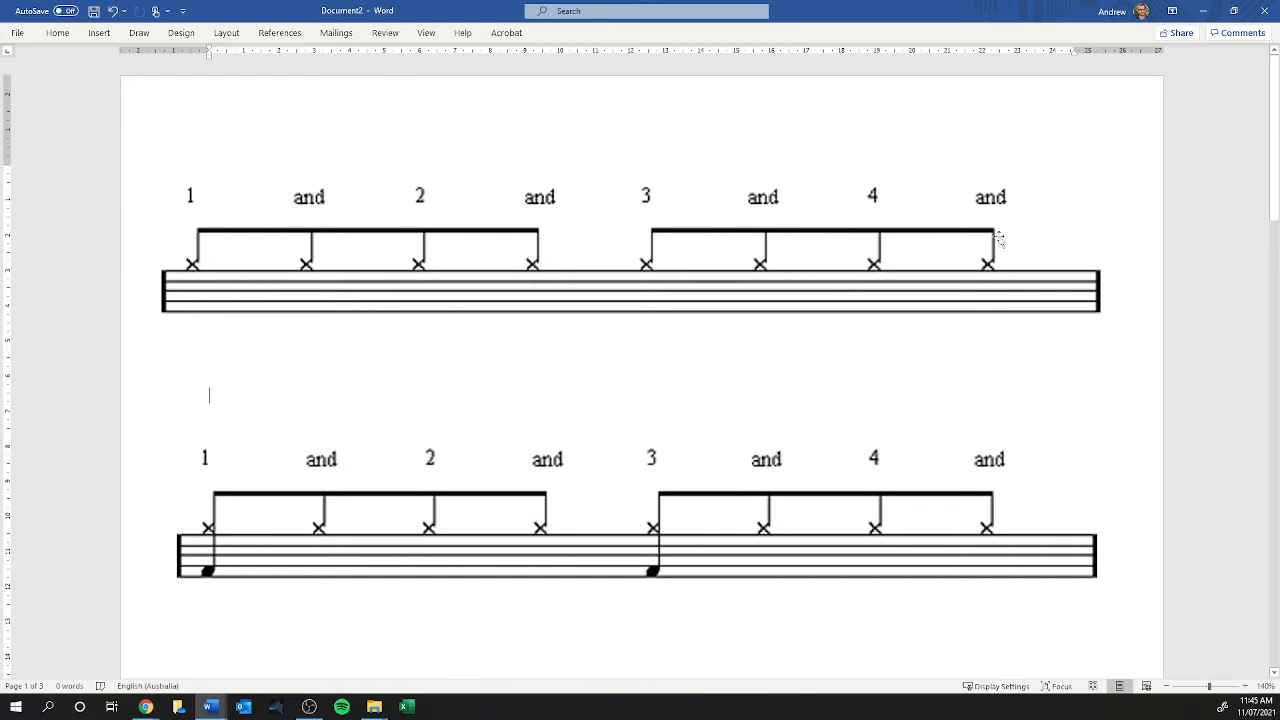
mouse_move(1118, 302)
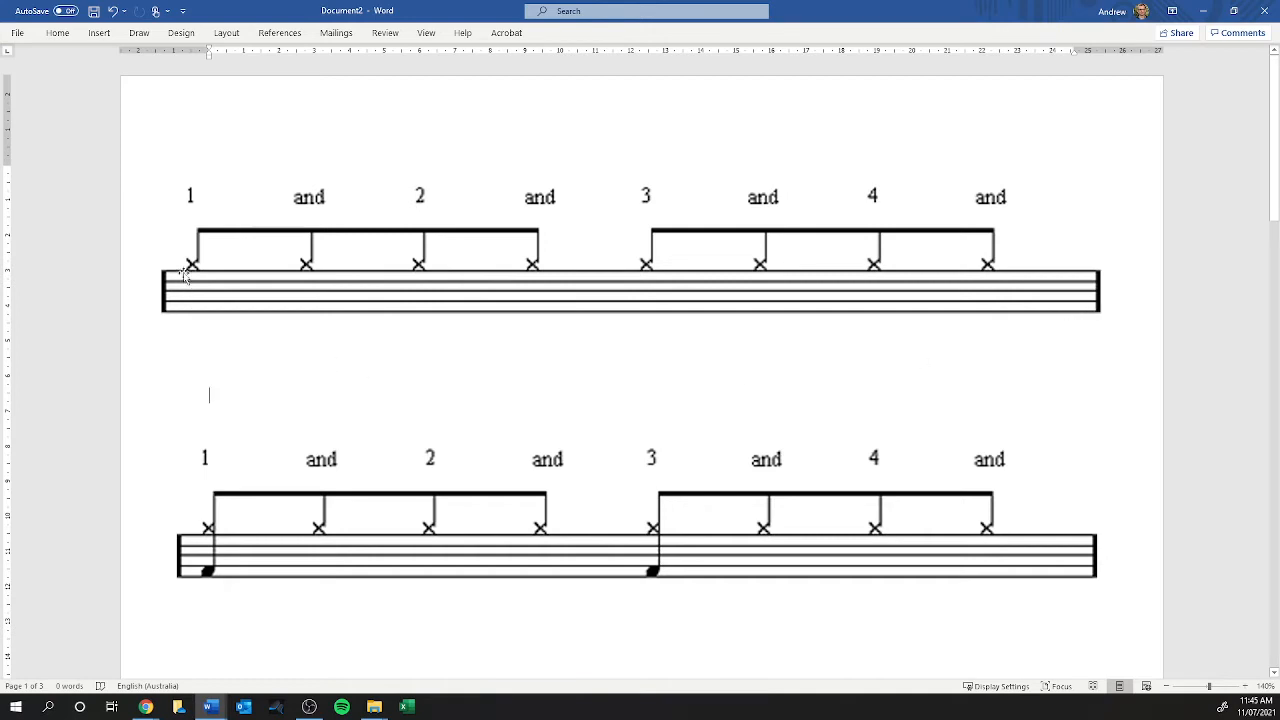
mouse_move(310, 275)
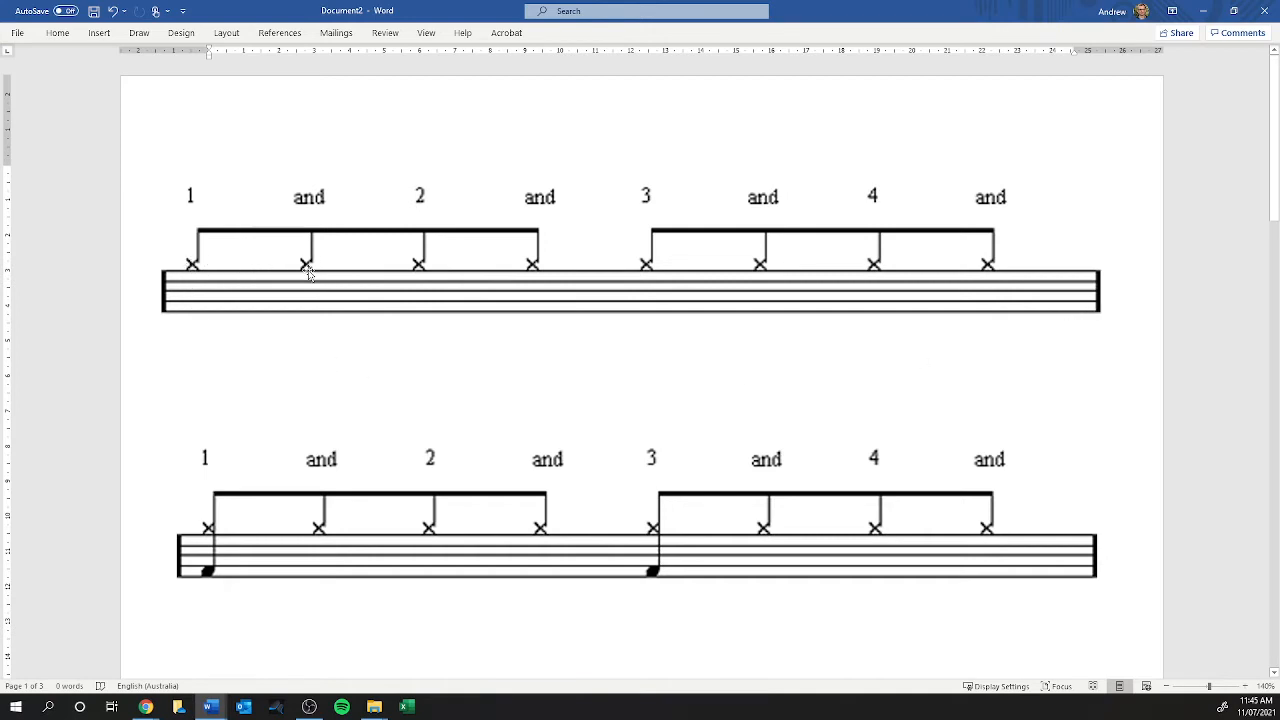
mouse_move(490, 268)
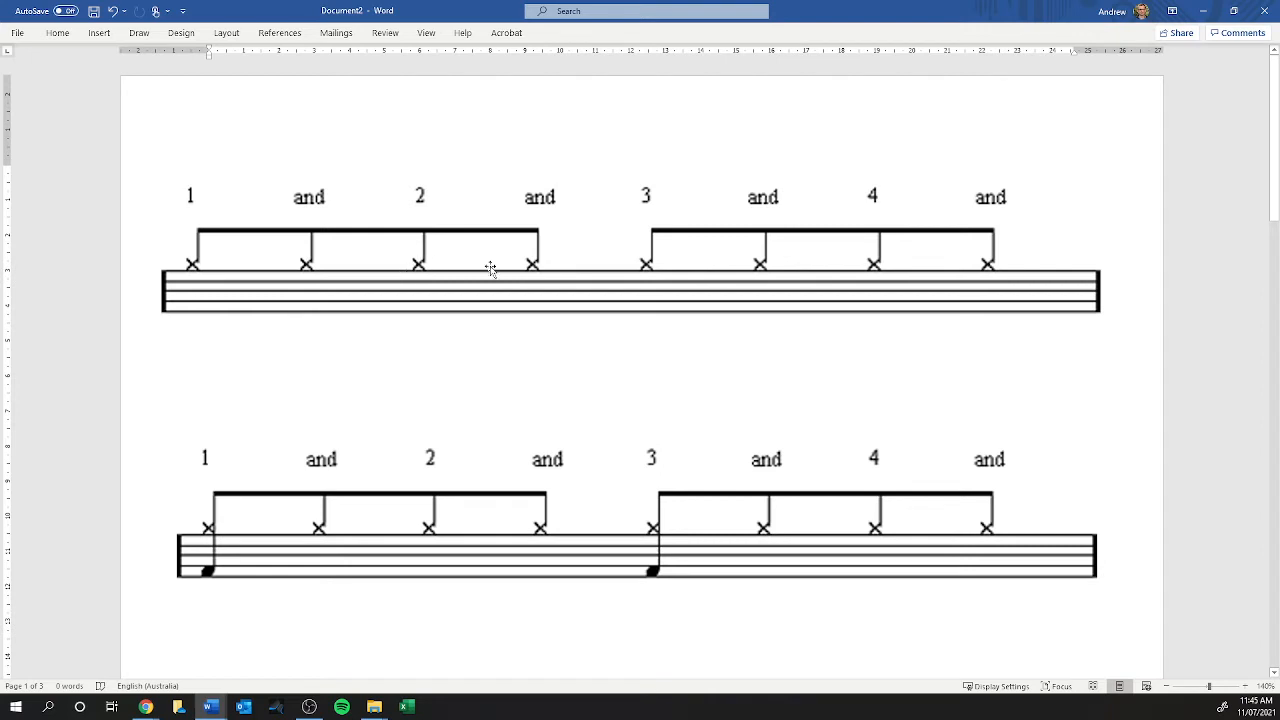
mouse_move(797, 254)
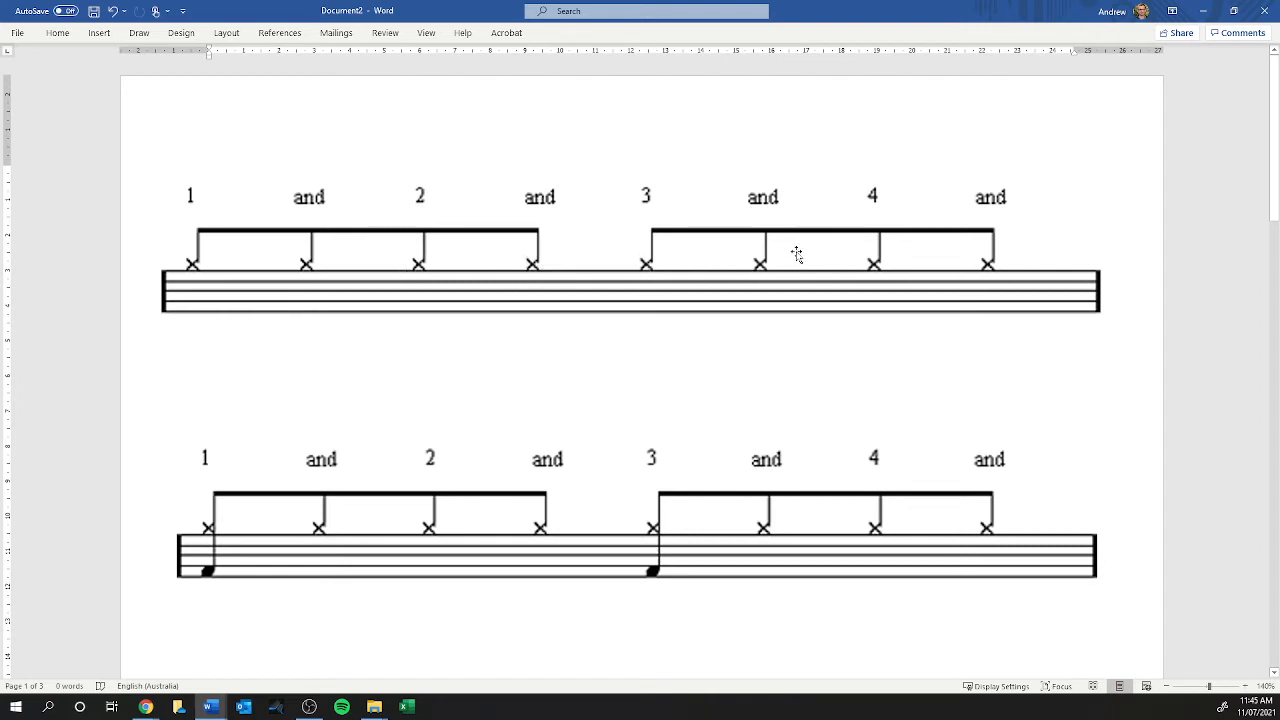
mouse_move(757, 388)
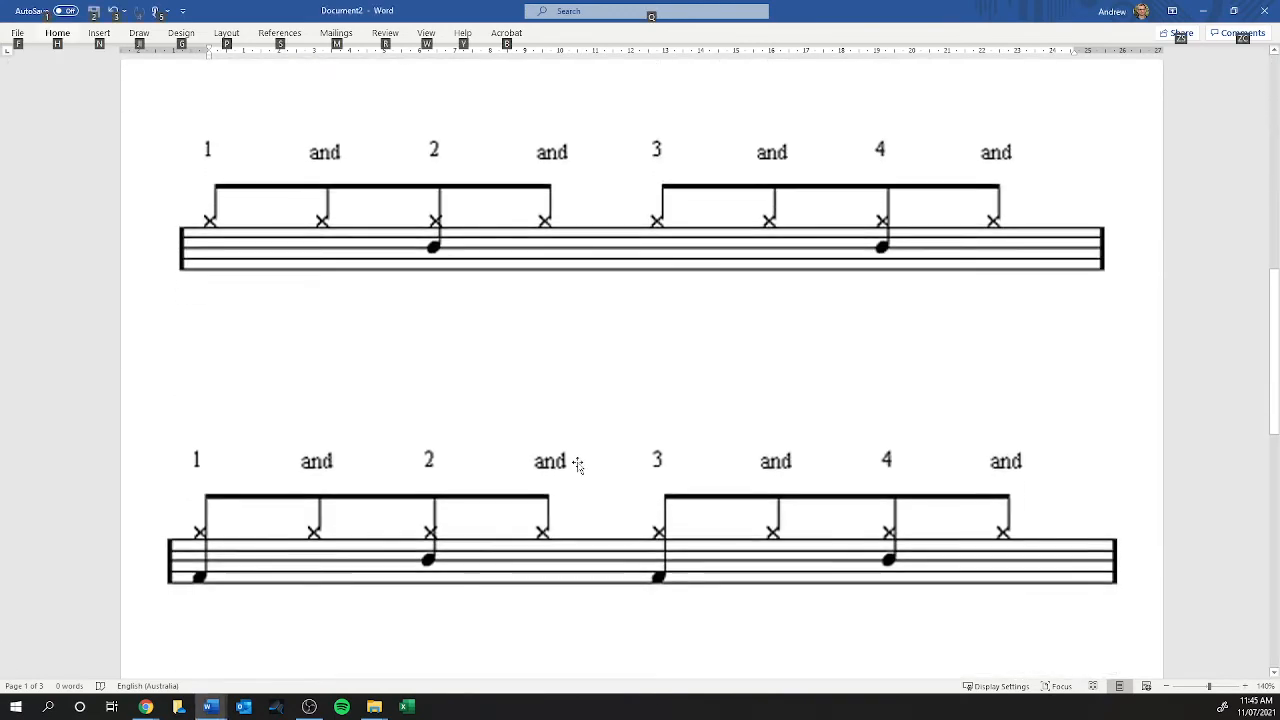
- Scroll Word to page 3's Reading Drum Music chart and drum kit diagram
scroll(down, 3)
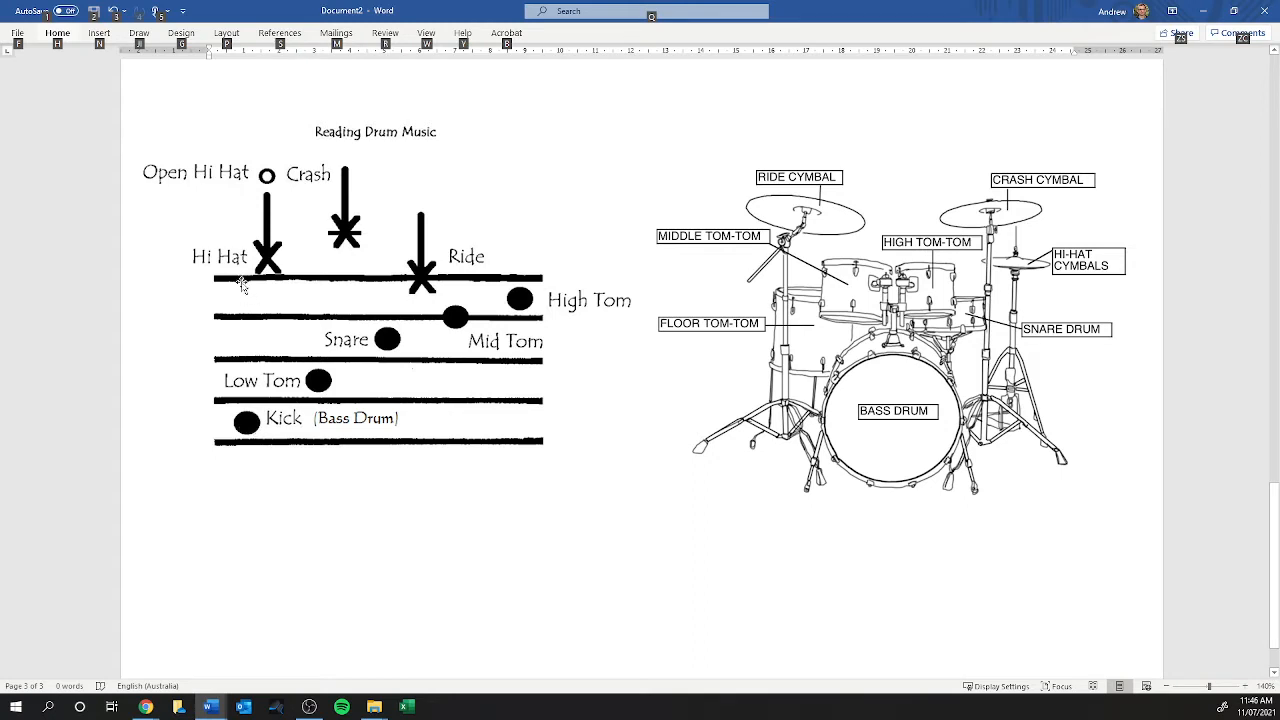
mouse_move(282, 350)
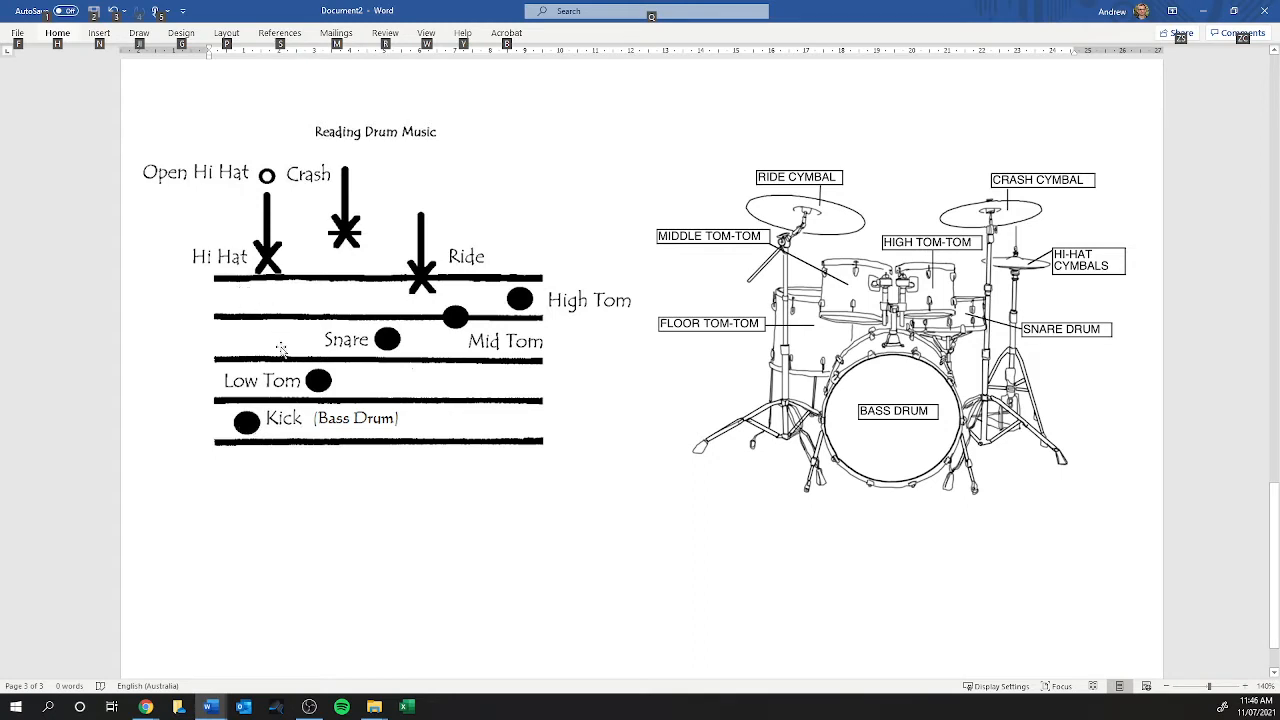
mouse_move(207, 420)
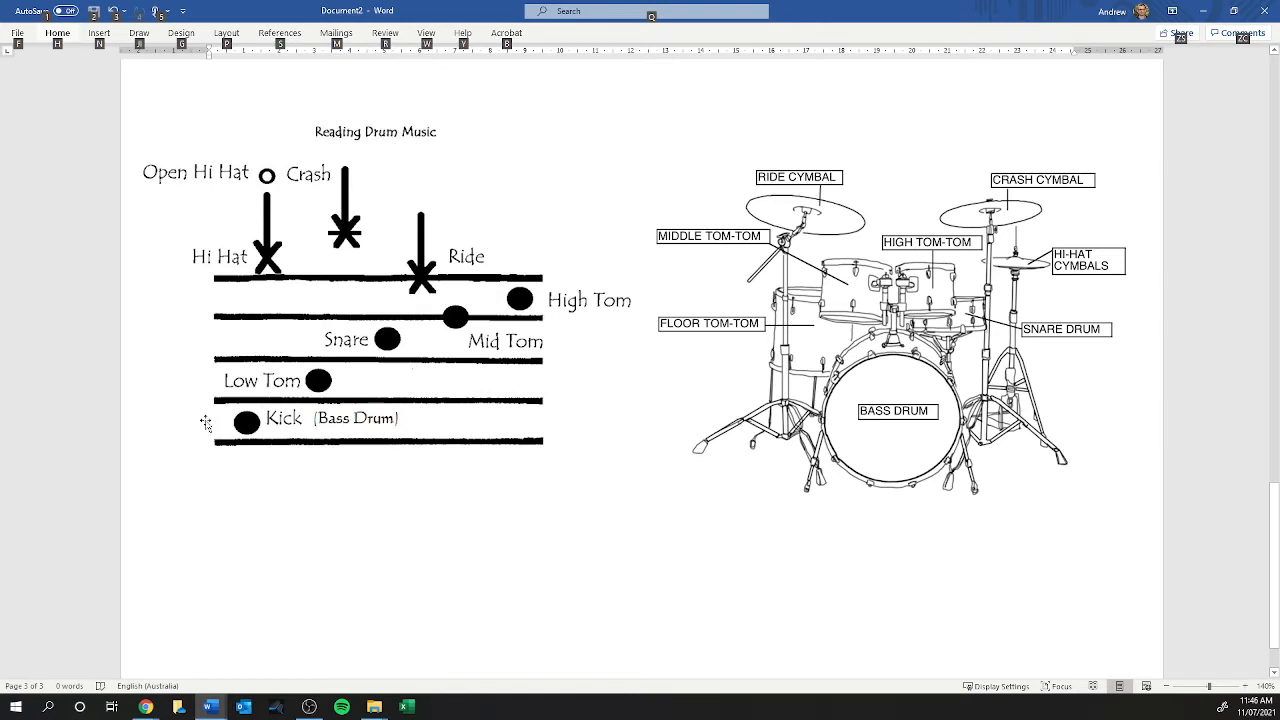
mouse_move(925, 410)
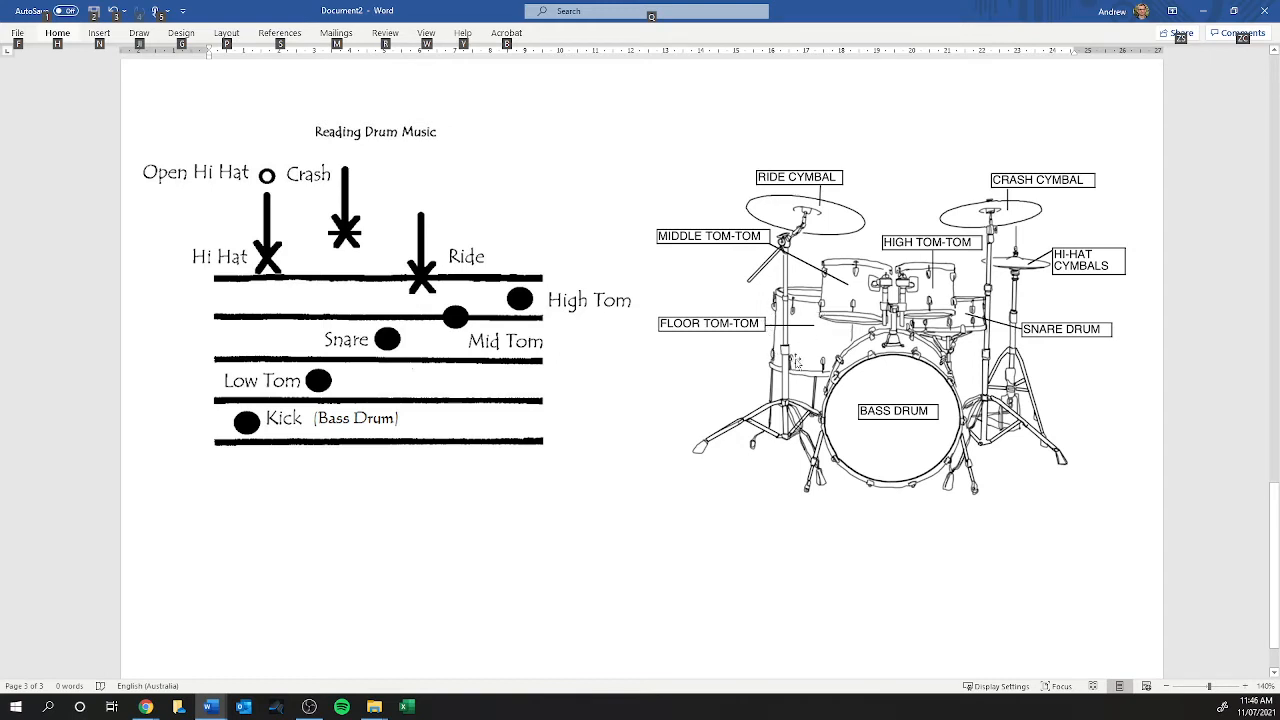
mouse_move(430, 400)
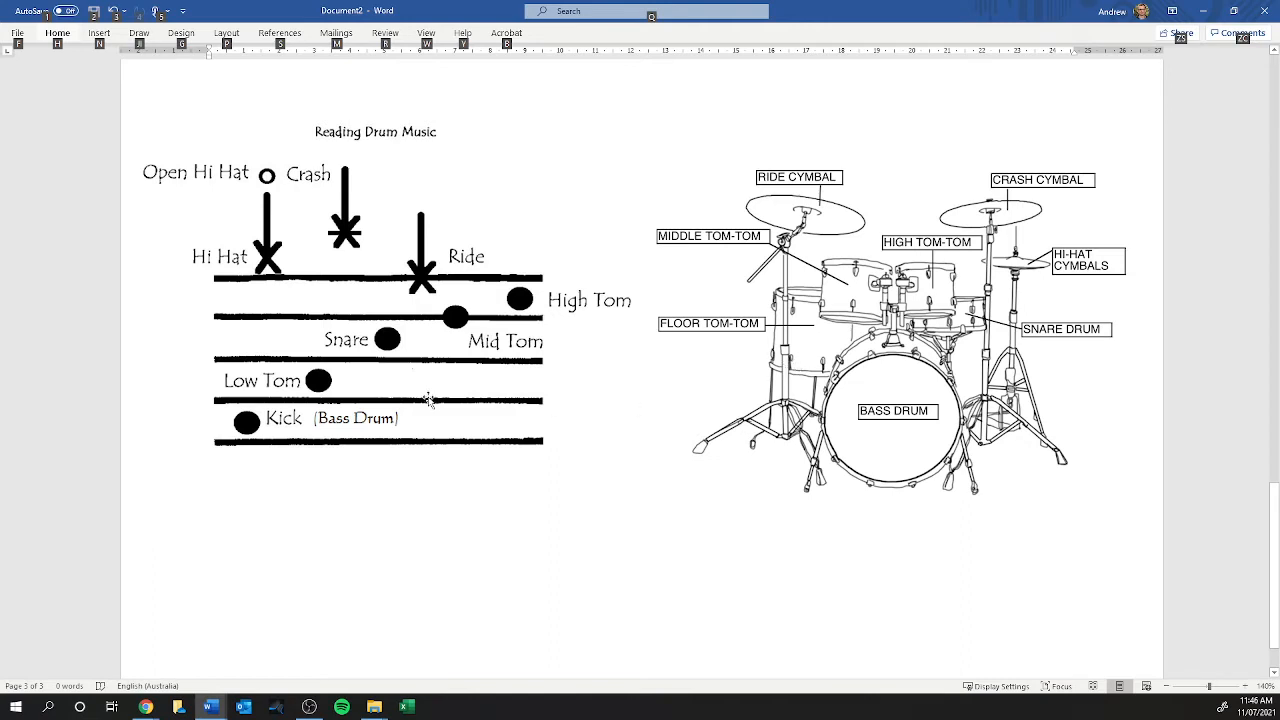
mouse_move(685, 365)
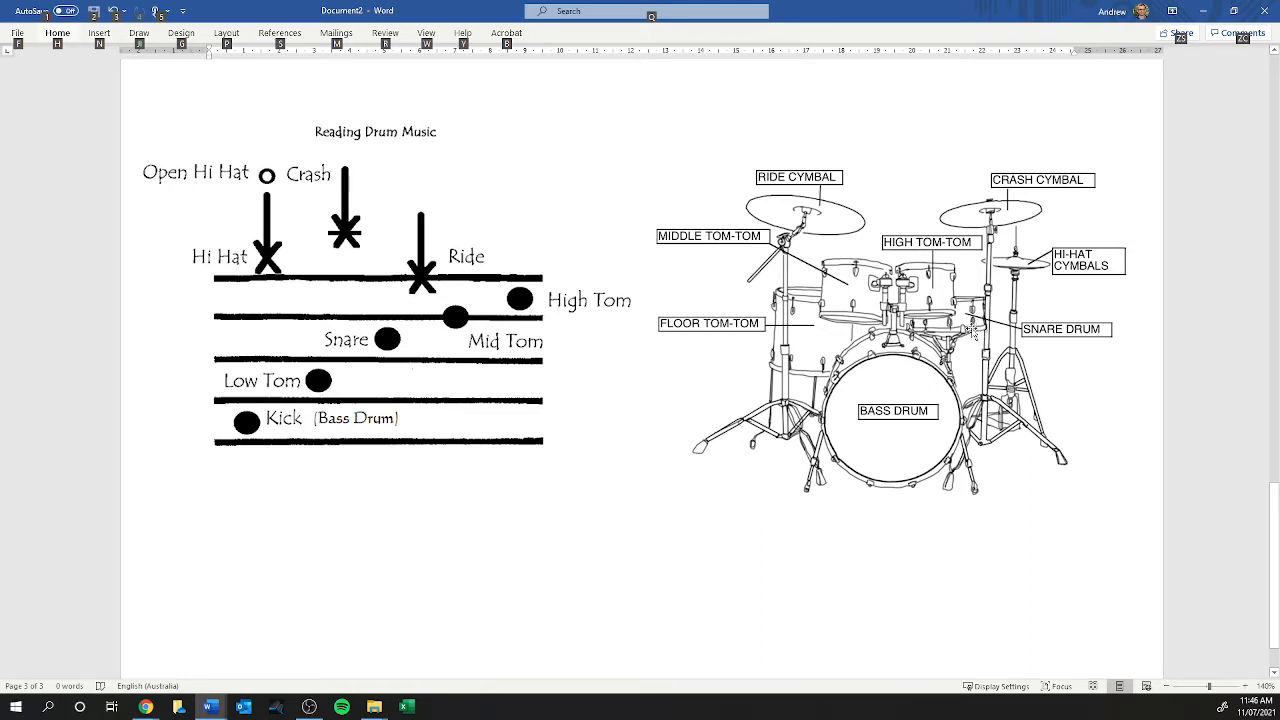
mouse_move(970, 322)
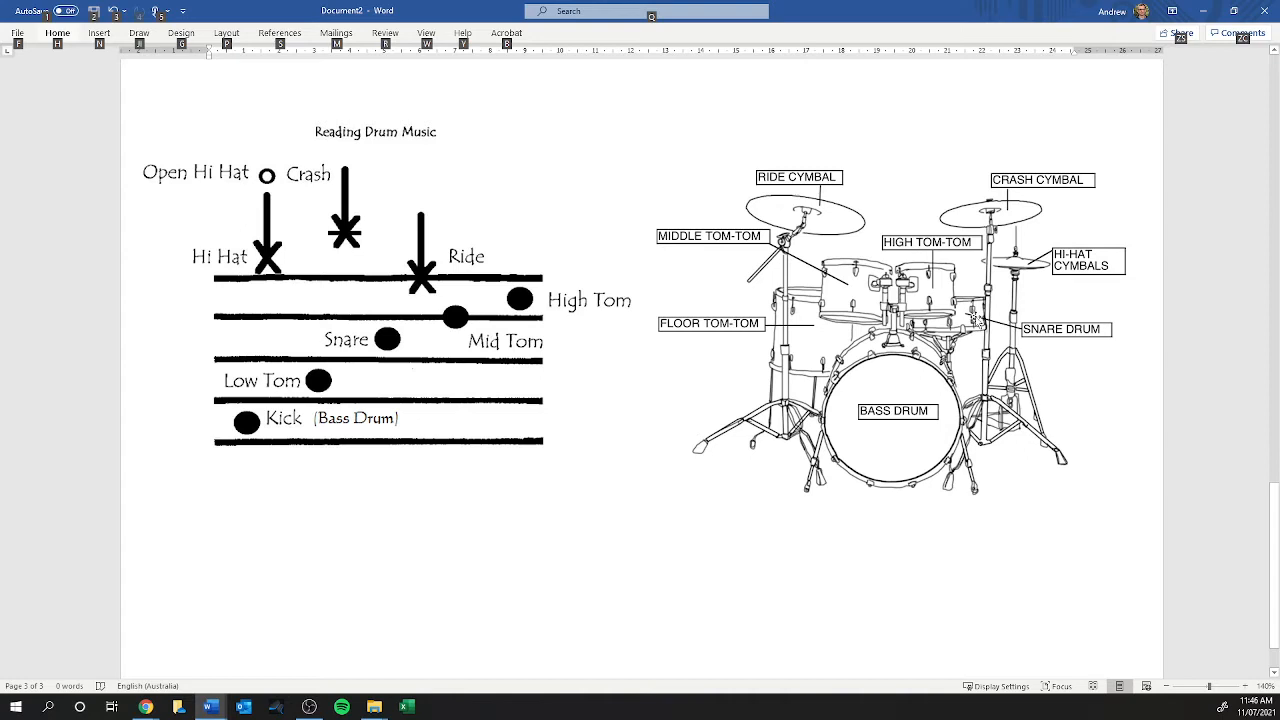
mouse_move(978, 320)
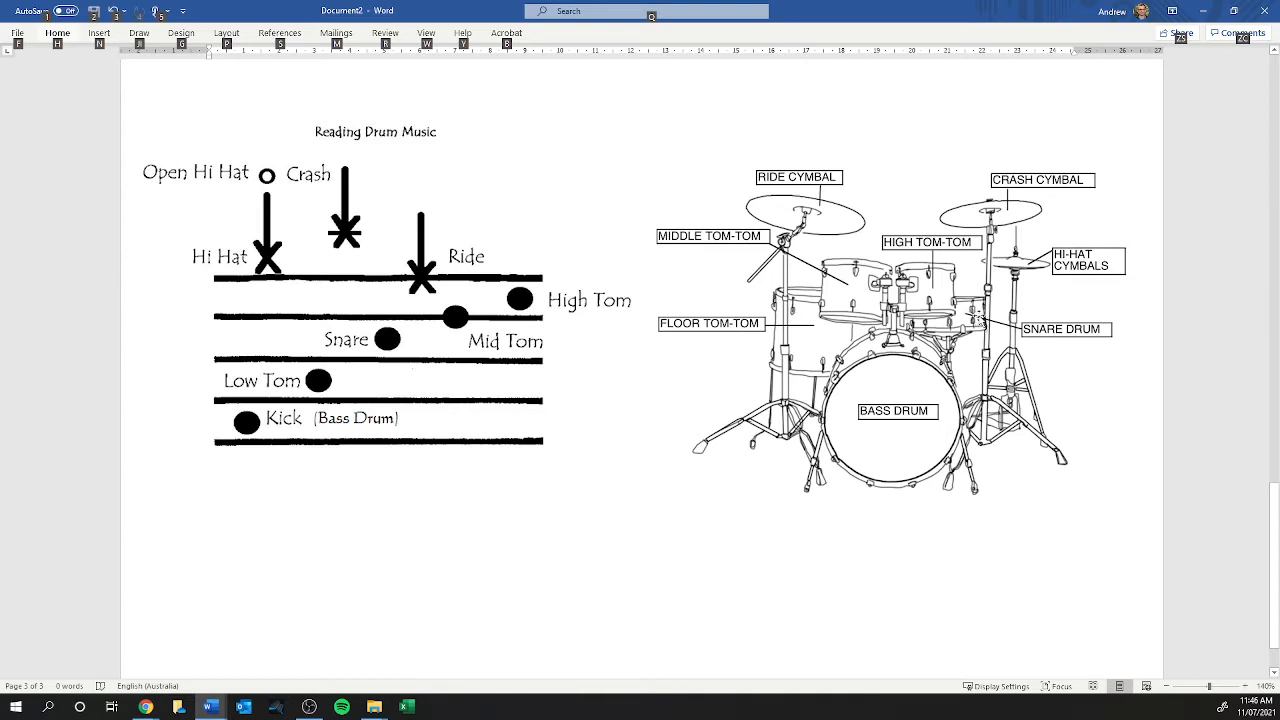
mouse_move(862, 288)
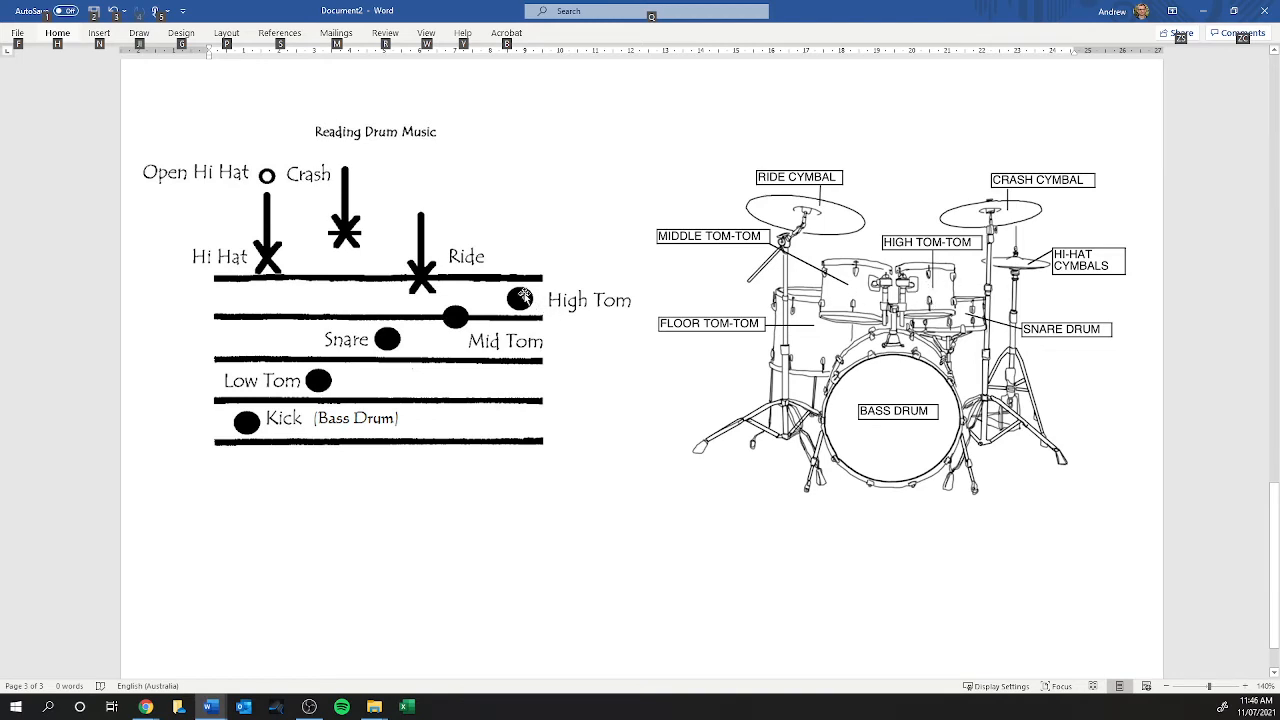
mouse_move(520, 300)
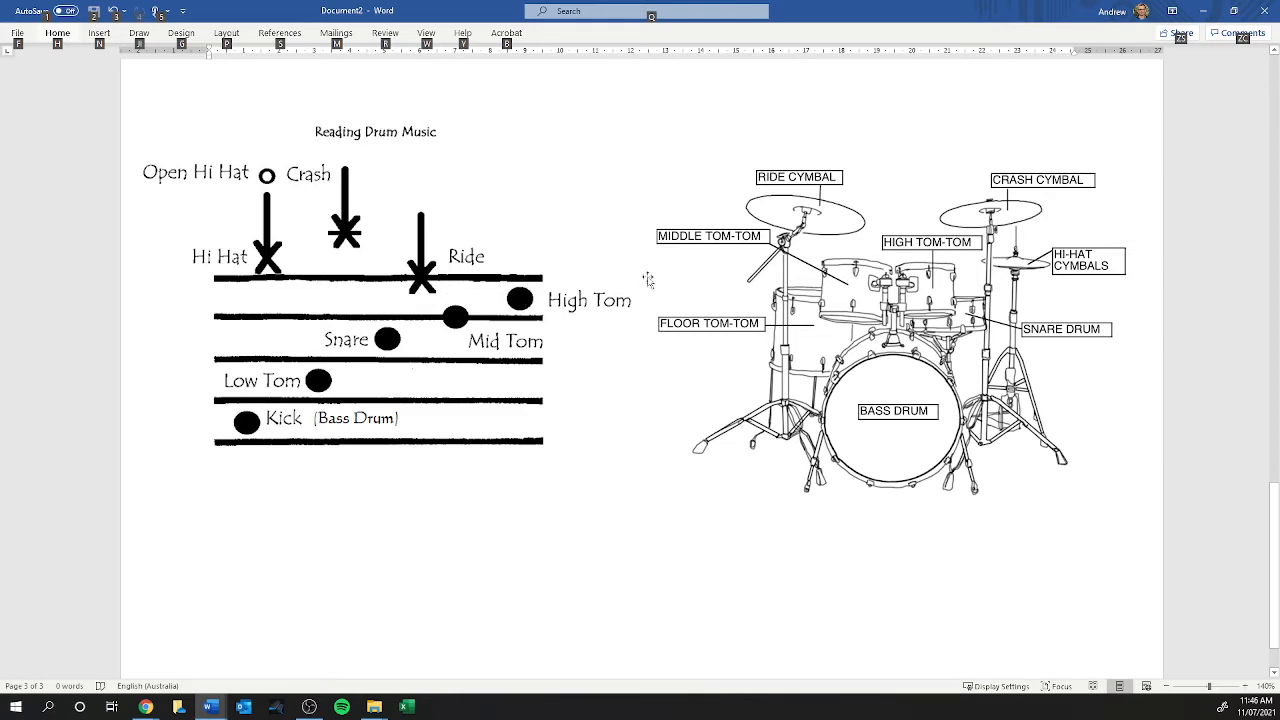
mouse_move(760, 225)
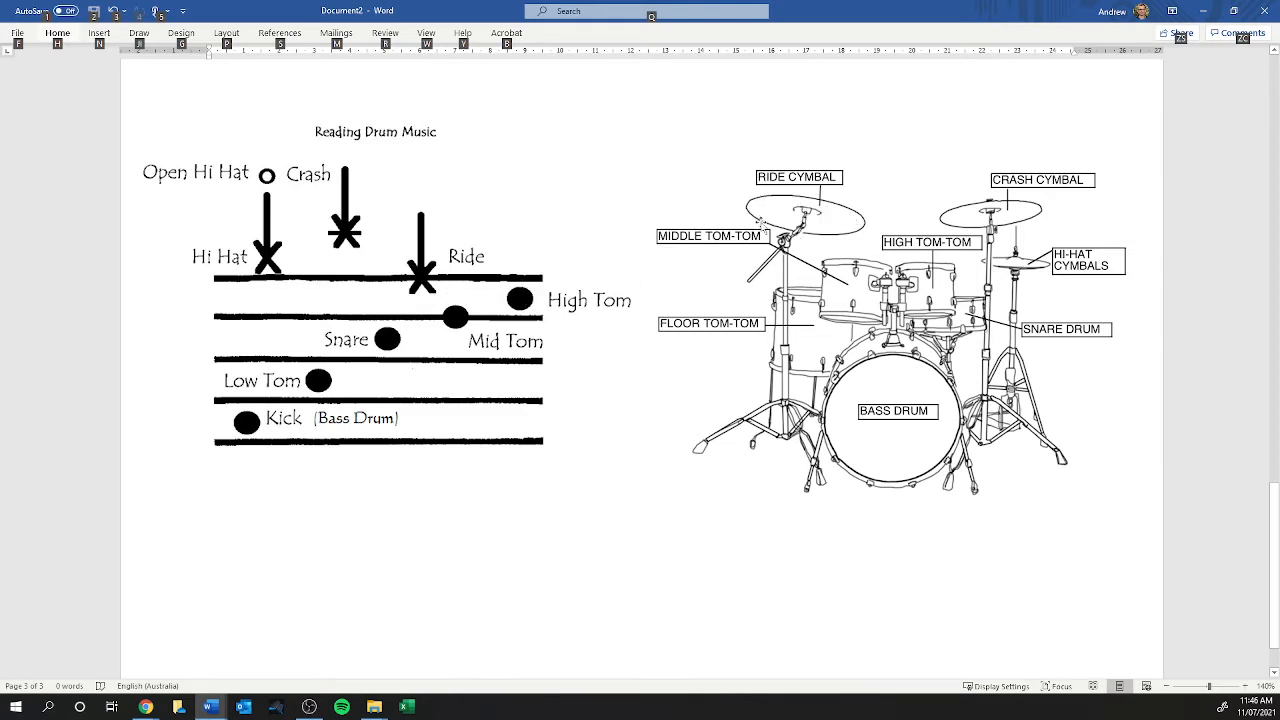
mouse_move(425, 278)
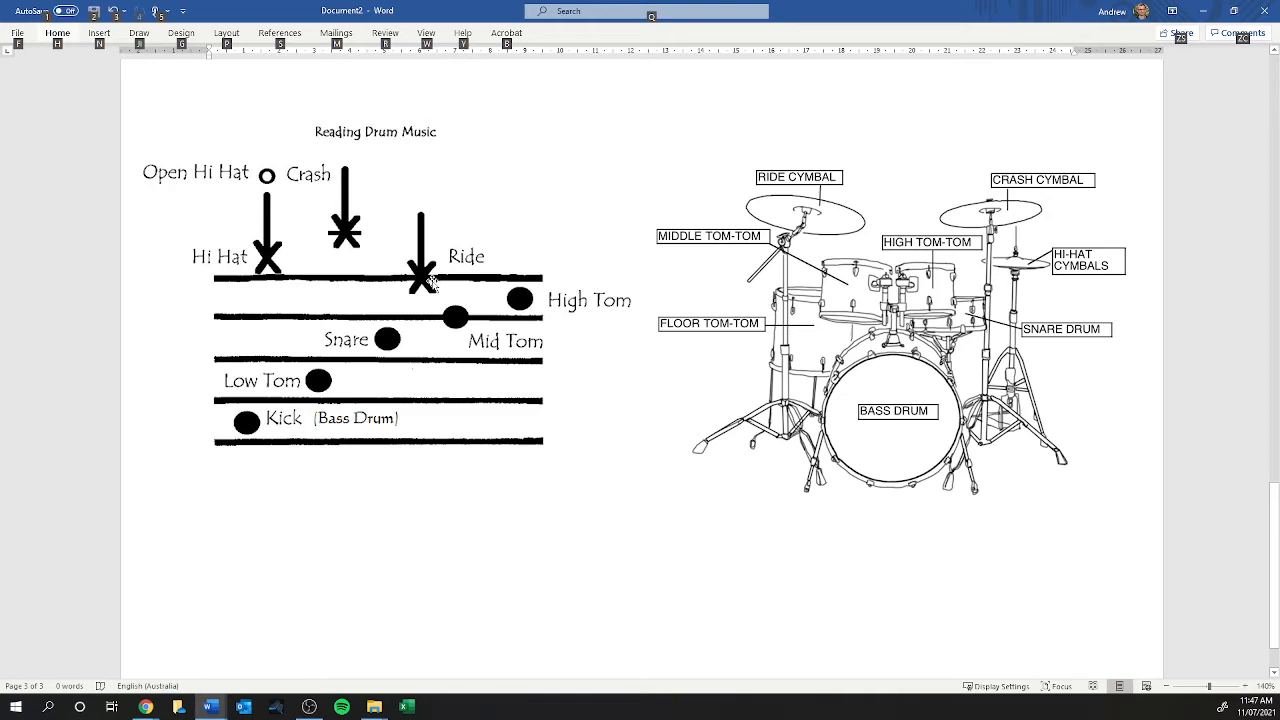
mouse_move(253, 232)
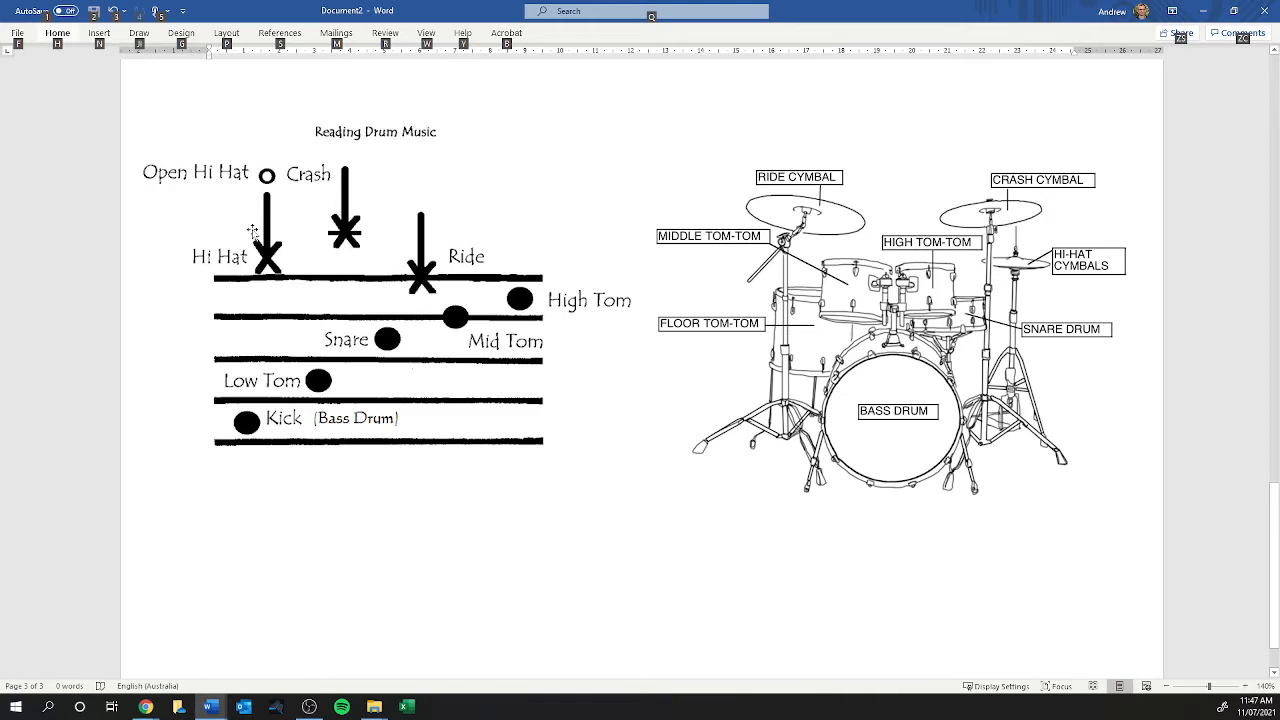
mouse_move(1010, 267)
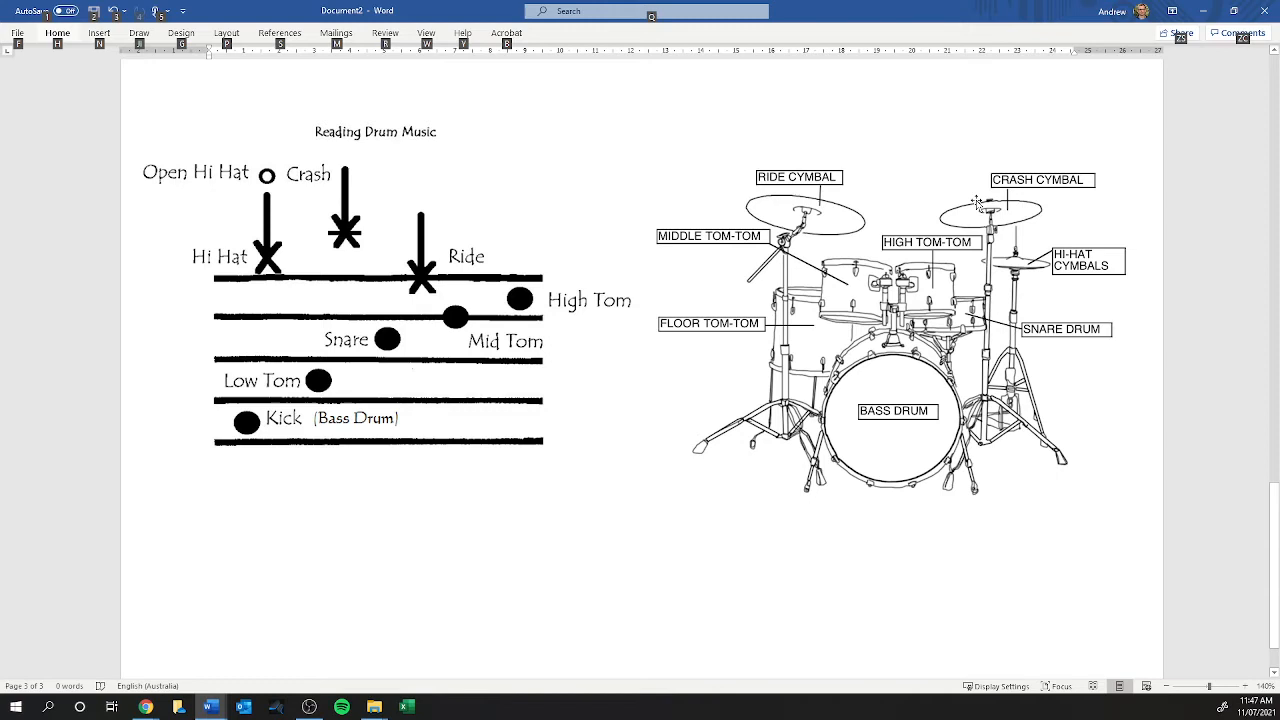
mouse_move(808, 336)
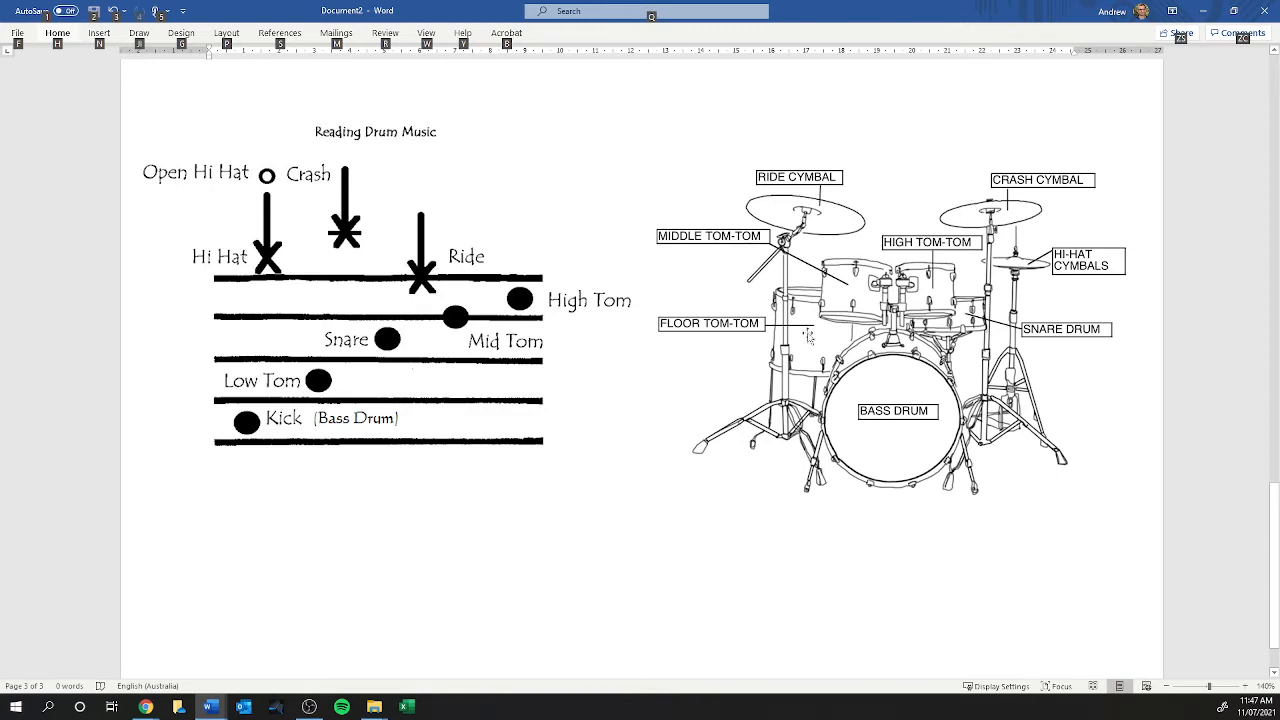
mouse_move(393, 192)
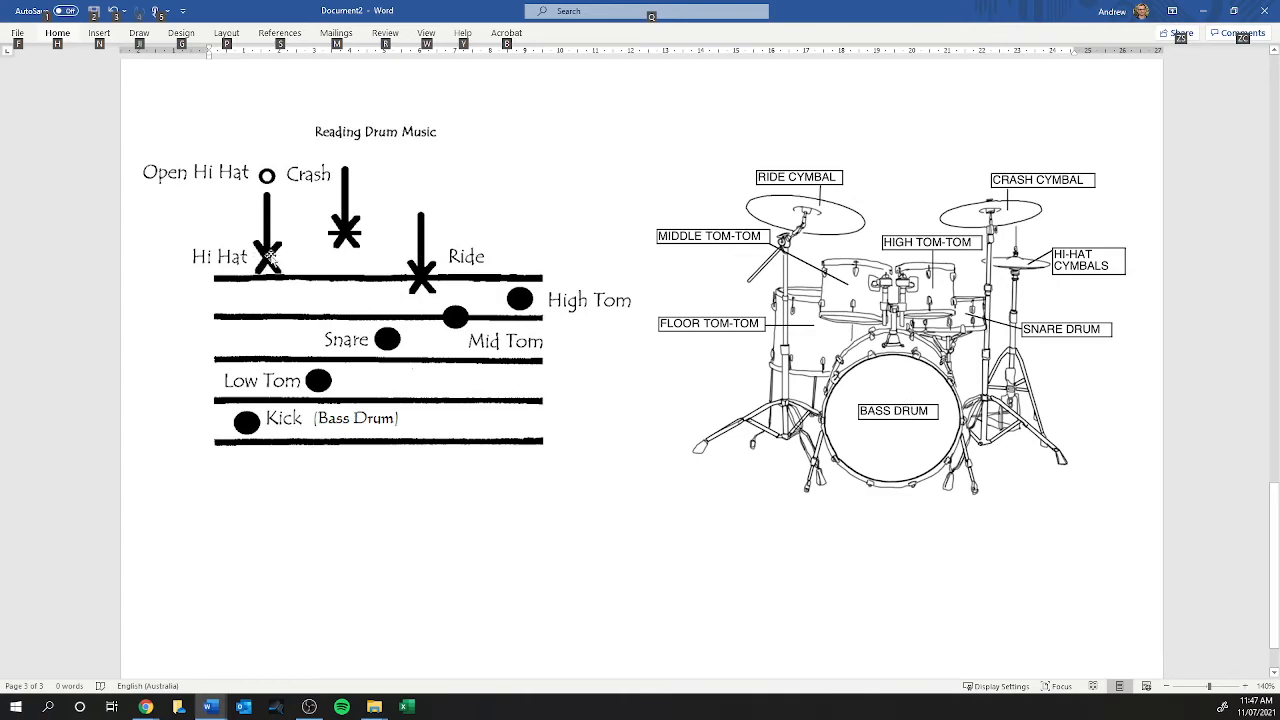
- Scroll through the Reading Drum Music notation page in Word
scroll(down, 3)
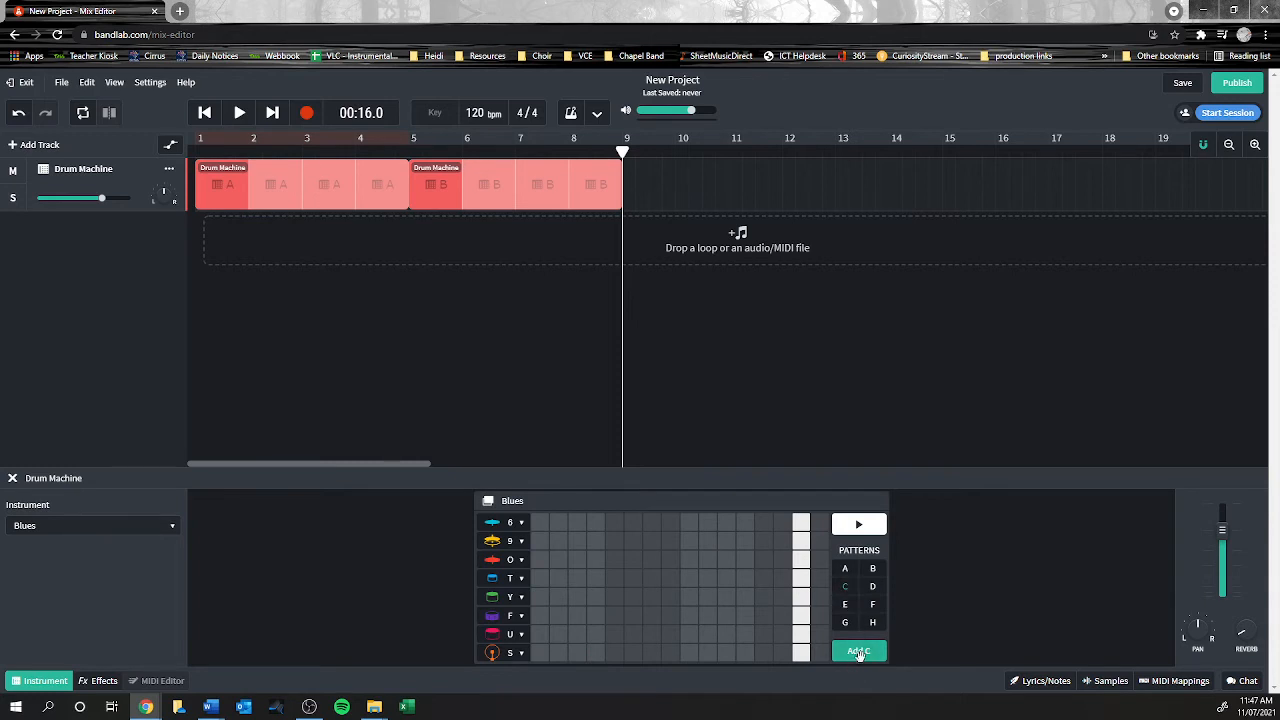
- Give pattern C eight hits on row O, place it after pattern B, and play
click(858, 651)
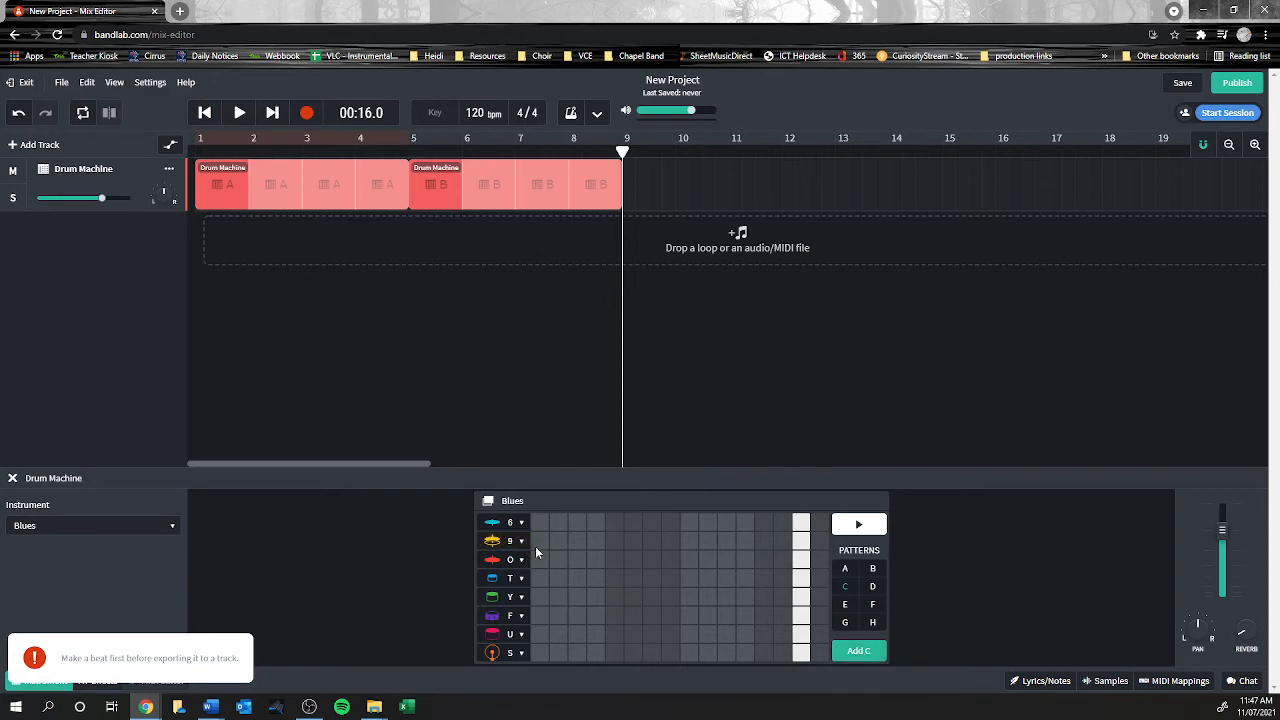
click(540, 559)
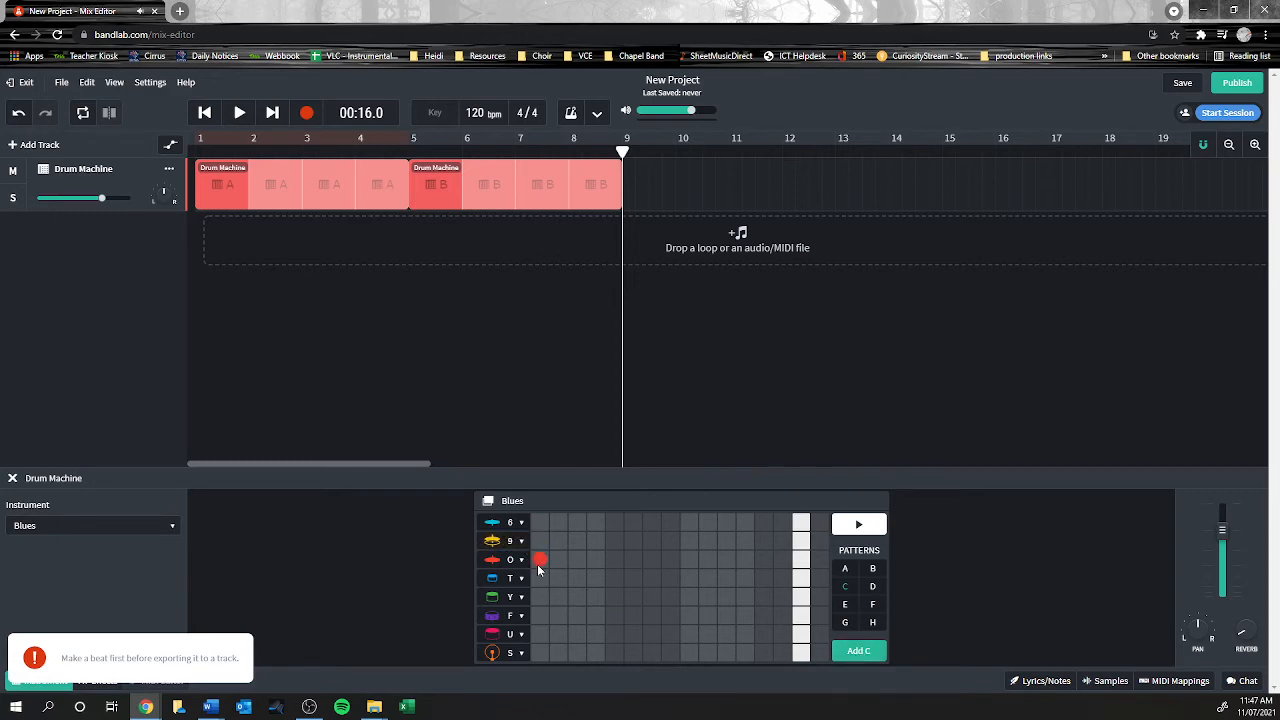
click(500, 559)
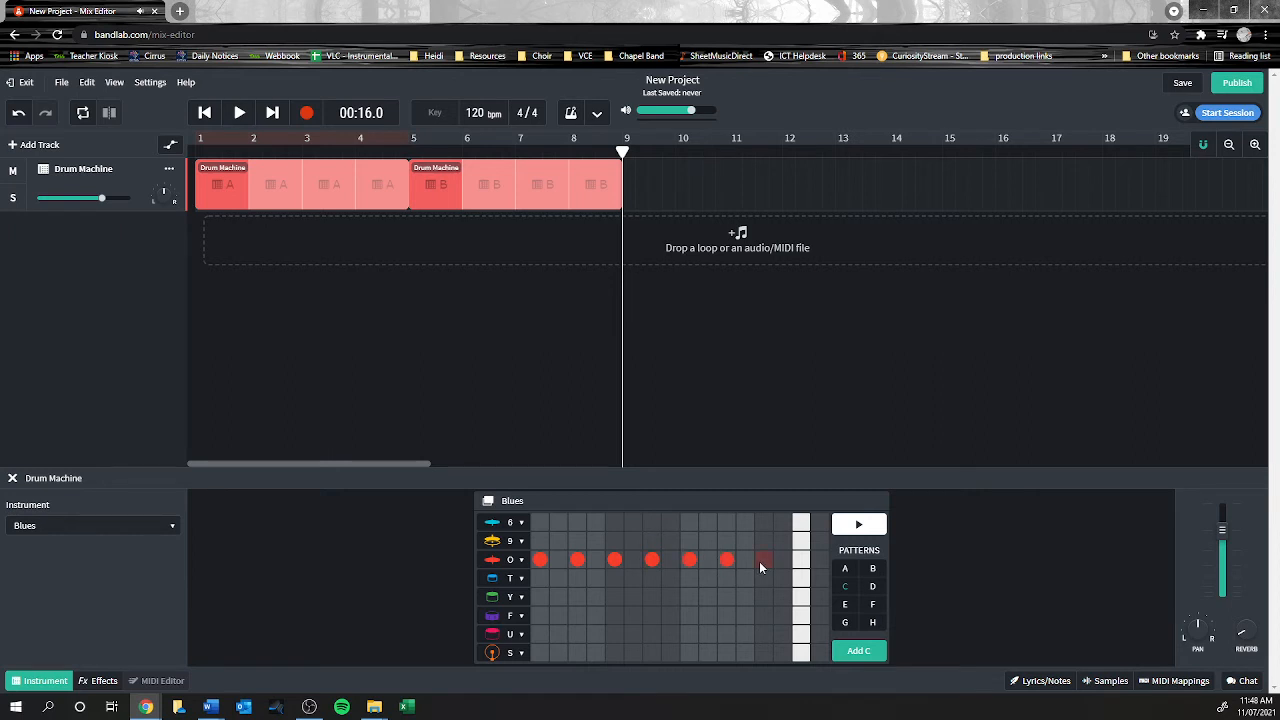
click(800, 559)
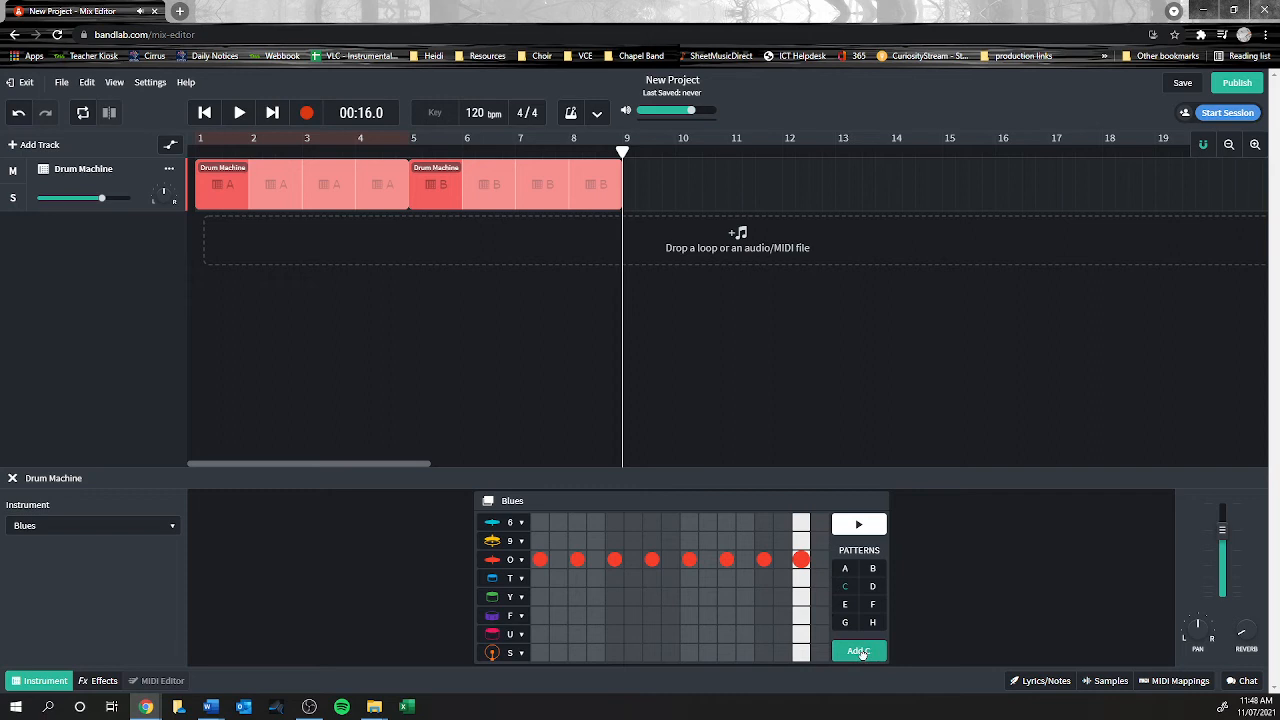
click(858, 650)
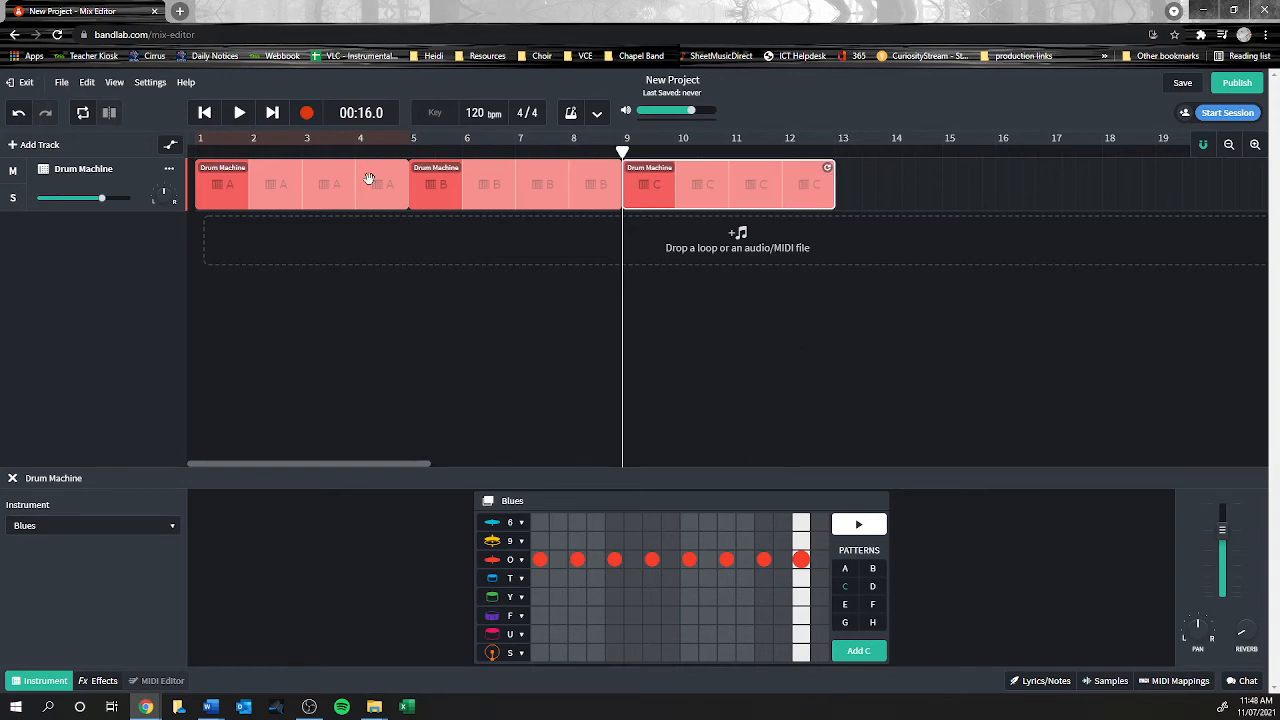
click(238, 112)
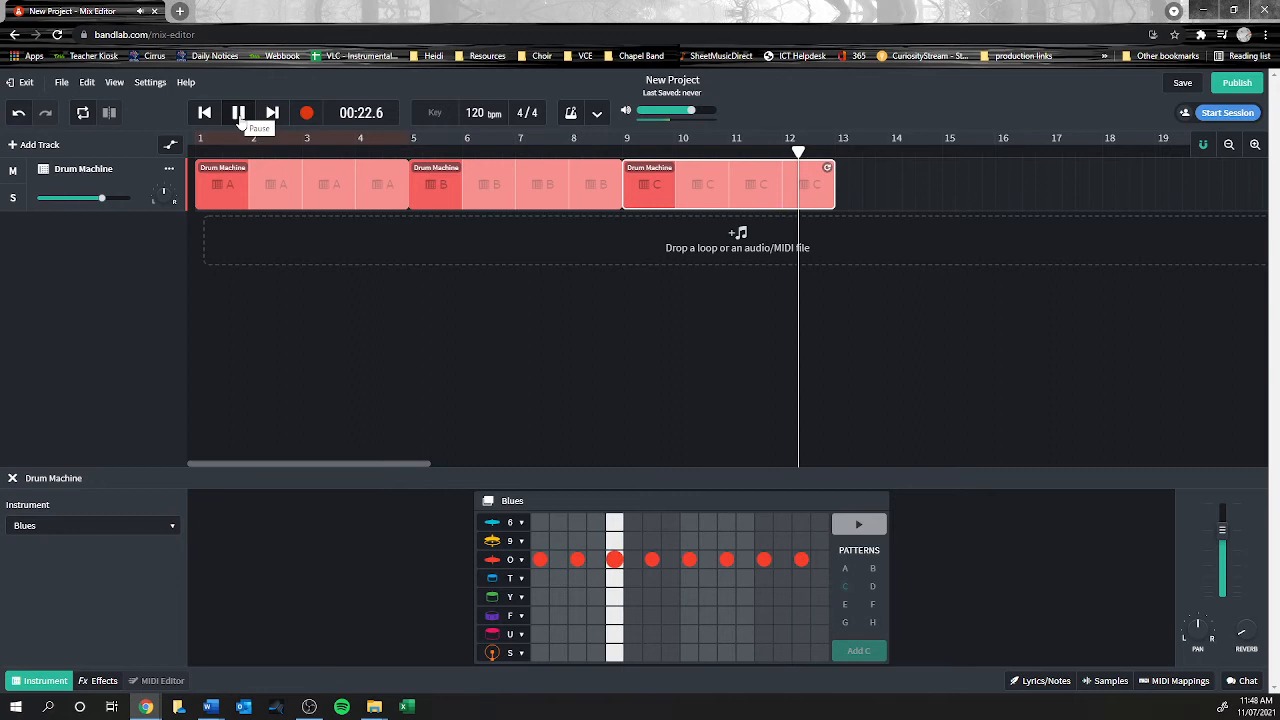
click(238, 112)
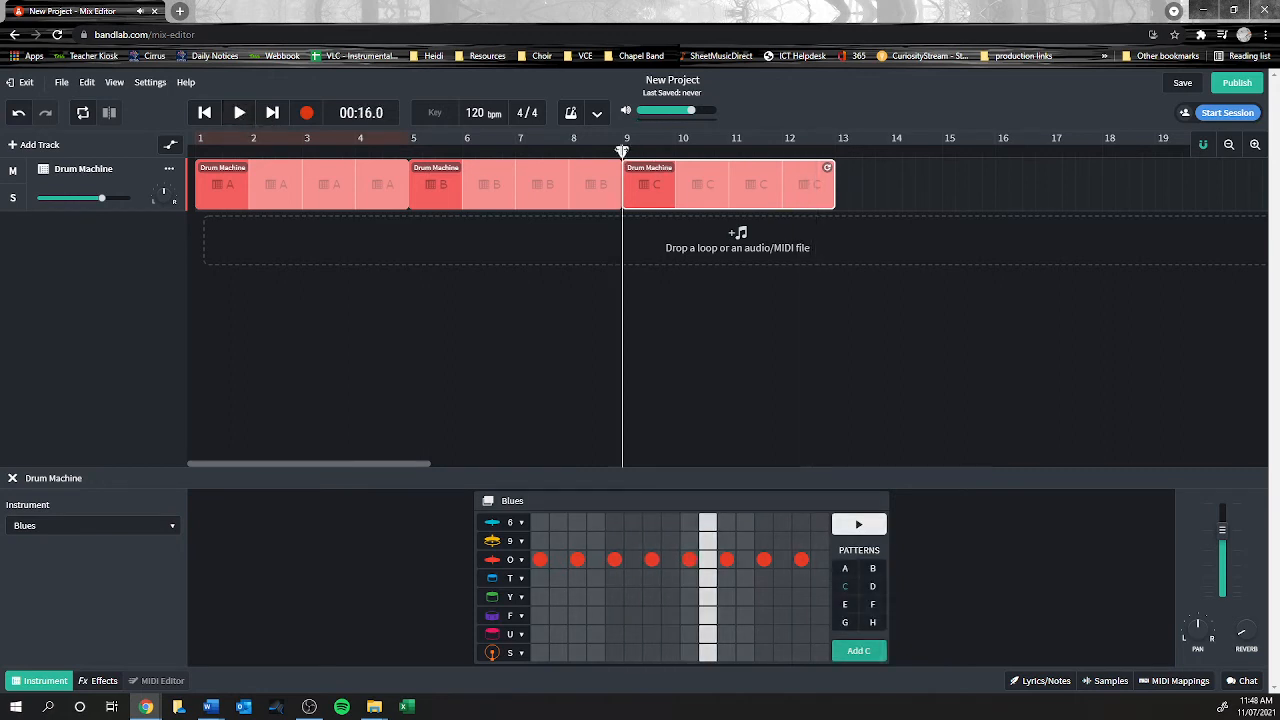
click(239, 112)
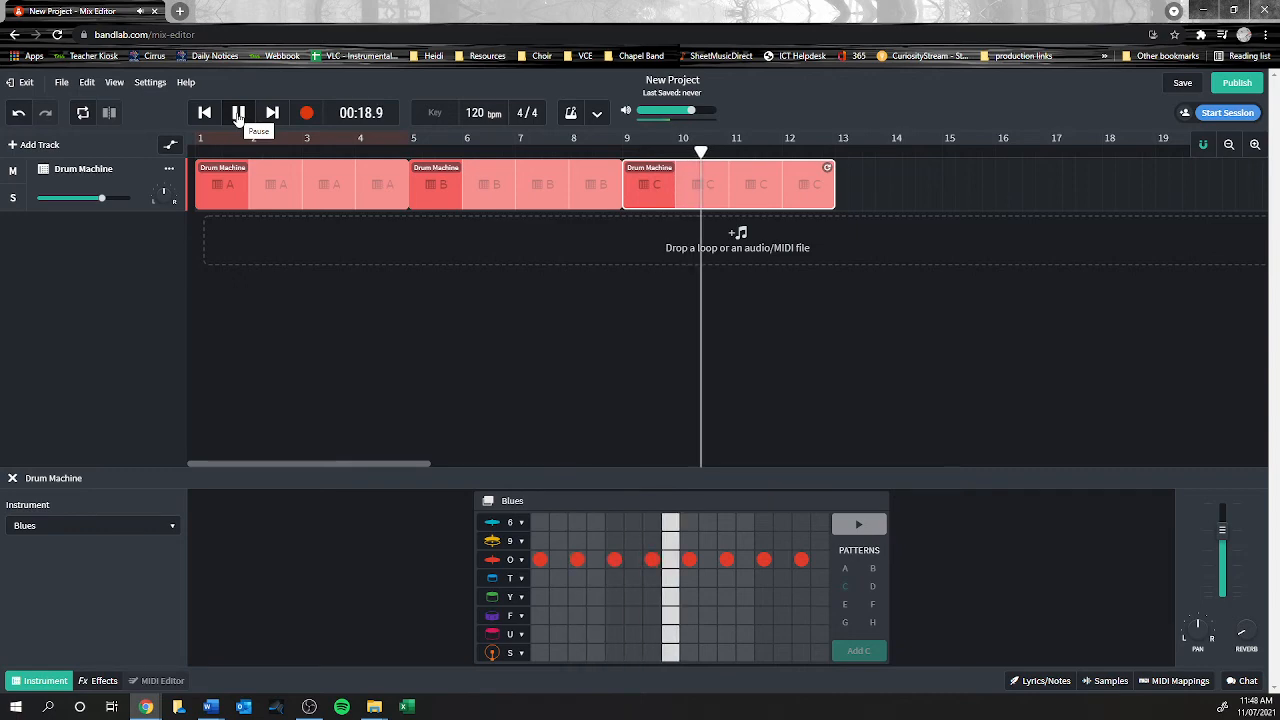
click(238, 112)
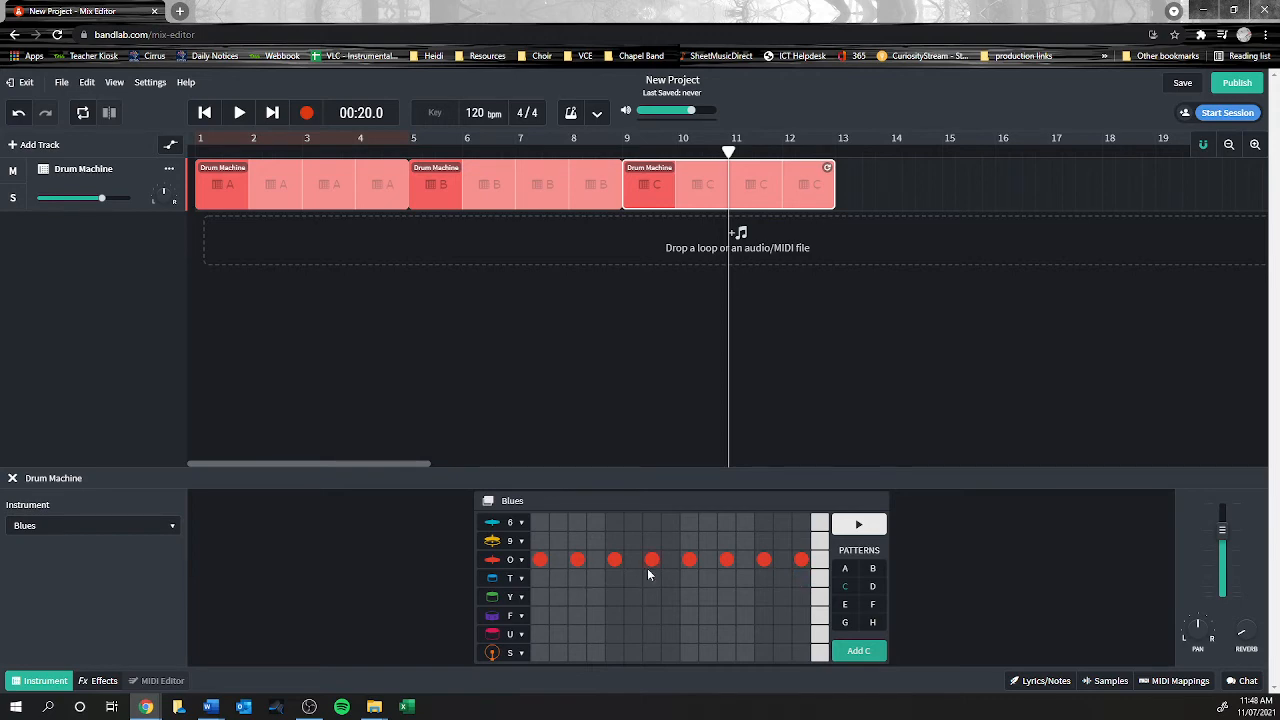
mouse_move(588, 624)
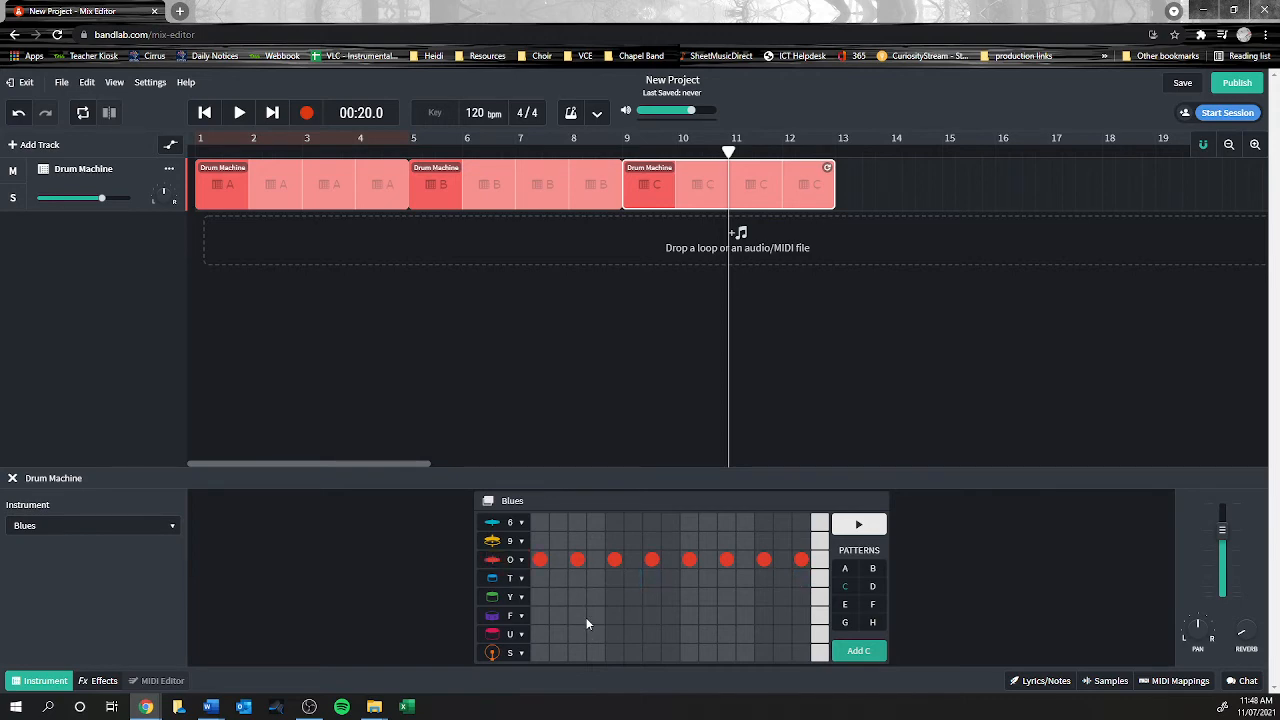
mouse_move(571, 618)
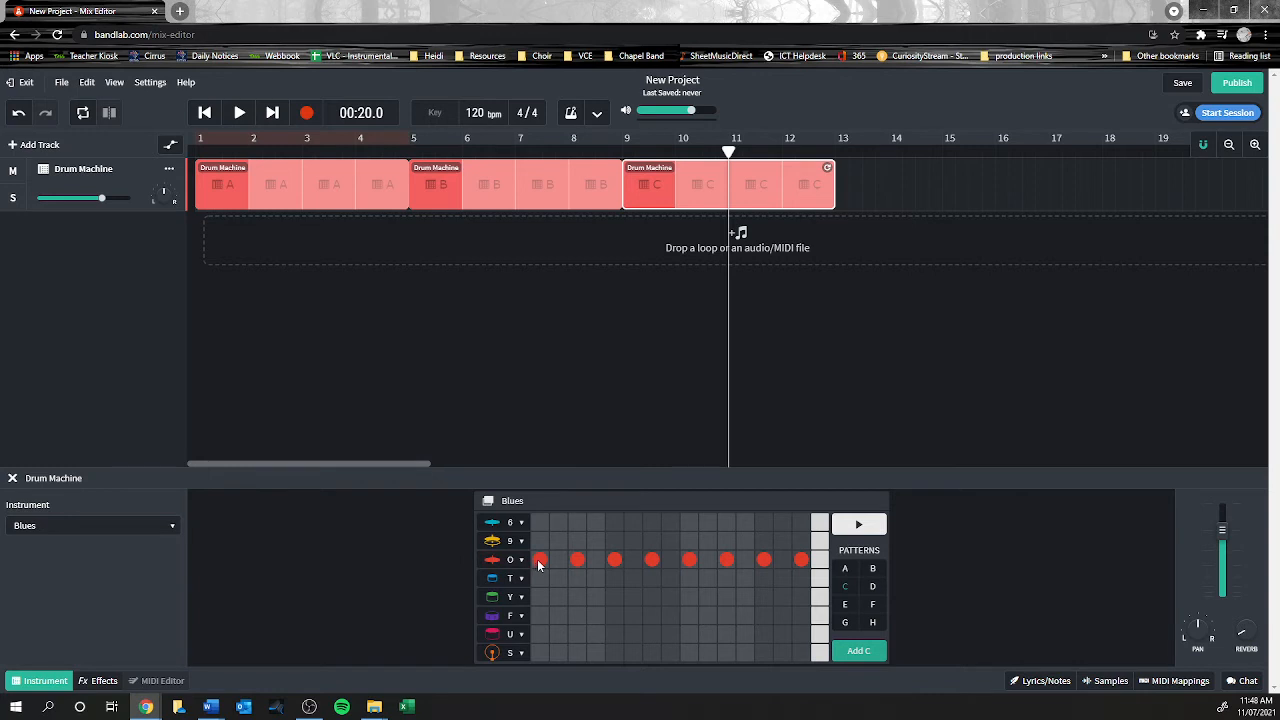
mouse_move(534, 605)
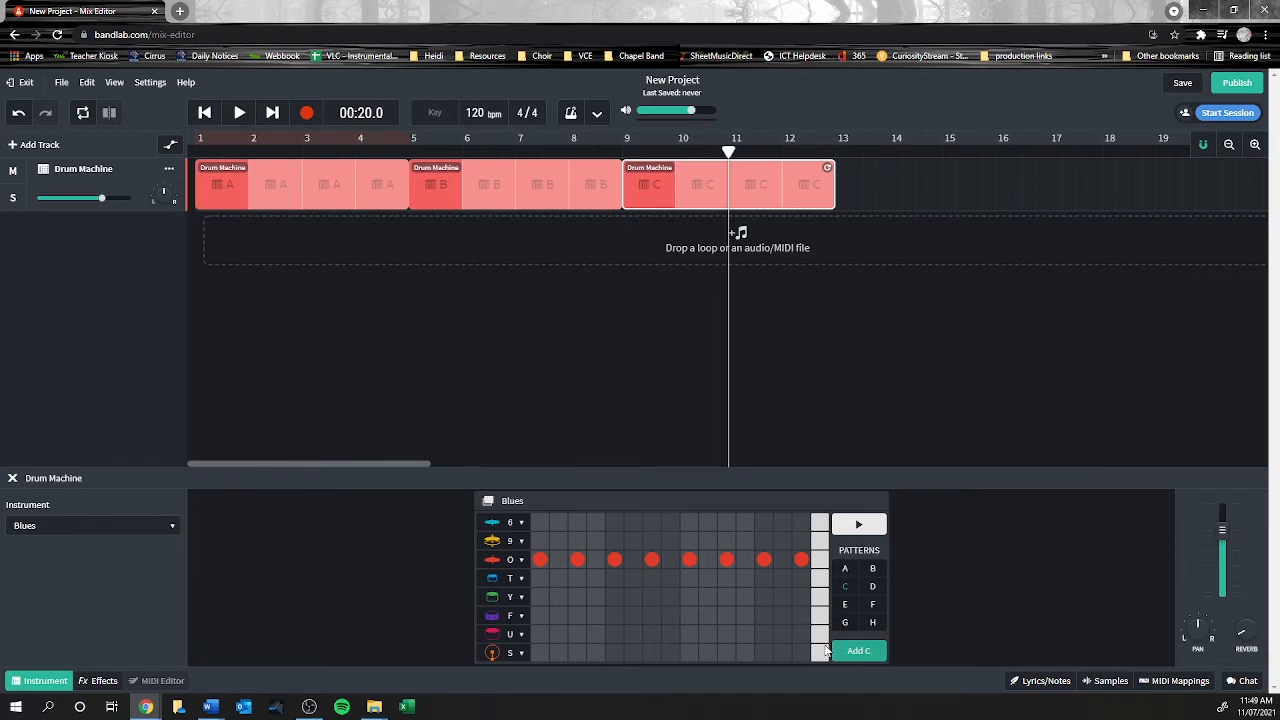
mouse_move(843, 528)
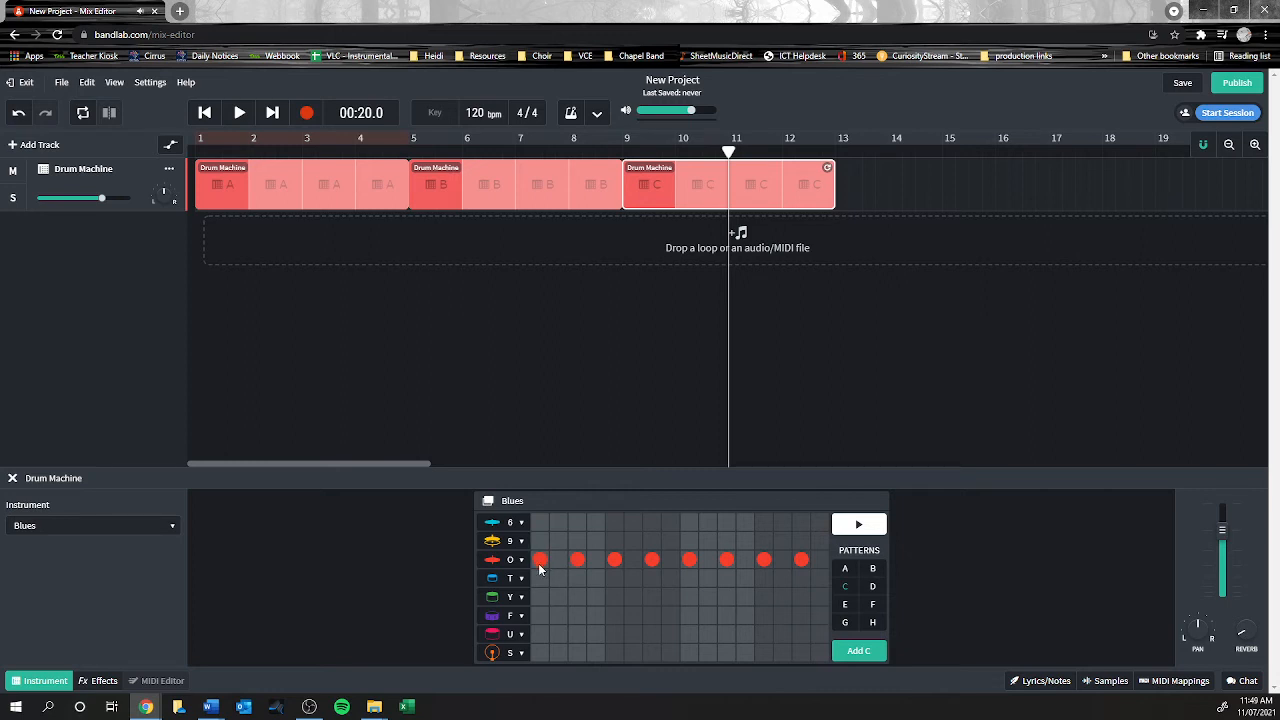
mouse_move(585, 525)
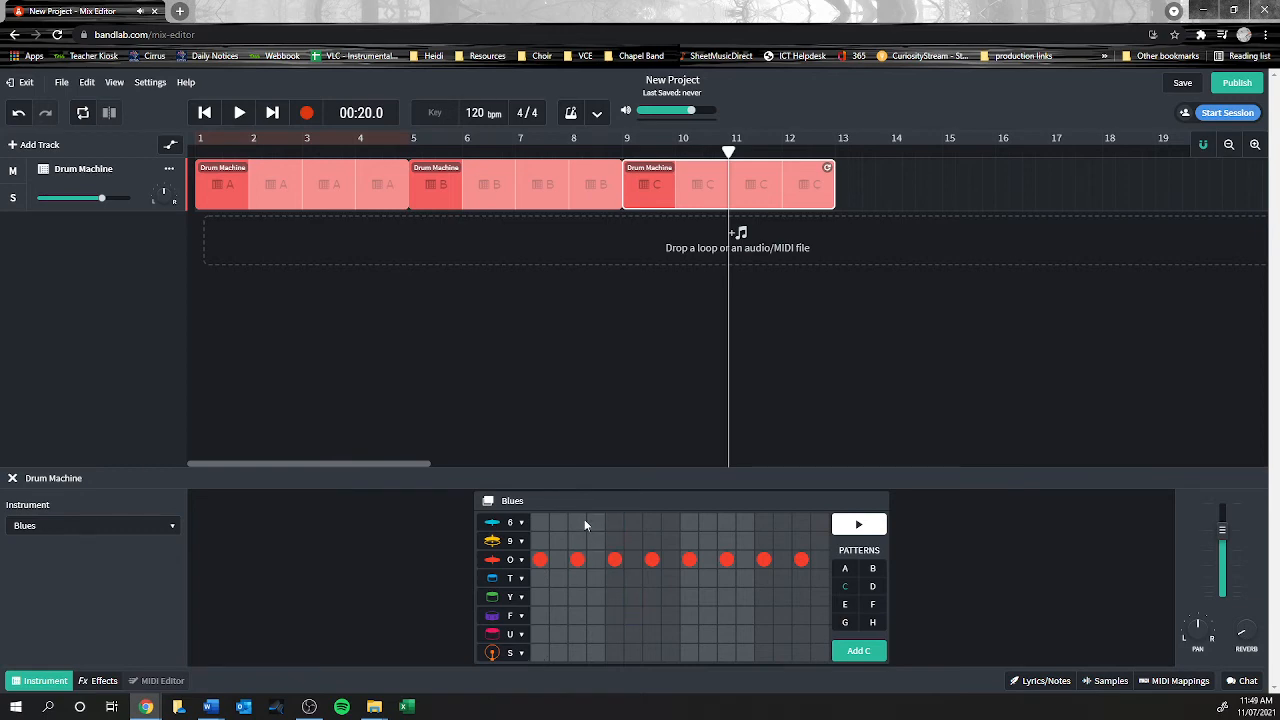
- Toggle pattern C's third-step hit off and back on, then switch to Word
click(539, 559)
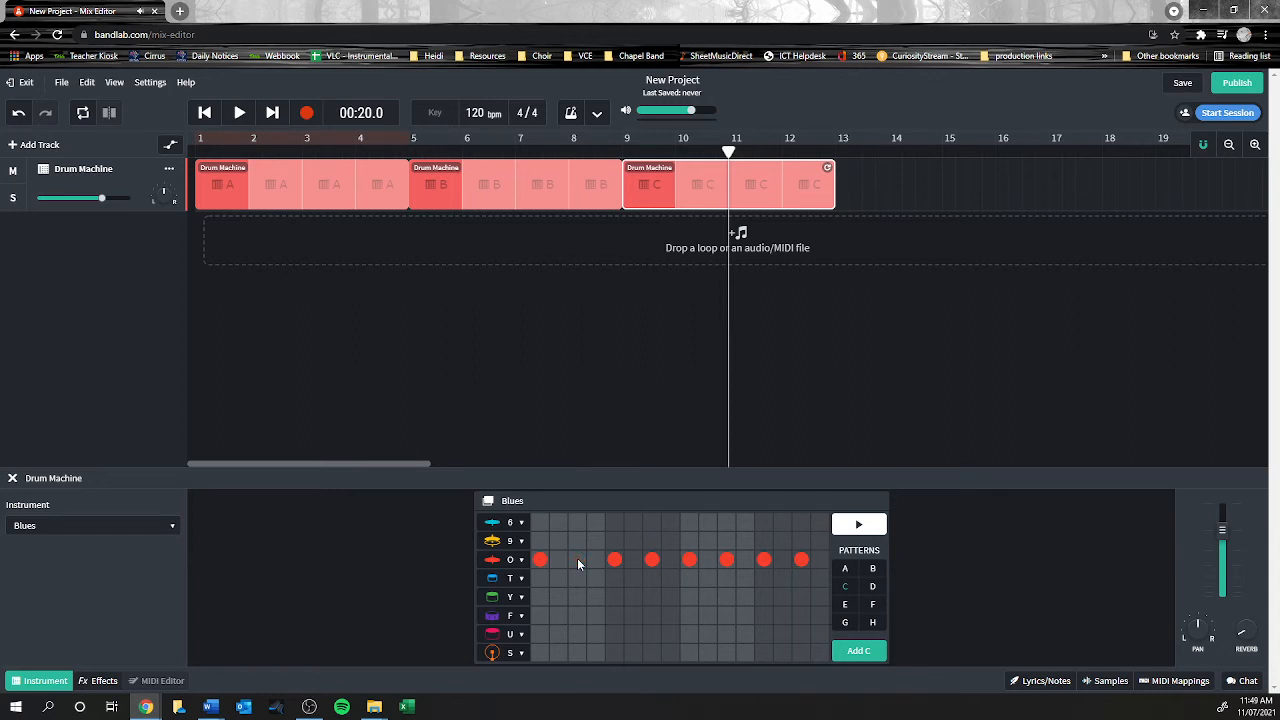
click(577, 559)
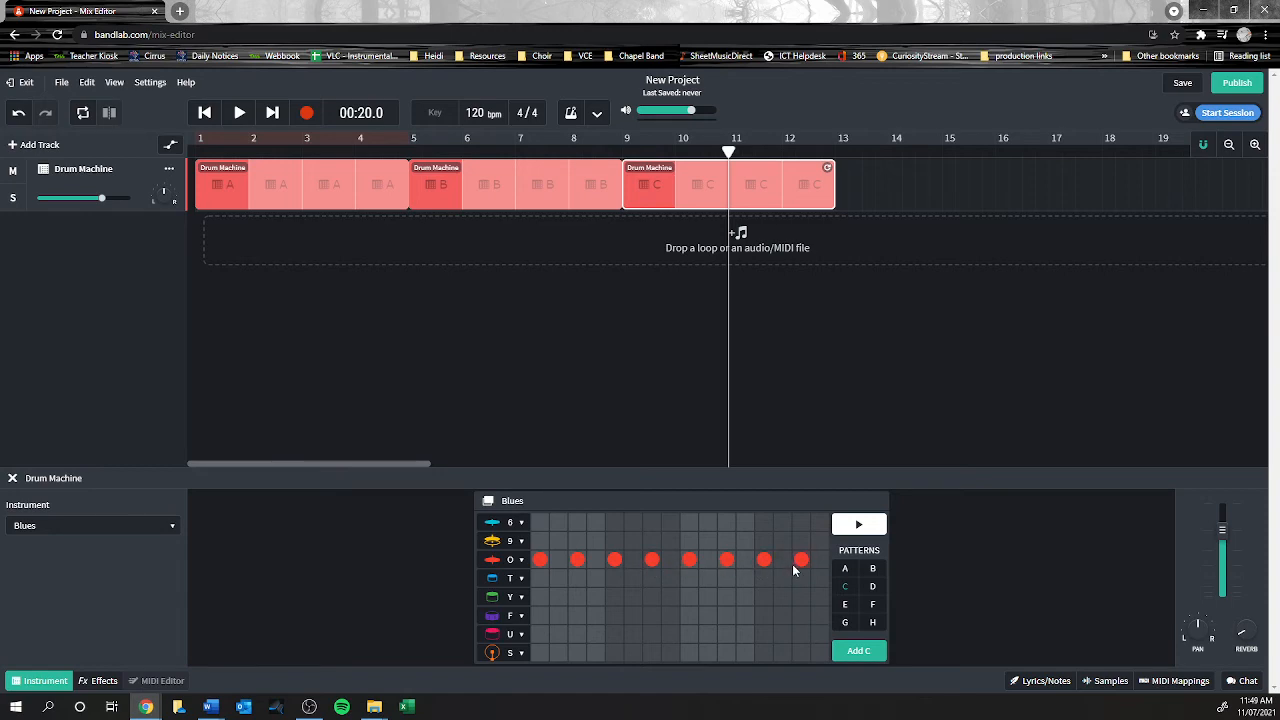
click(782, 578)
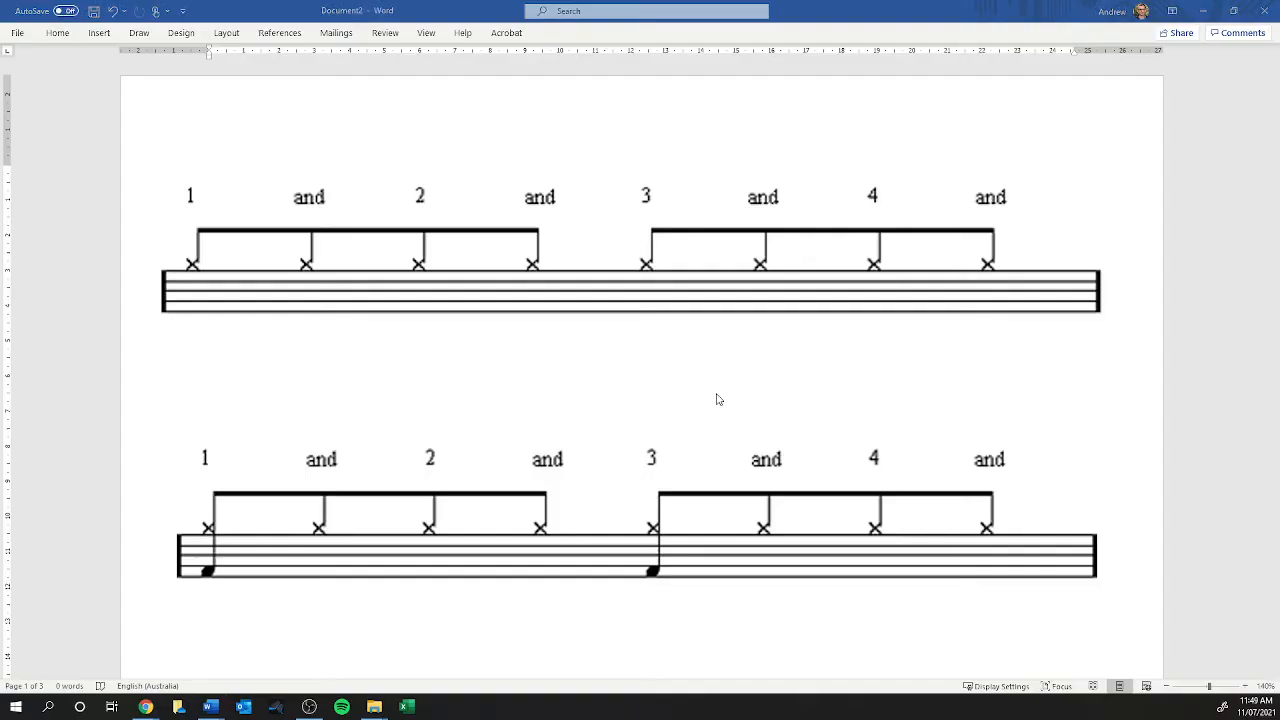
- Select pattern D and add eighth-note hits on row O plus a first-step bass hit
scroll(down, 3)
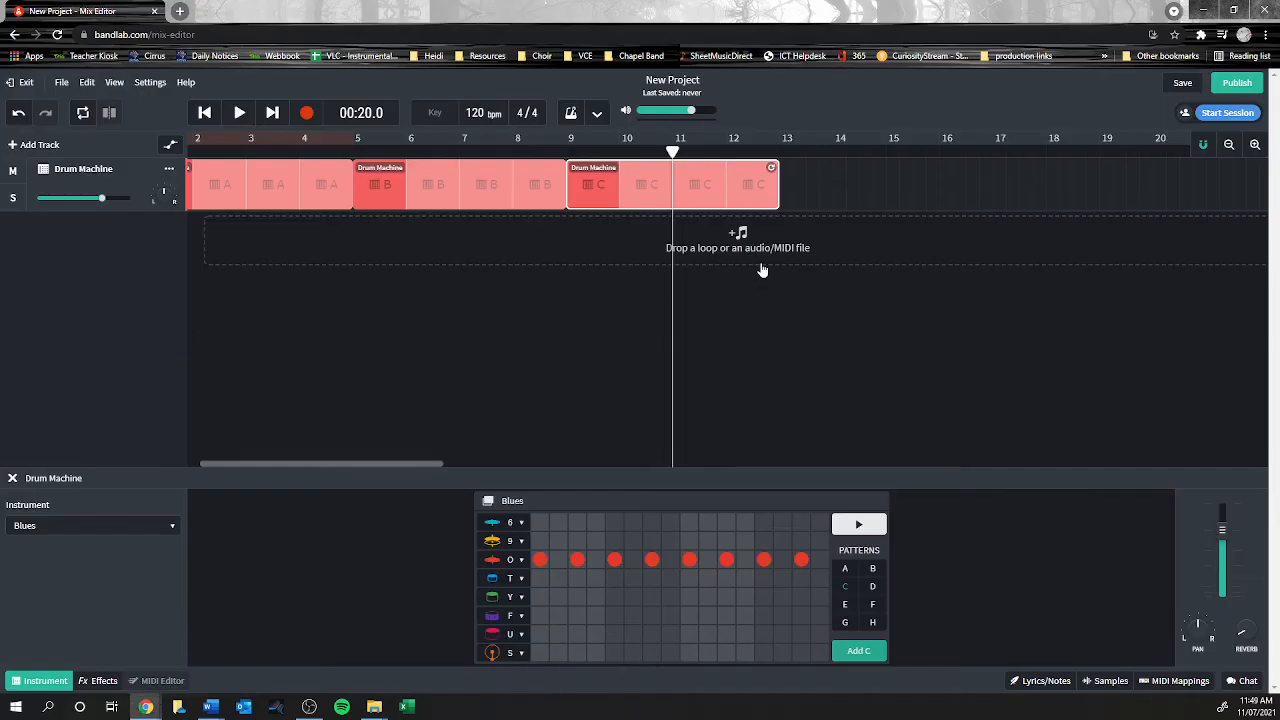
click(872, 587)
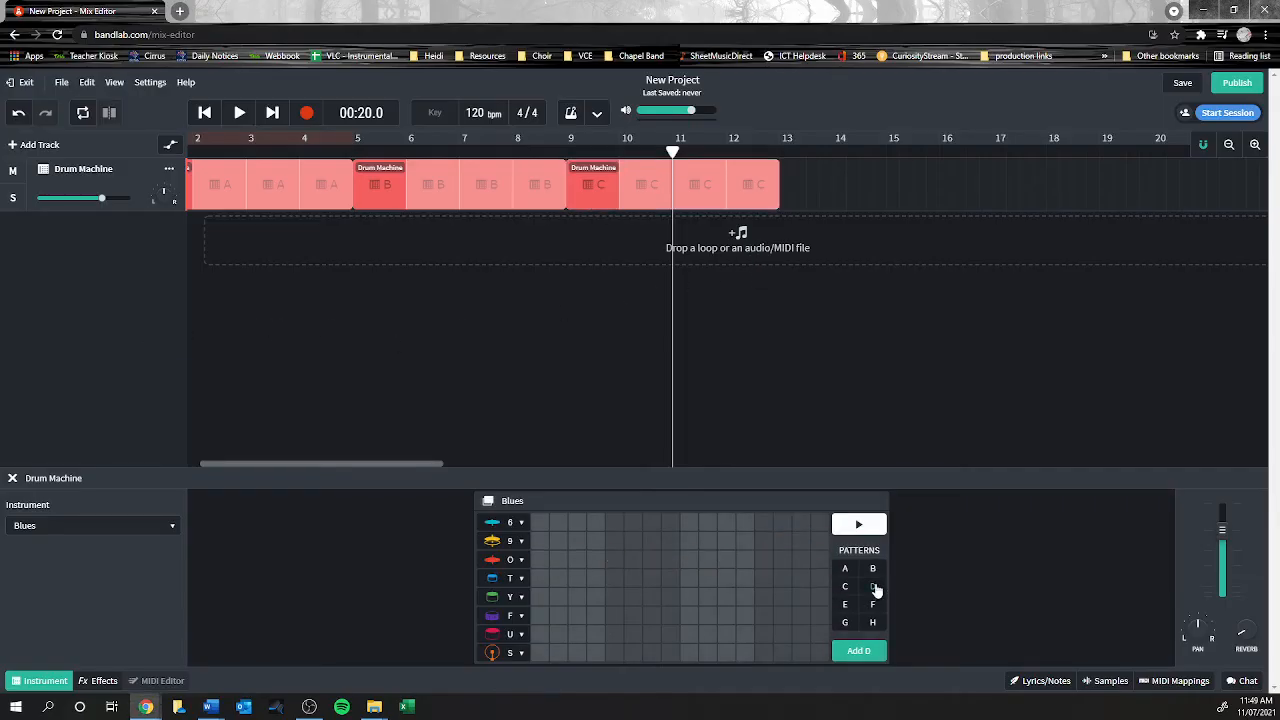
click(872, 586)
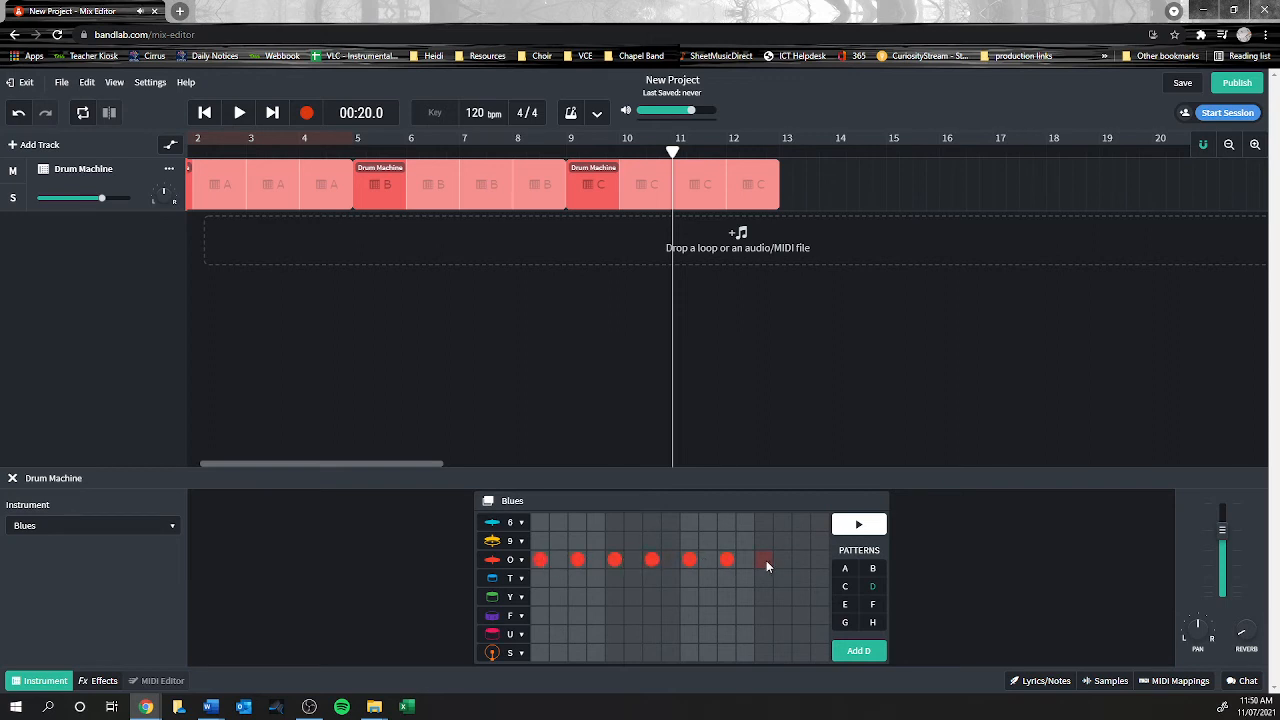
click(765, 559)
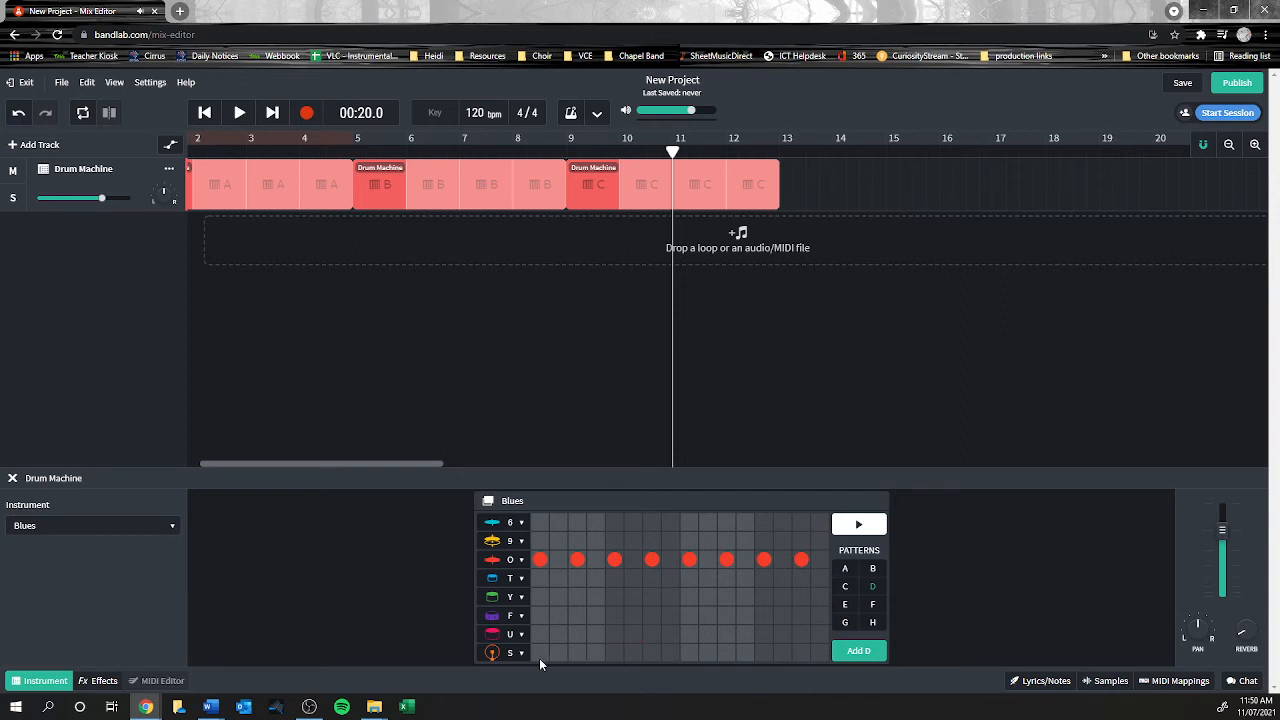
click(540, 652)
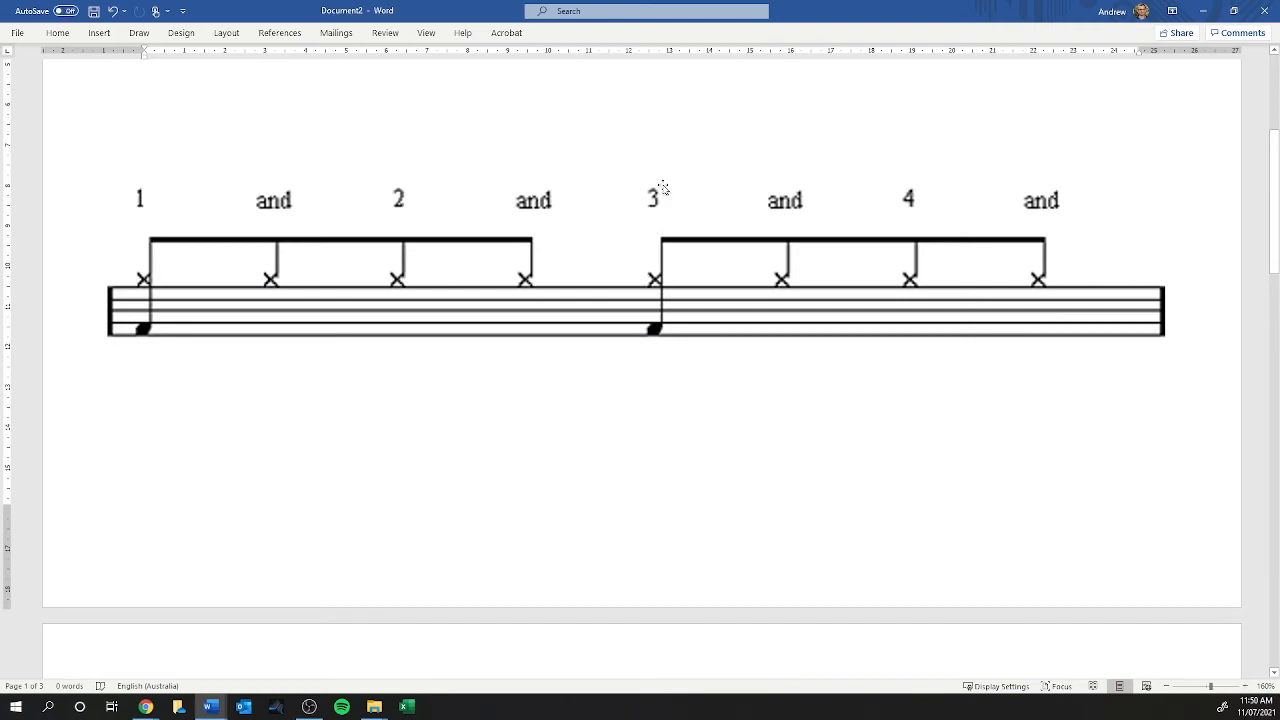
mouse_move(661, 213)
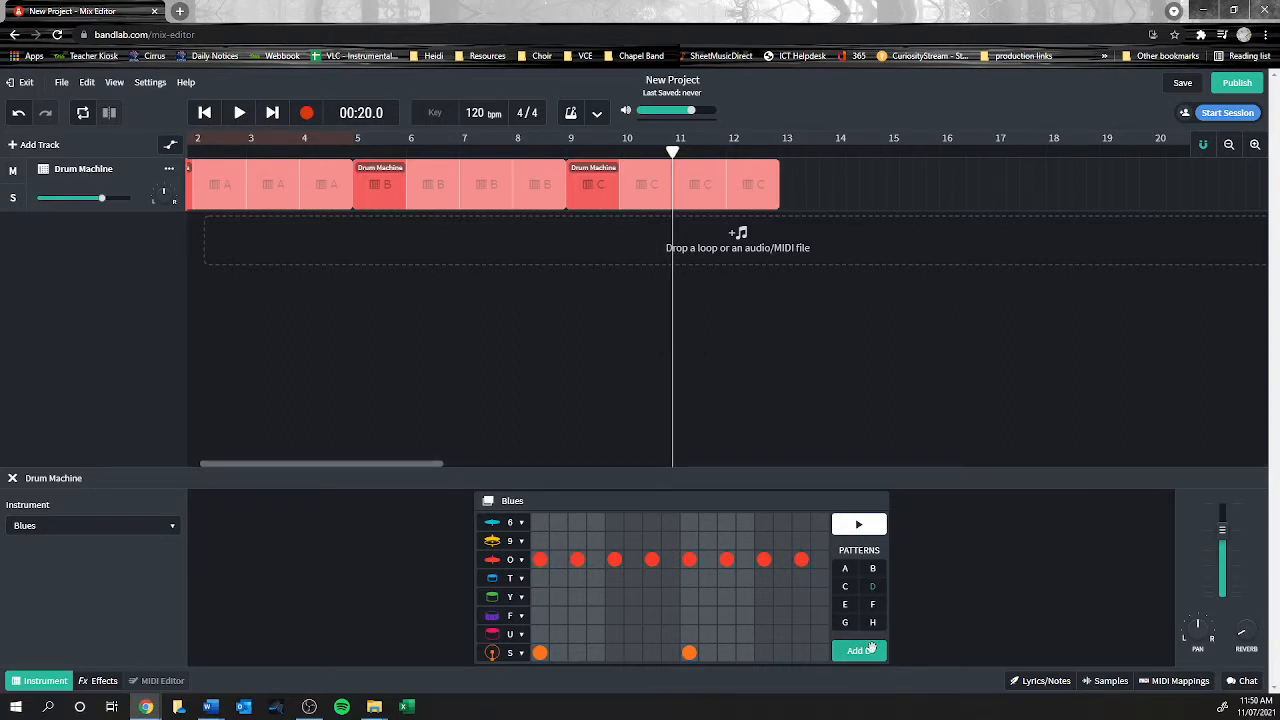
- Add pattern D after pattern C and stretch the clip to span bars 13–17
click(858, 651)
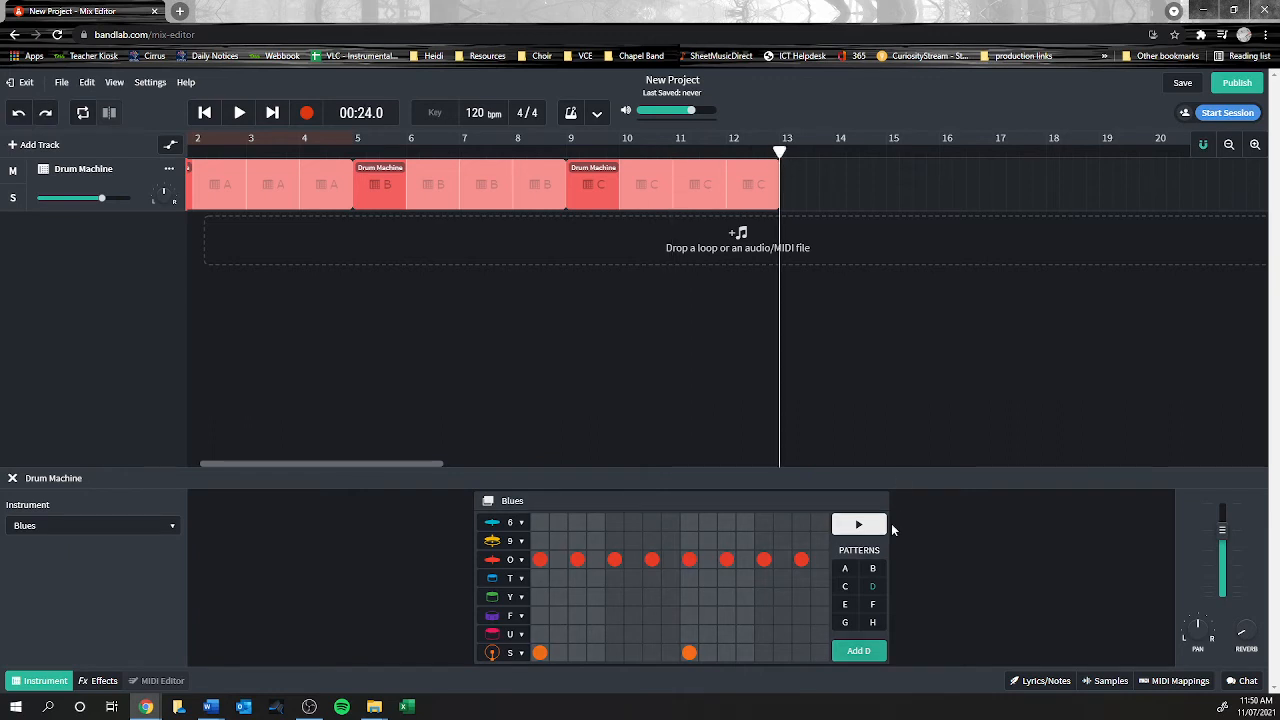
click(858, 650)
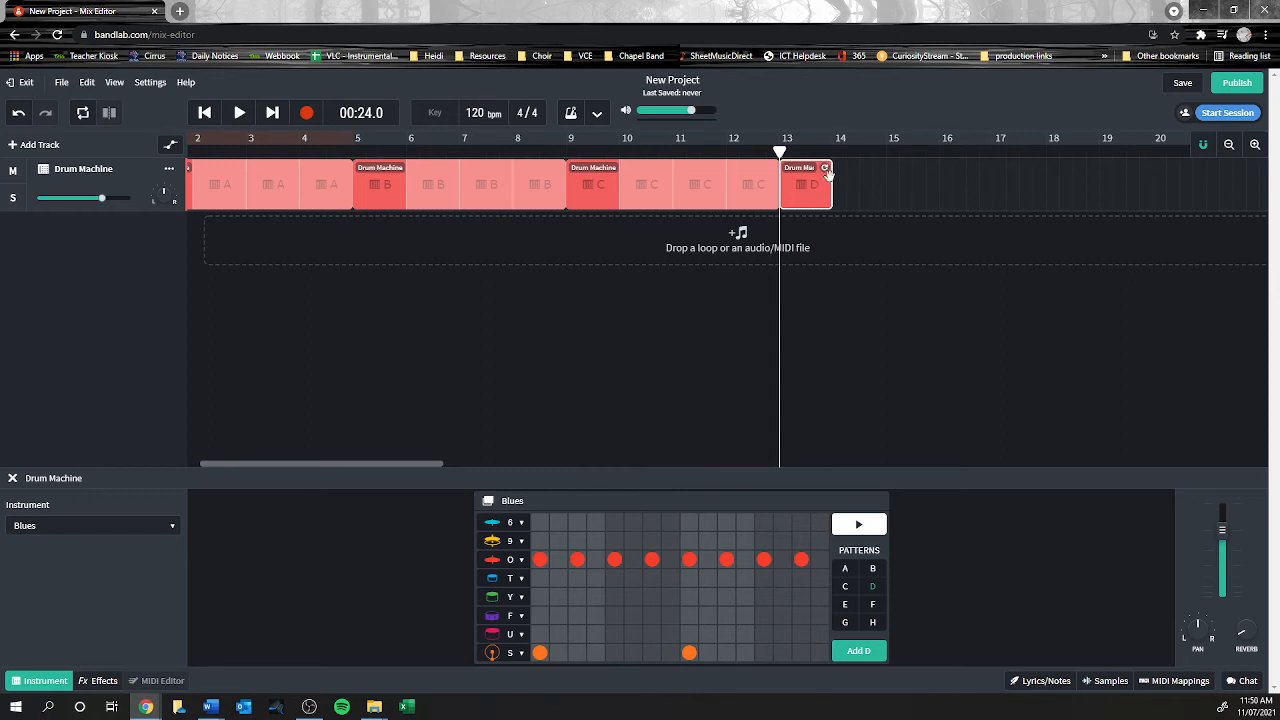
drag(825, 184, 965, 184)
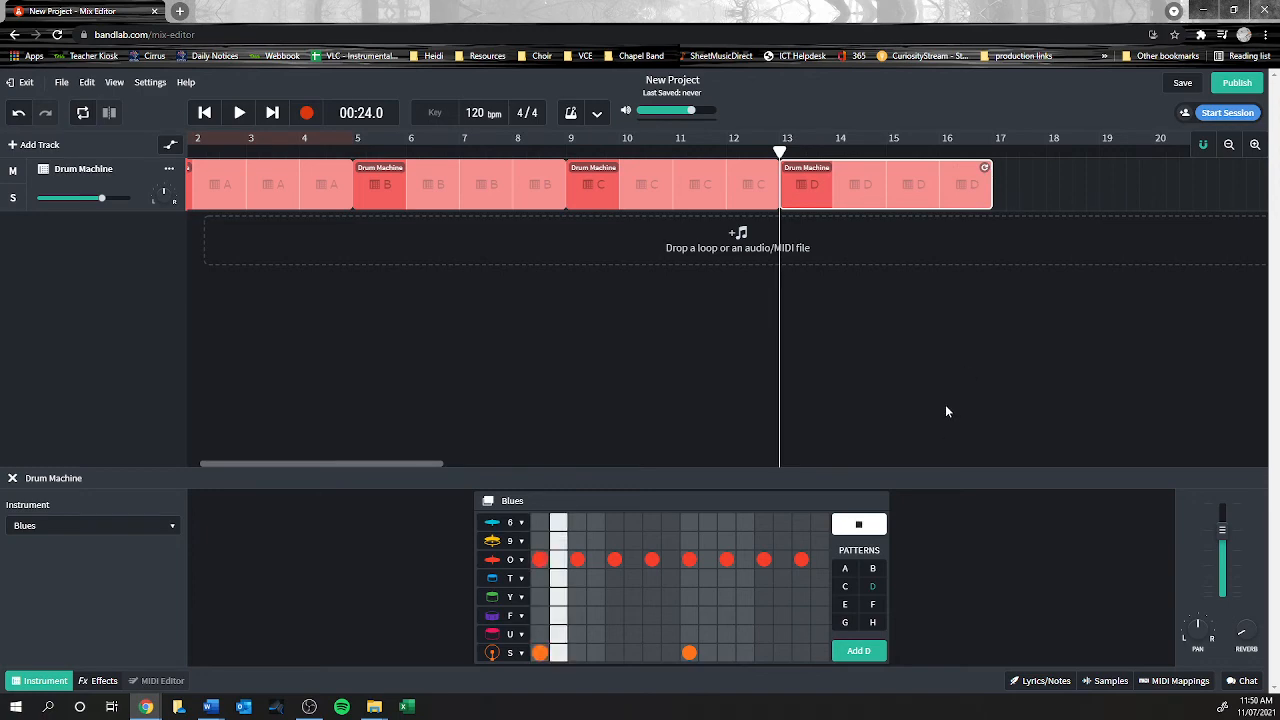
drag(320, 463, 410, 463)
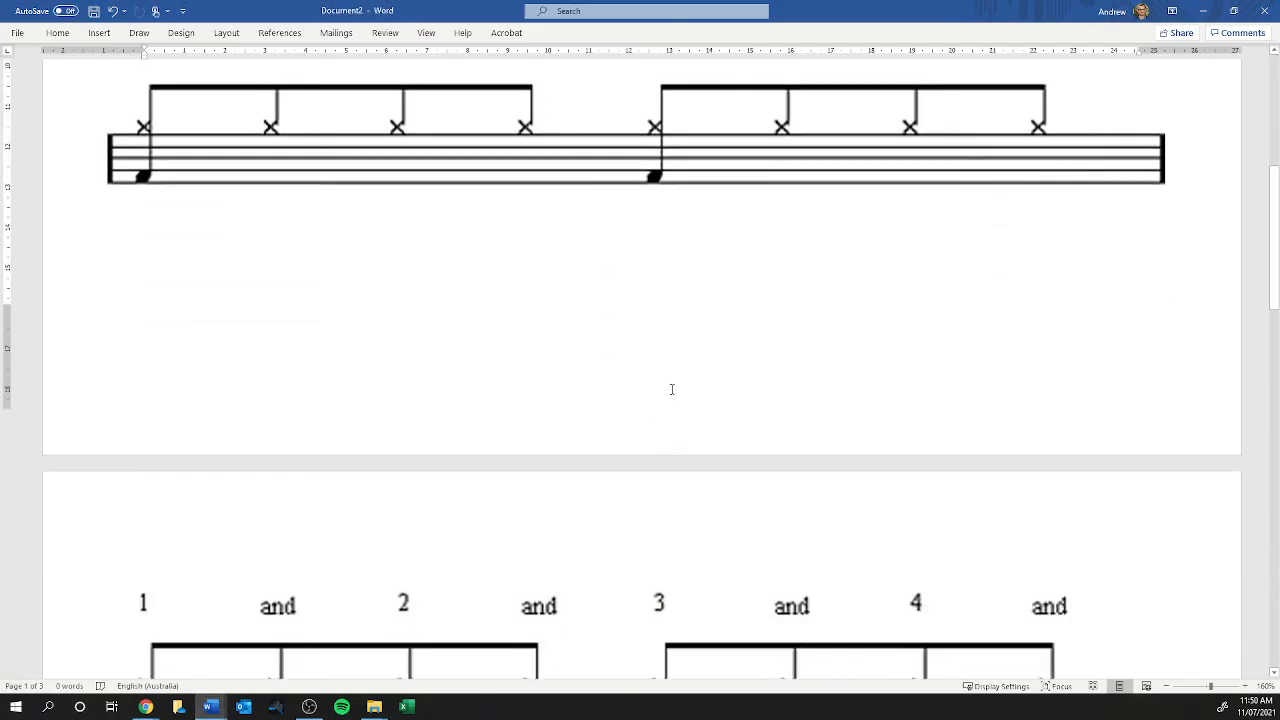
- Scroll Word to the eighth-note hi-hat bar with snare on beats two and four
scroll(down, 3)
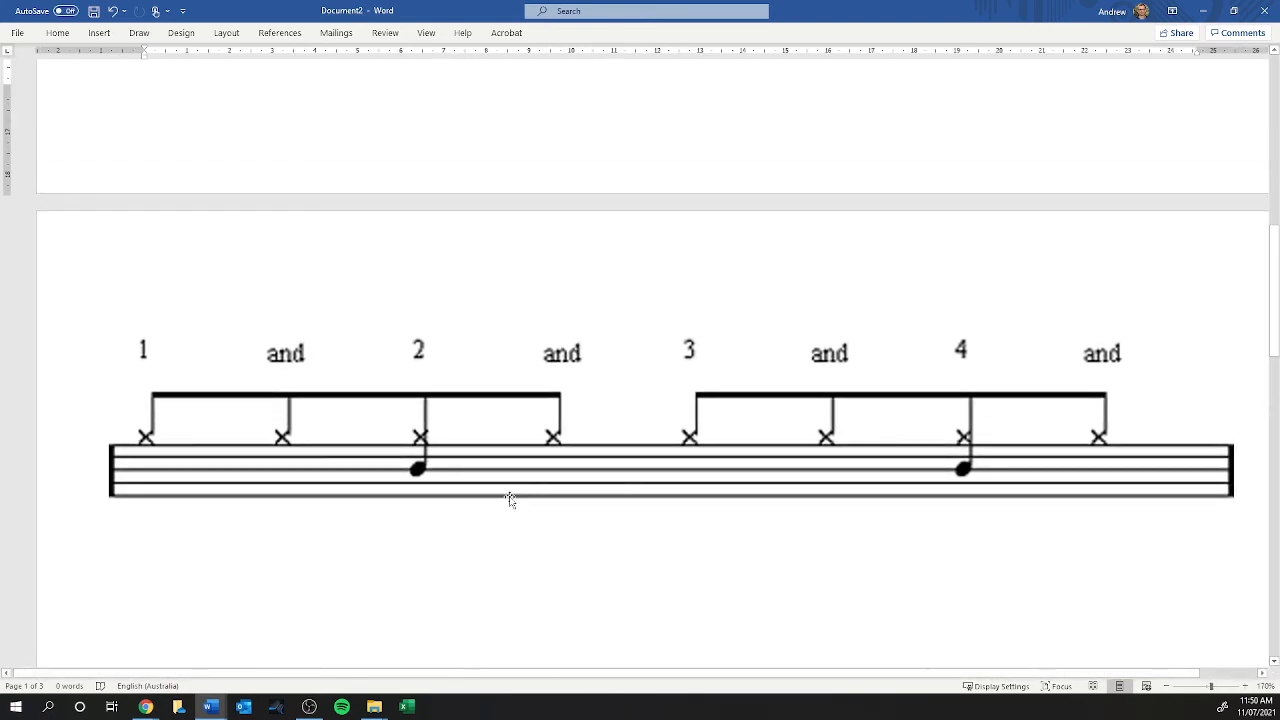
mouse_move(443, 480)
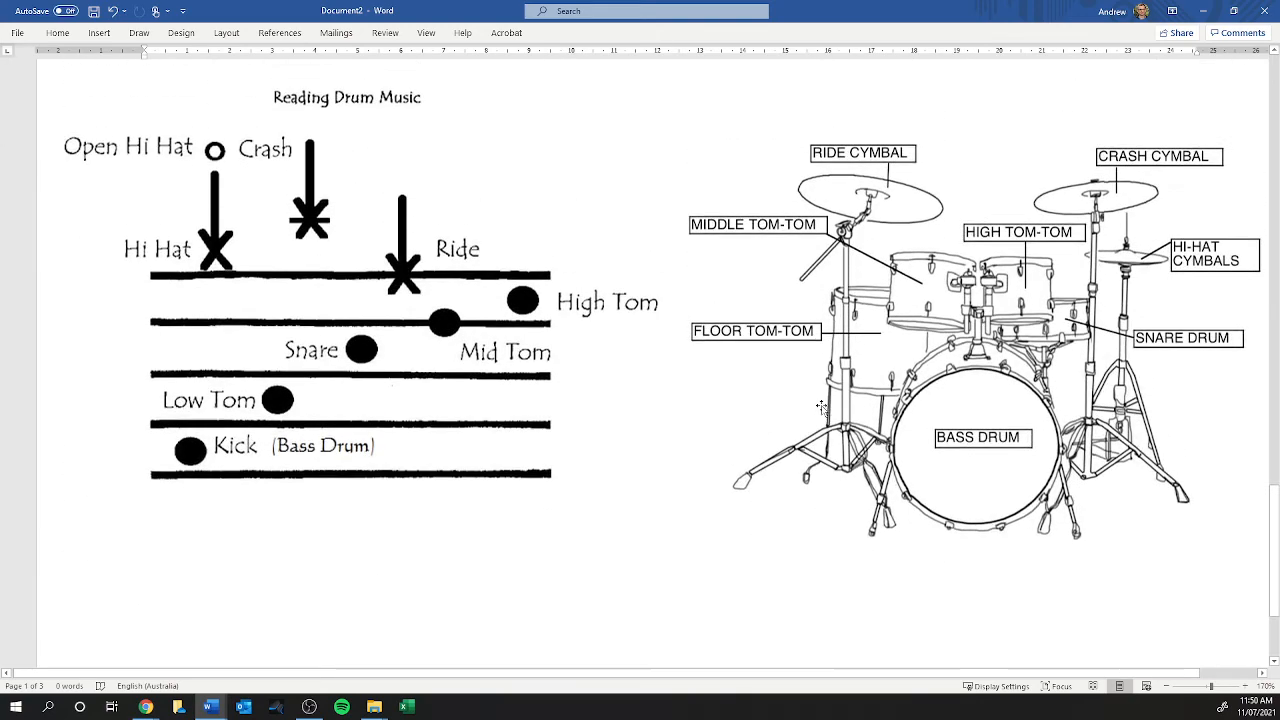
scroll(down, 3)
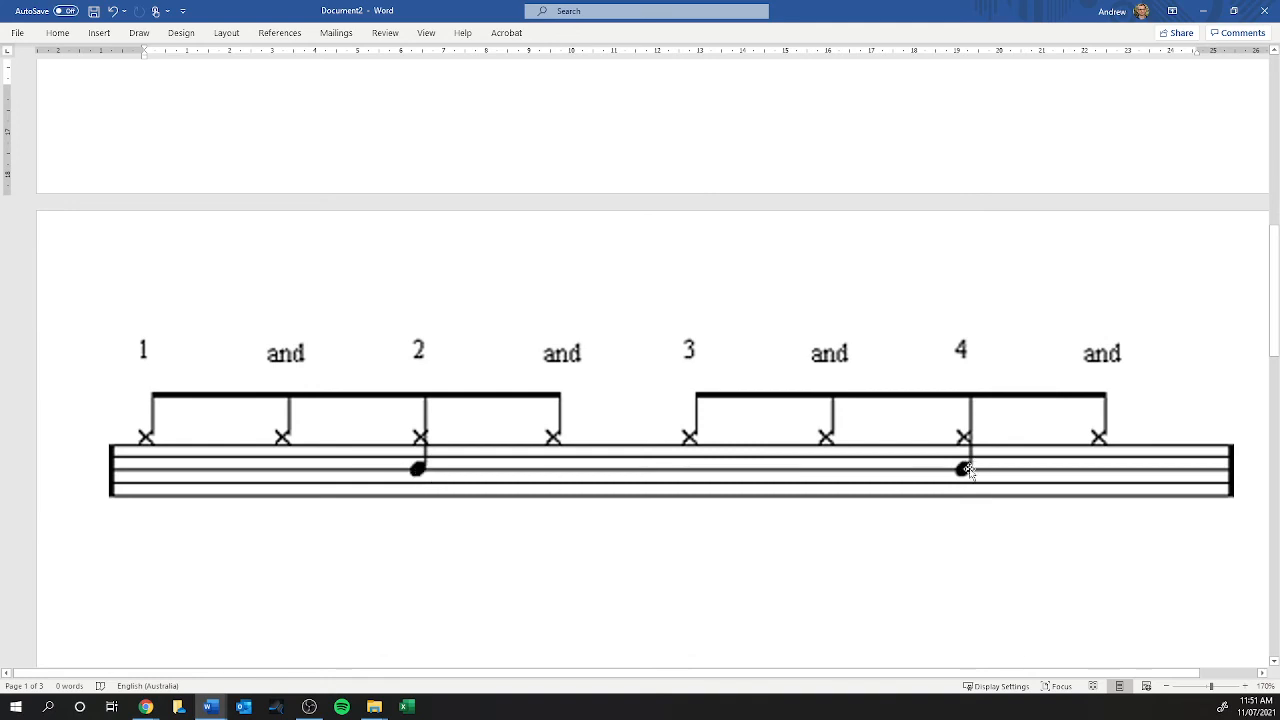
mouse_move(963, 477)
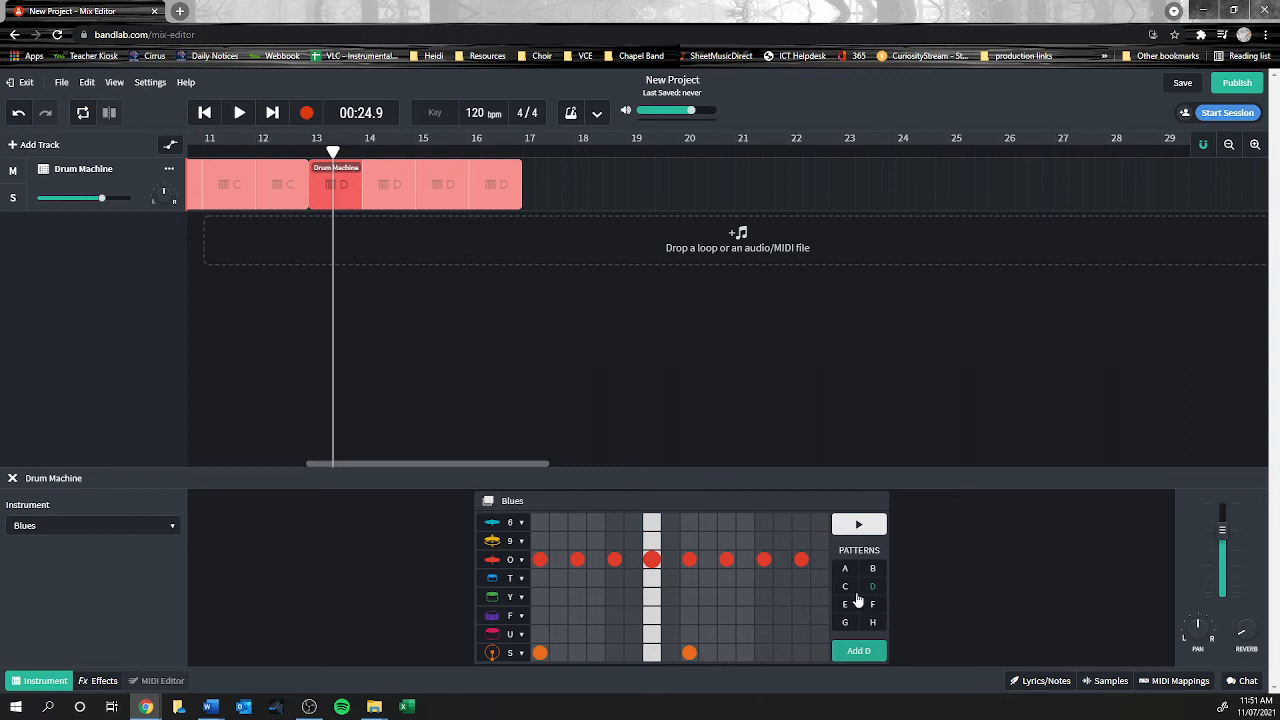
- Edit pattern E with snare on beats 2 and 4, preview it, and play the E section
click(845, 604)
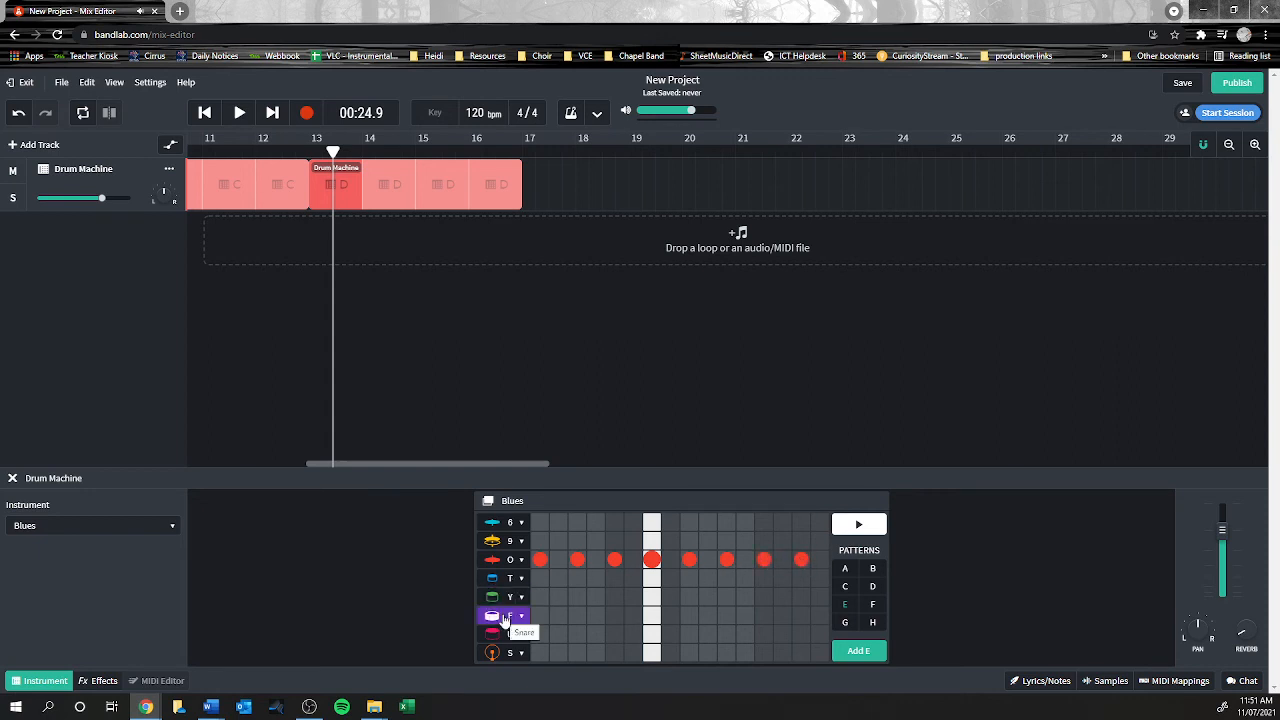
click(614, 615)
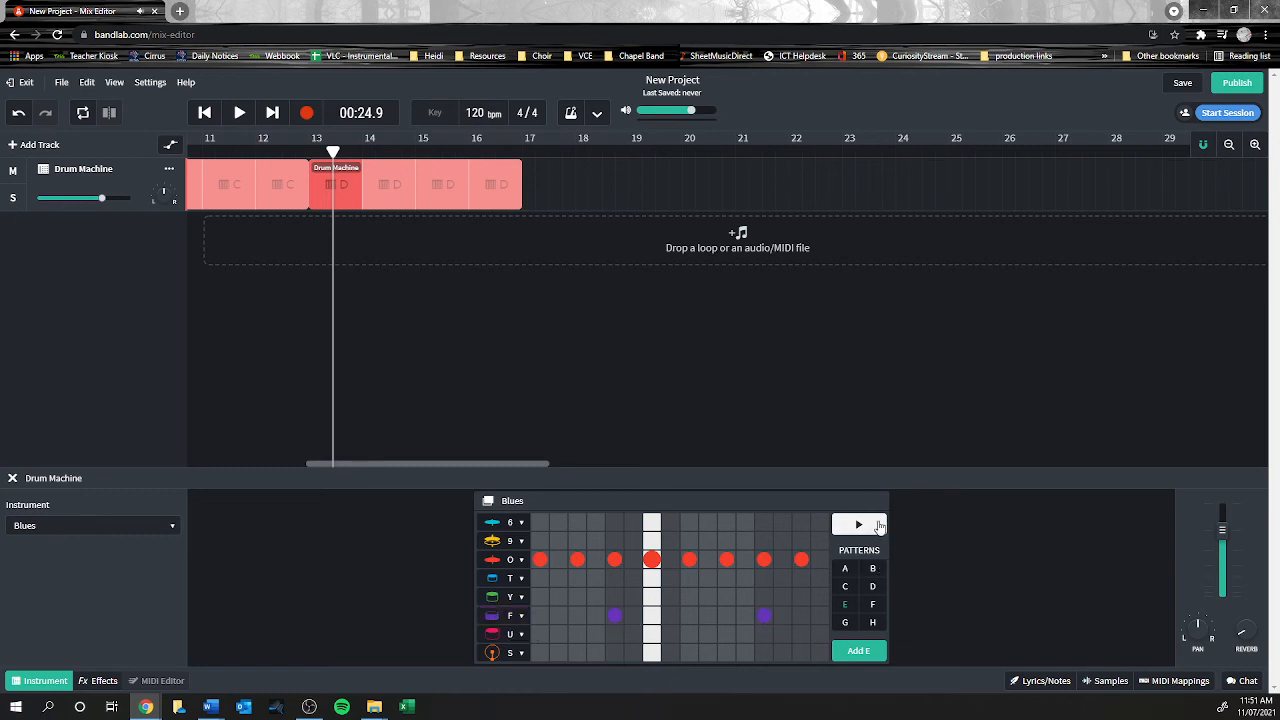
click(858, 524)
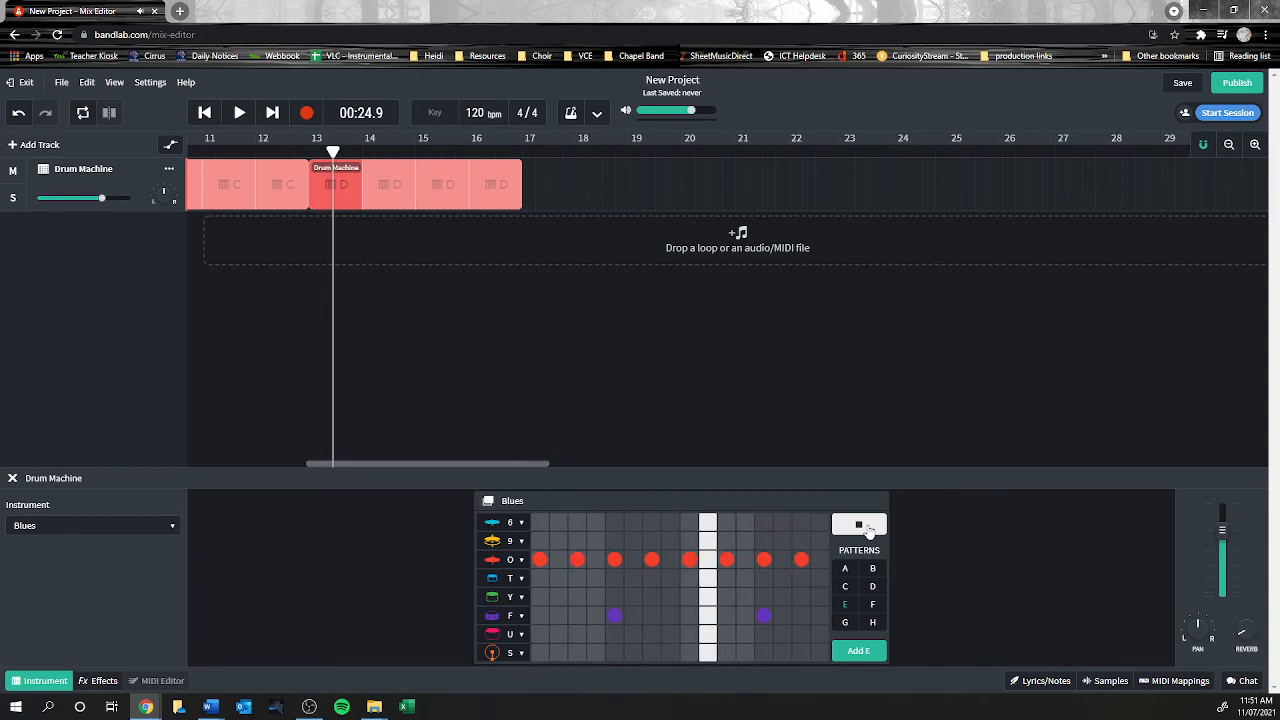
click(858, 524)
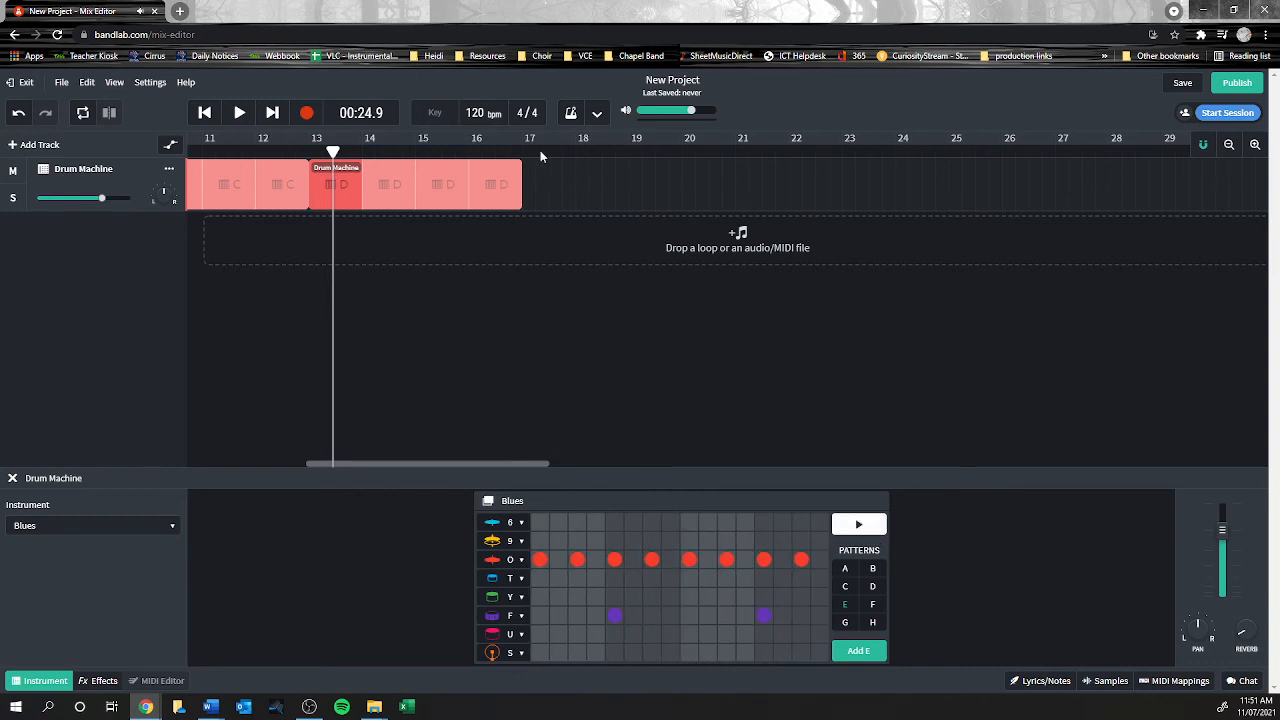
mouse_move(535, 158)
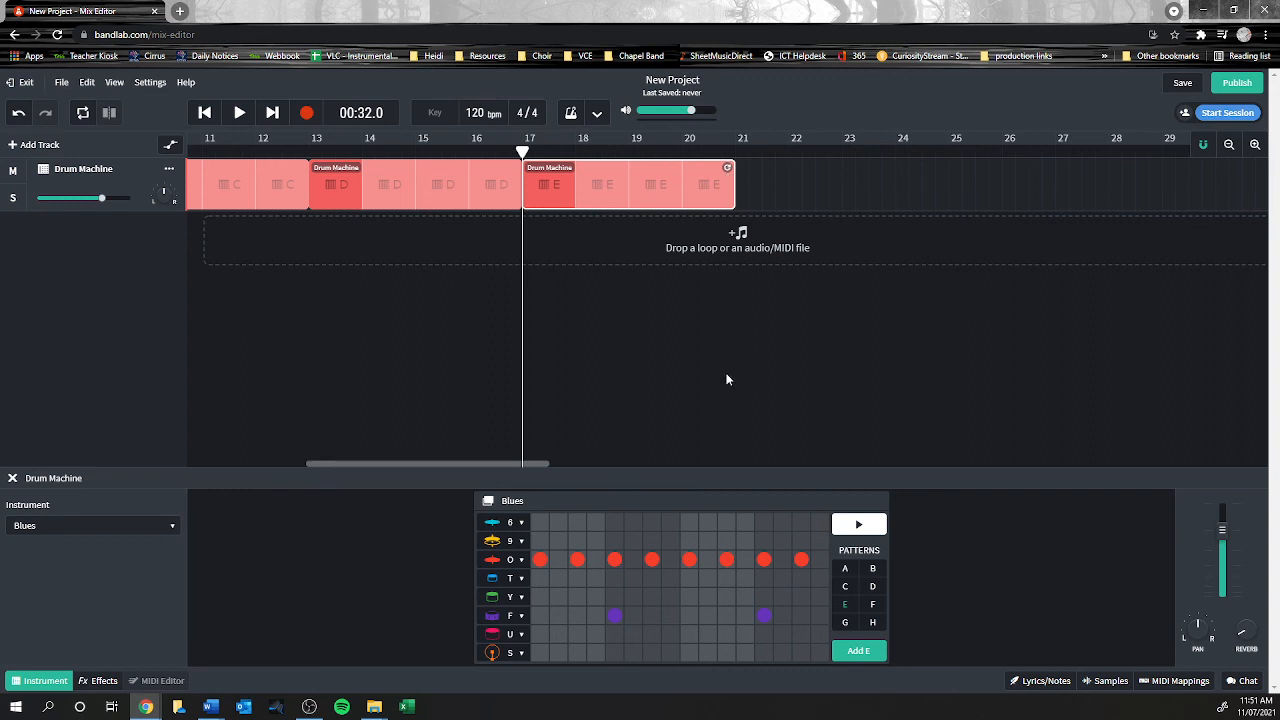
mouse_move(447, 205)
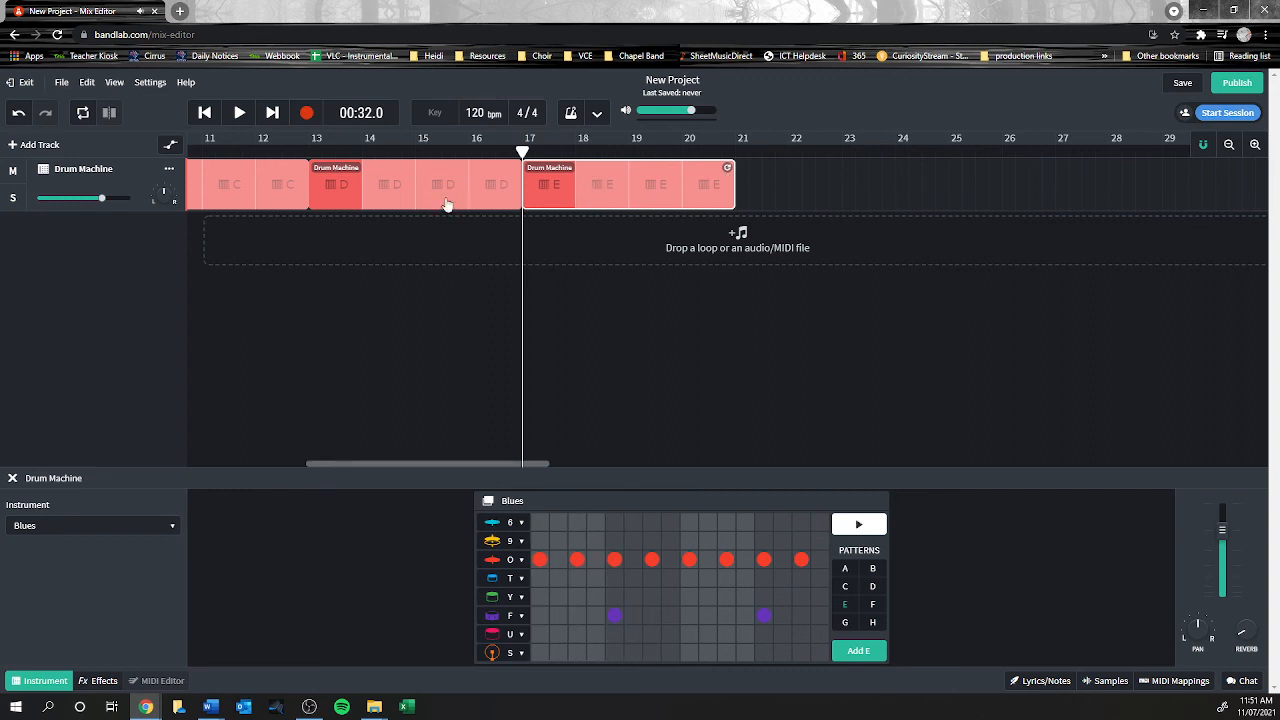
click(238, 112)
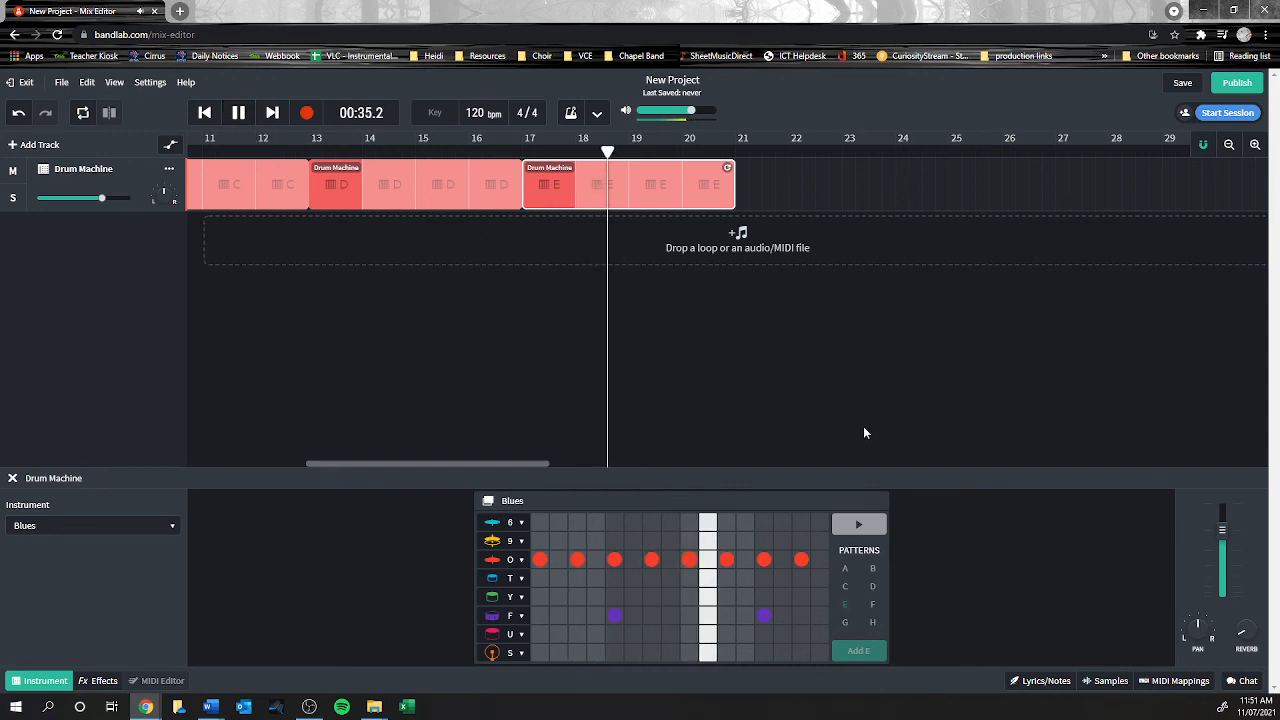
click(238, 112)
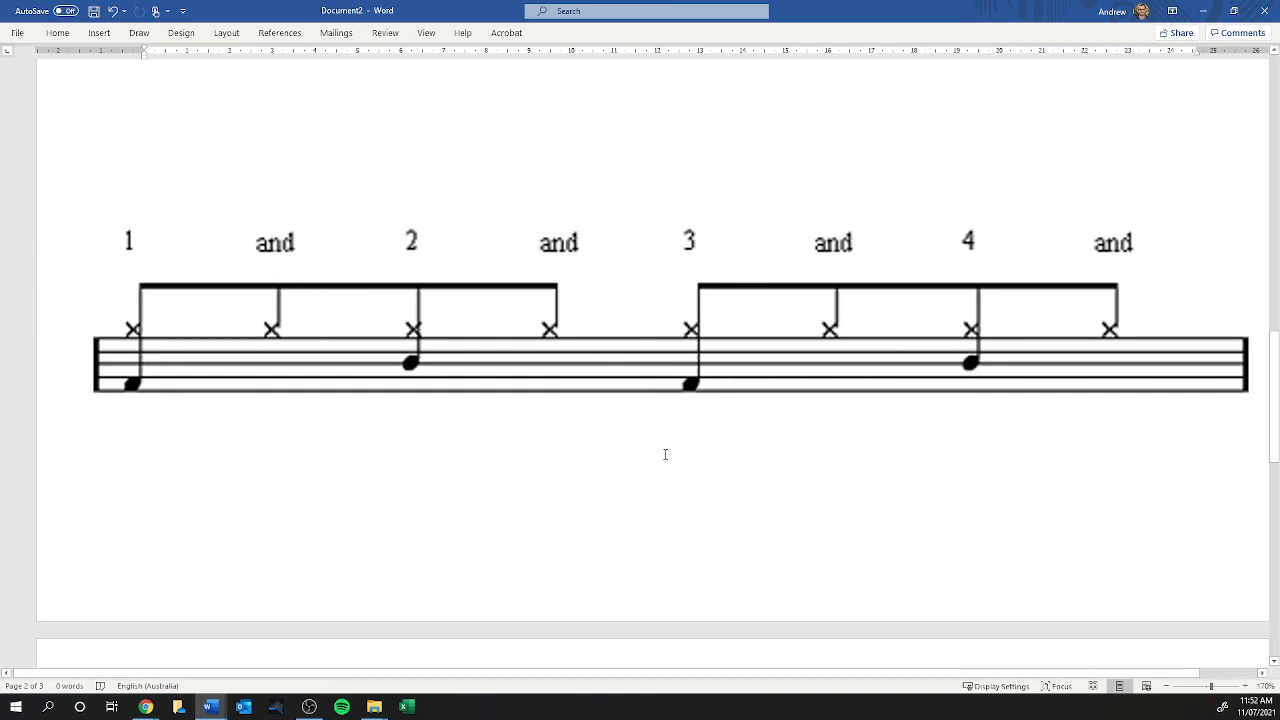
mouse_move(128, 390)
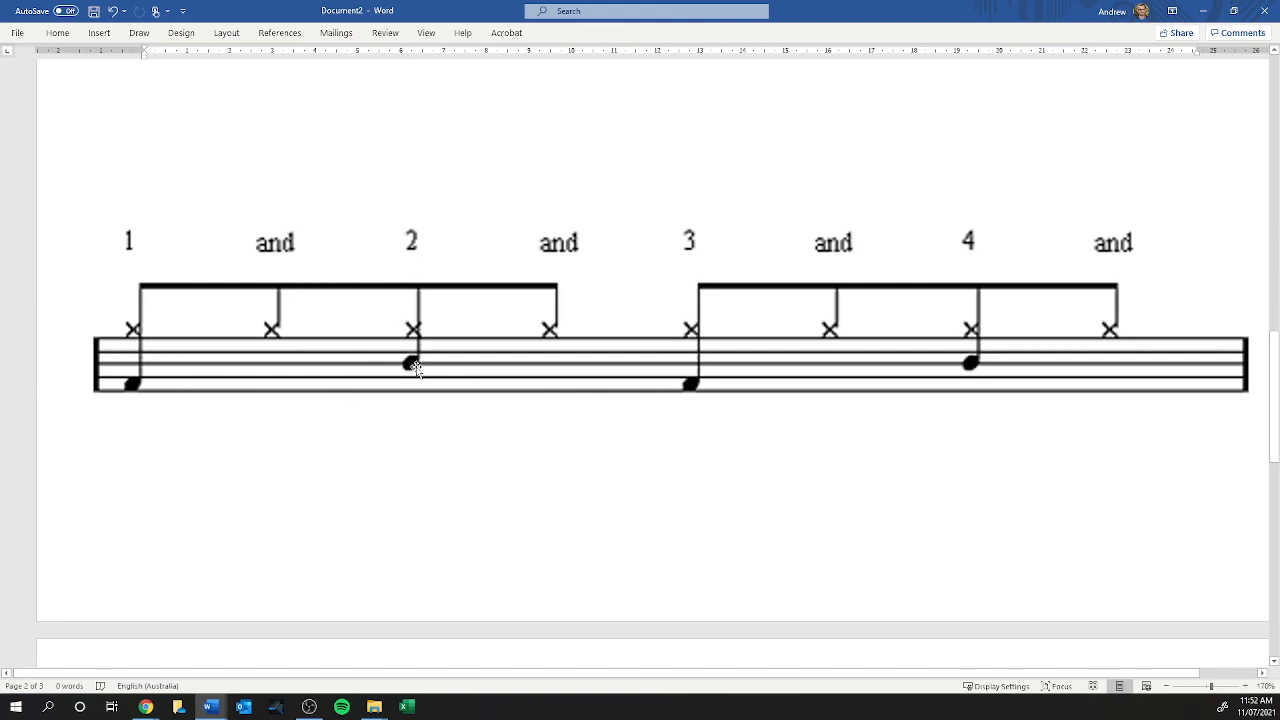
mouse_move(325, 352)
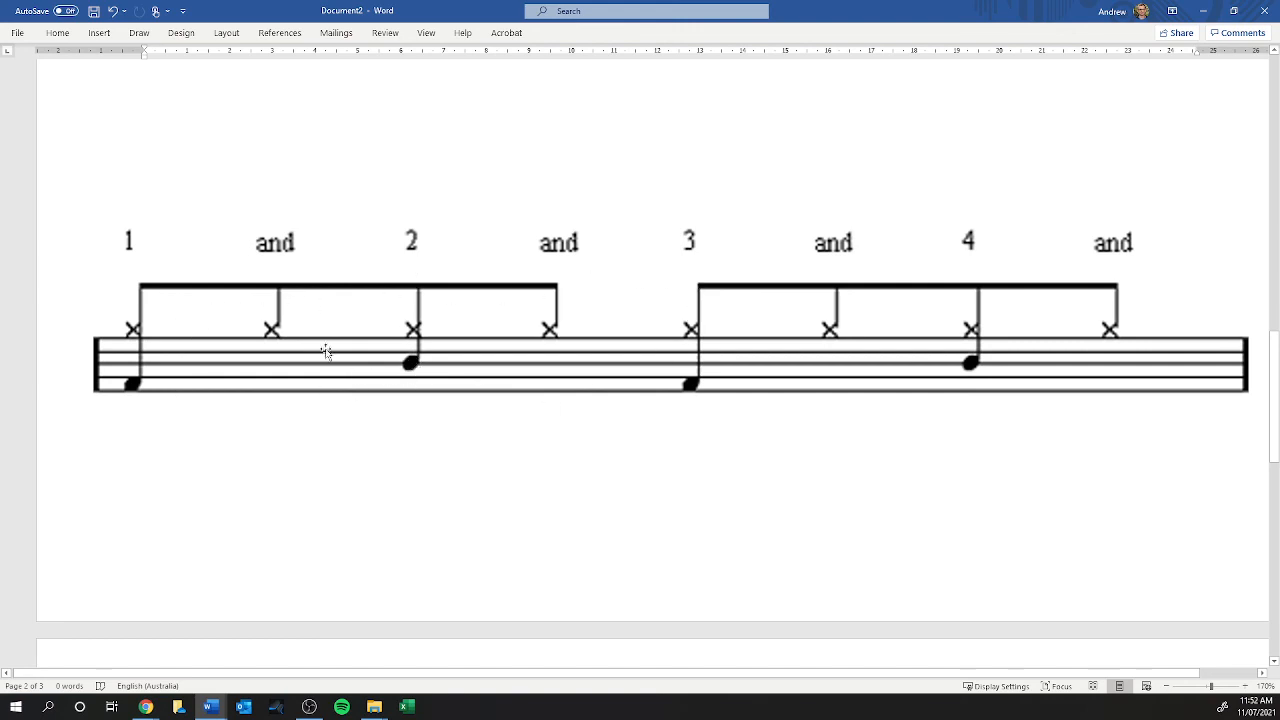
mouse_move(1113, 350)
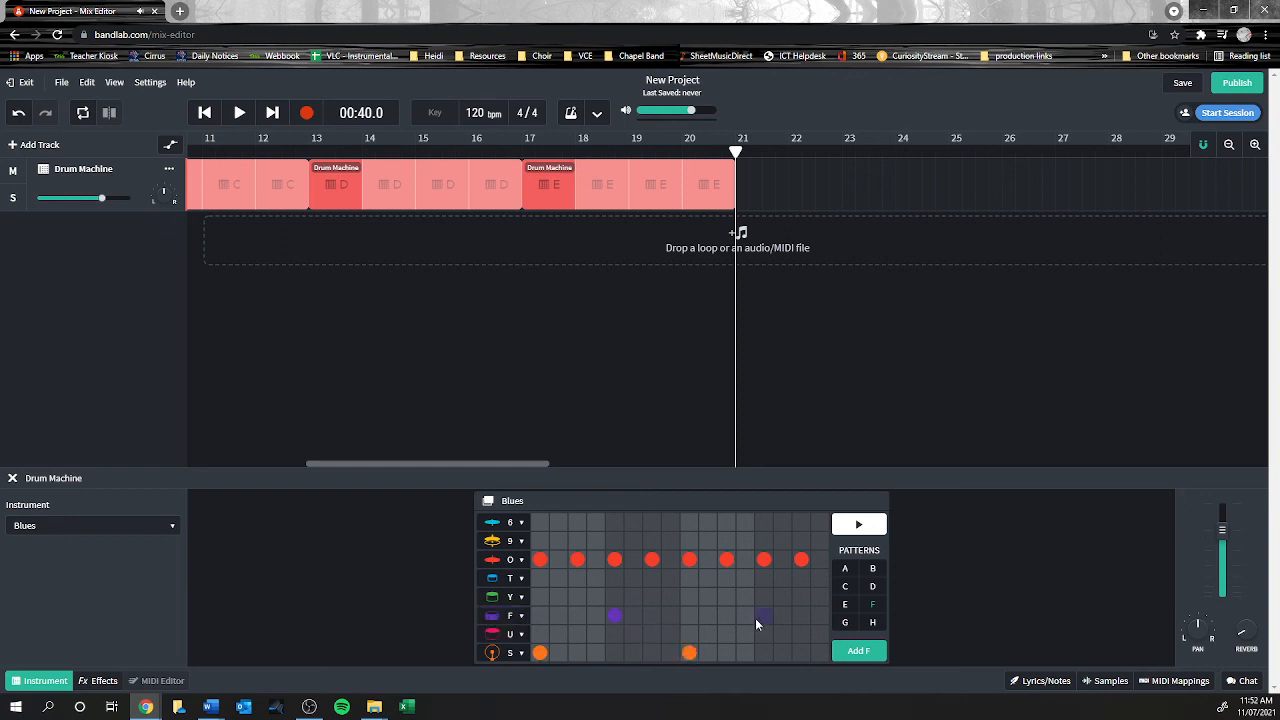
- Place pattern F at bar 21 after the E section, then preview and play it
click(763, 615)
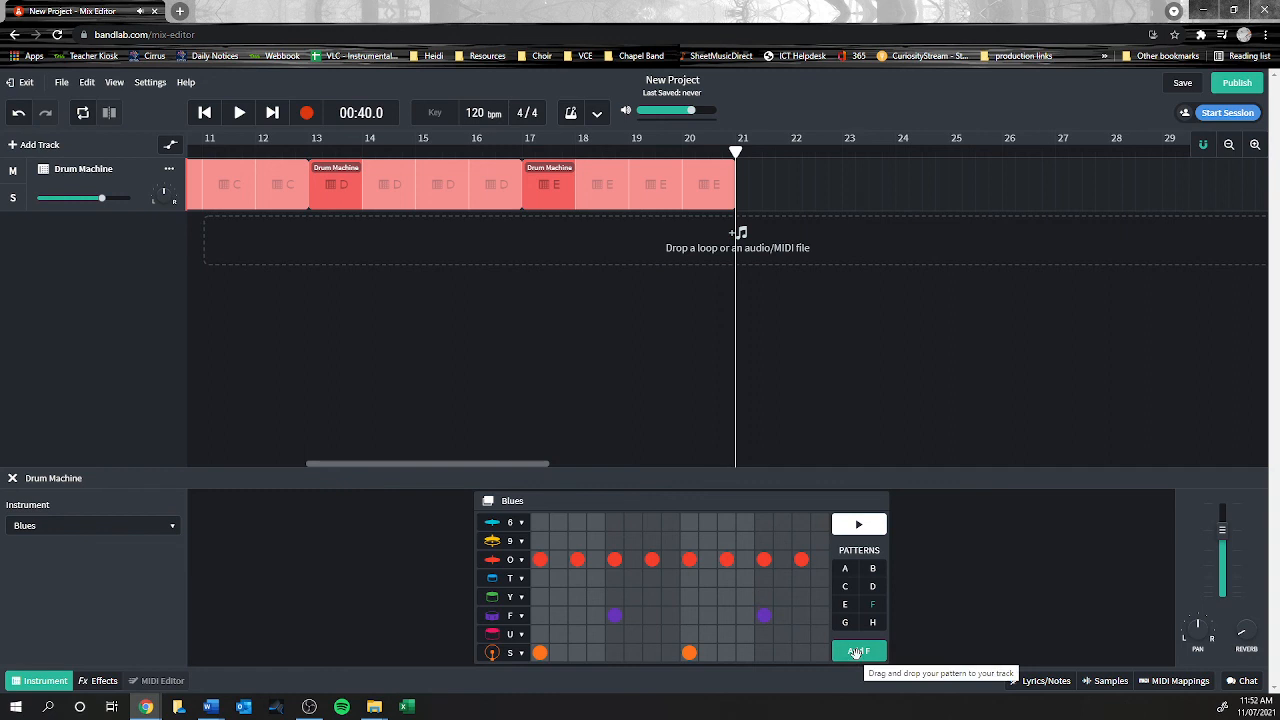
click(858, 651)
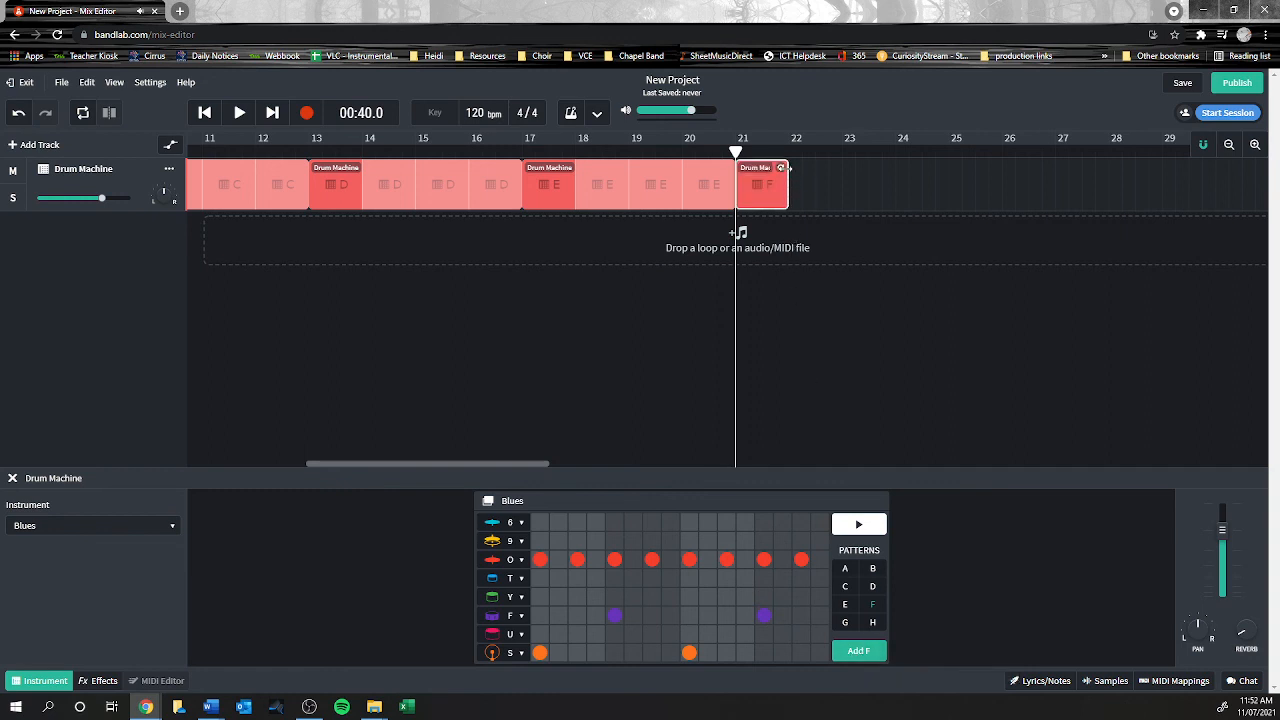
drag(780, 185, 945, 185)
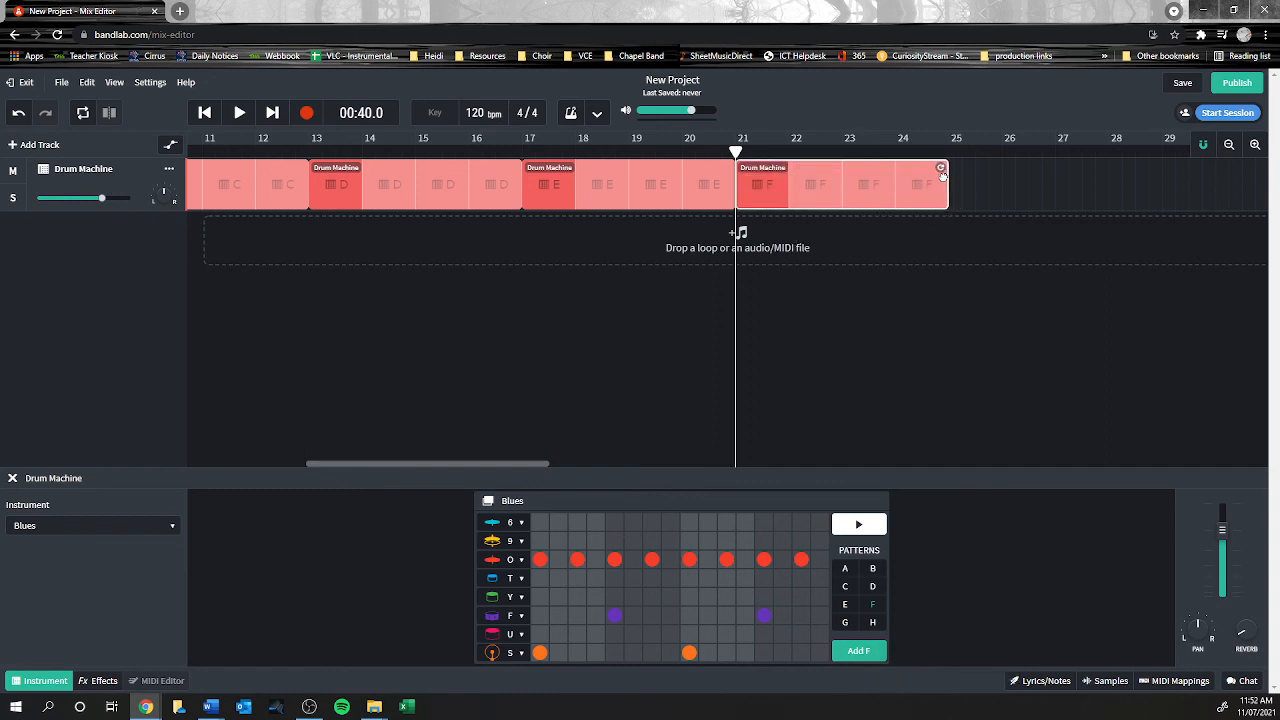
click(858, 524)
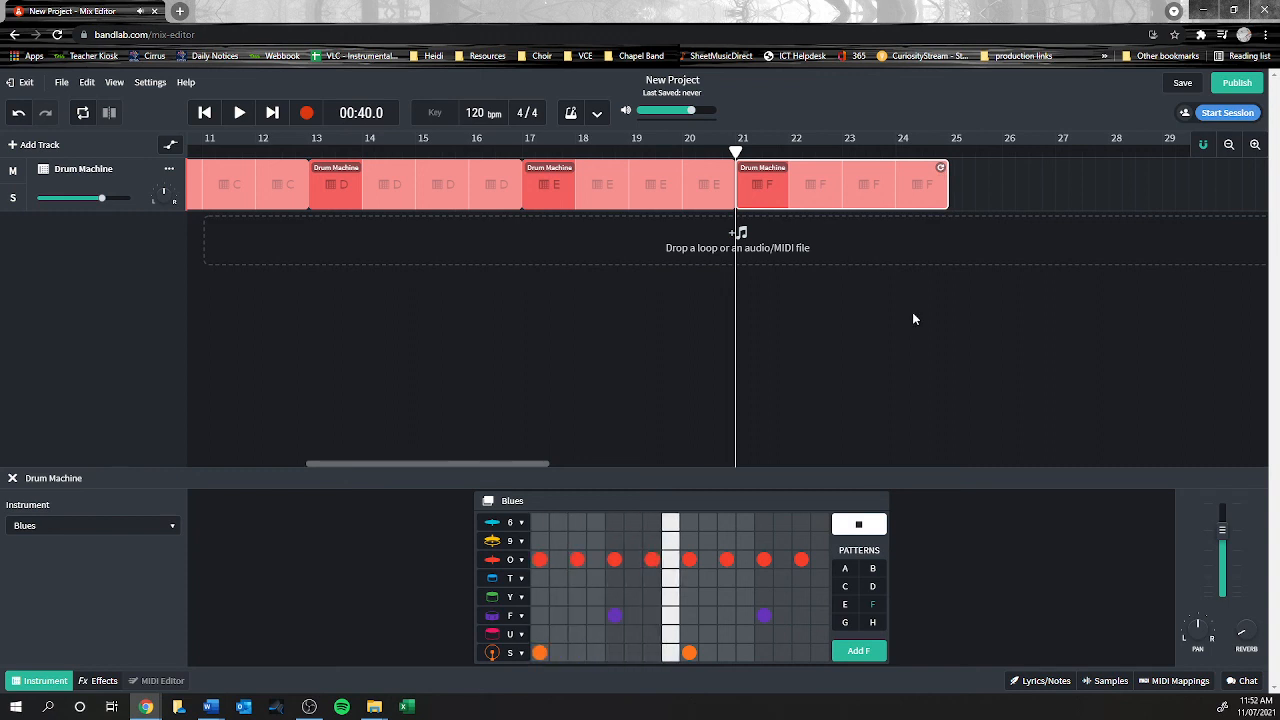
click(858, 524)
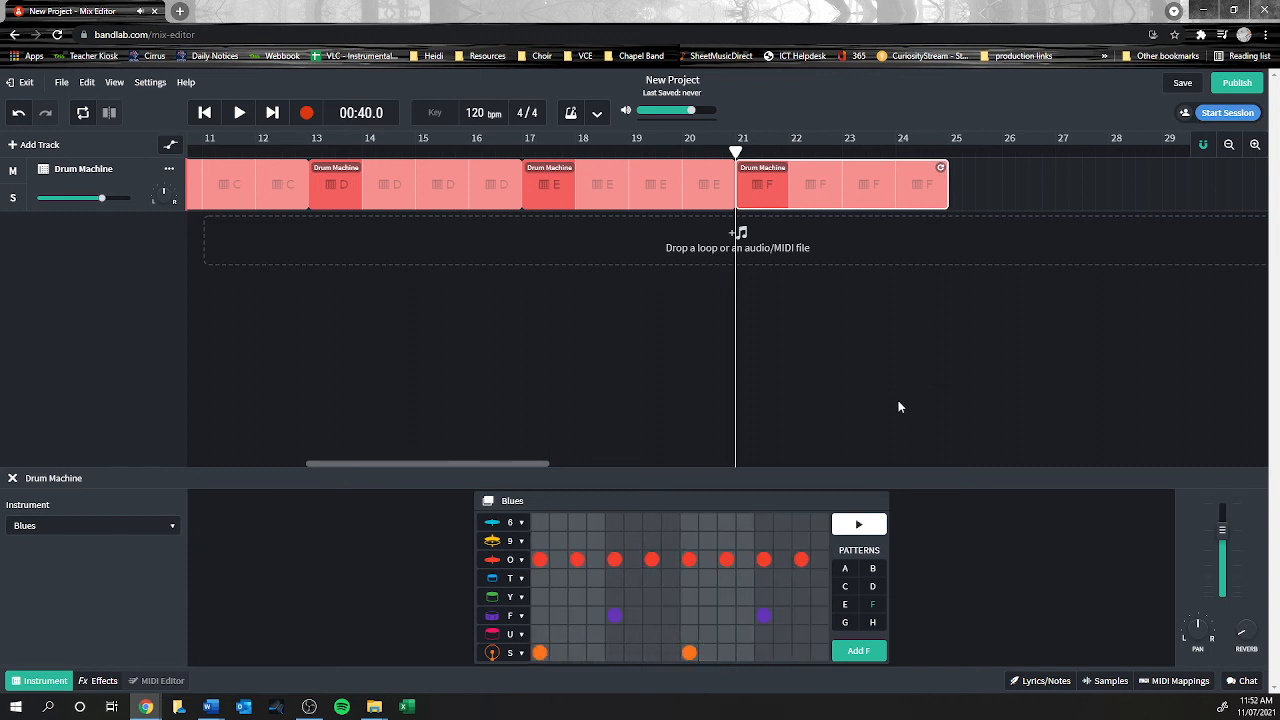
mouse_move(273, 177)
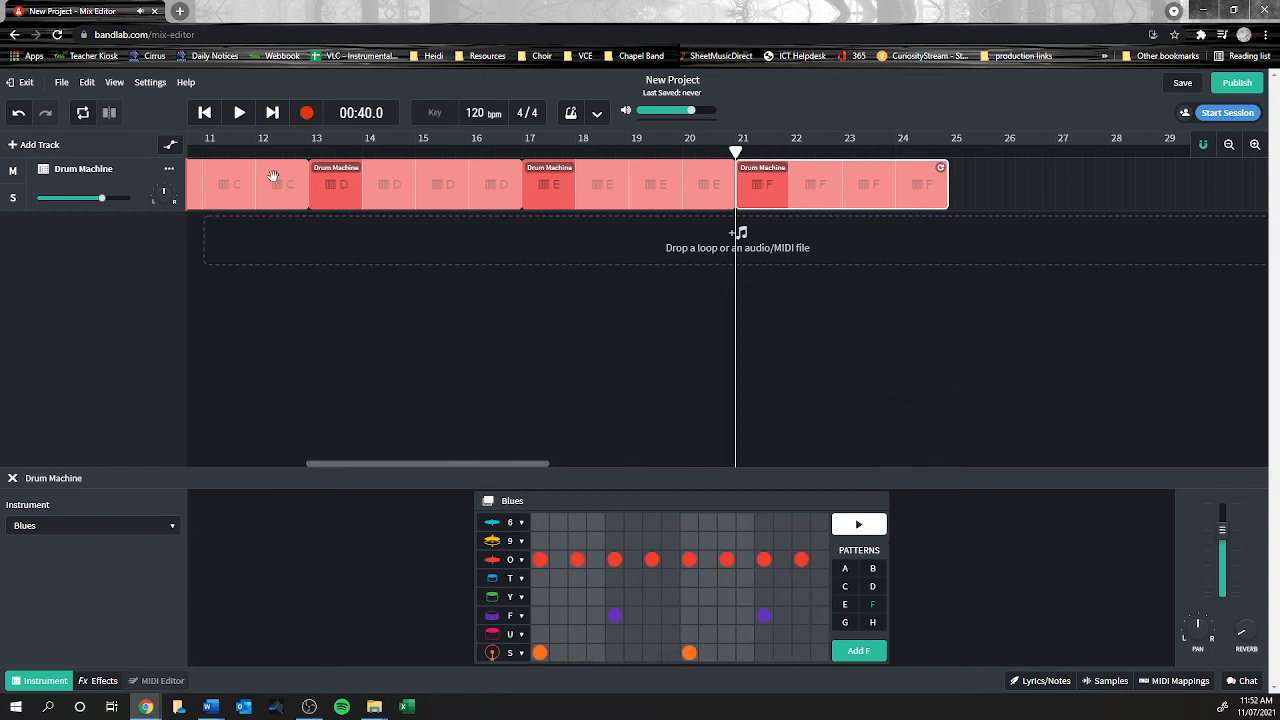
click(238, 112)
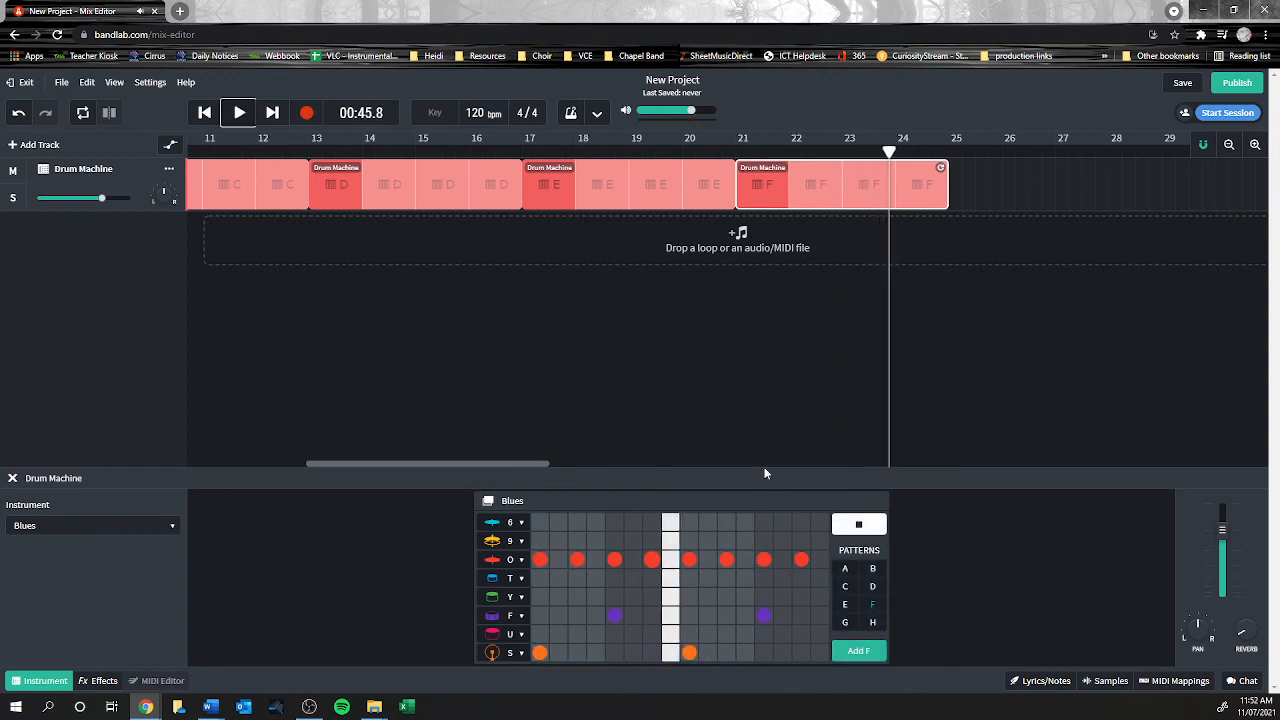
click(858, 523)
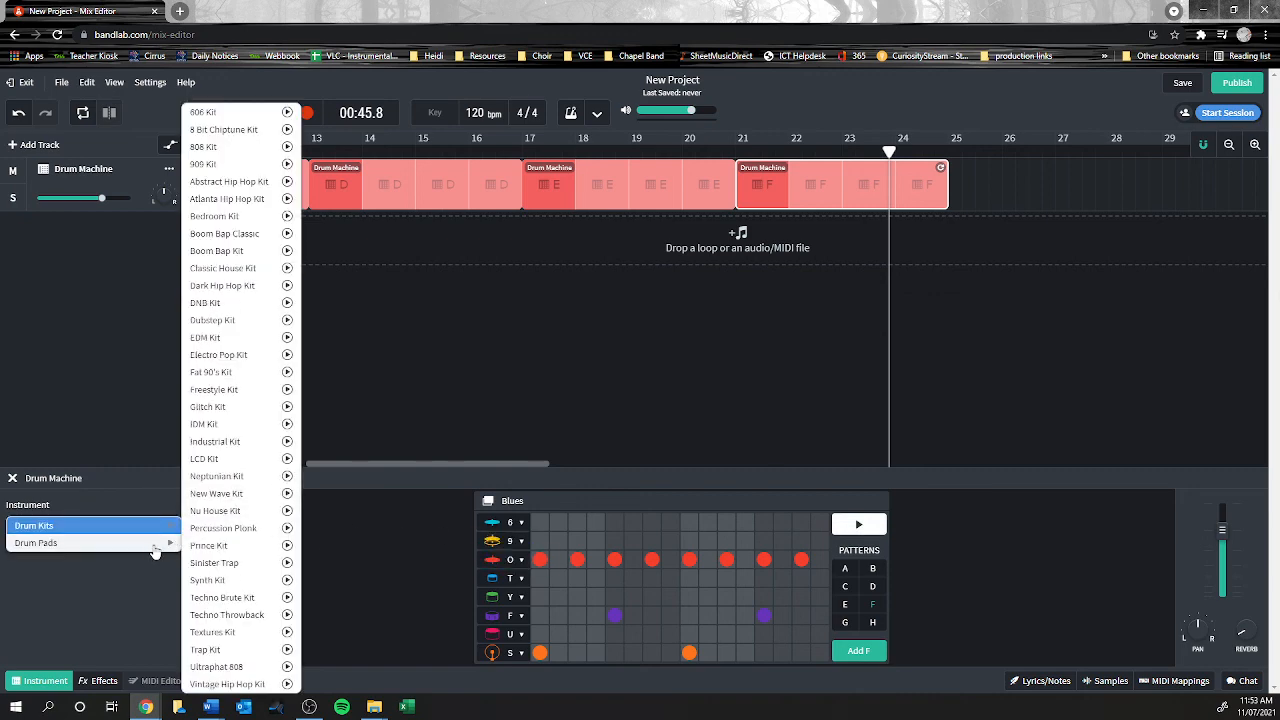
mouse_move(213, 527)
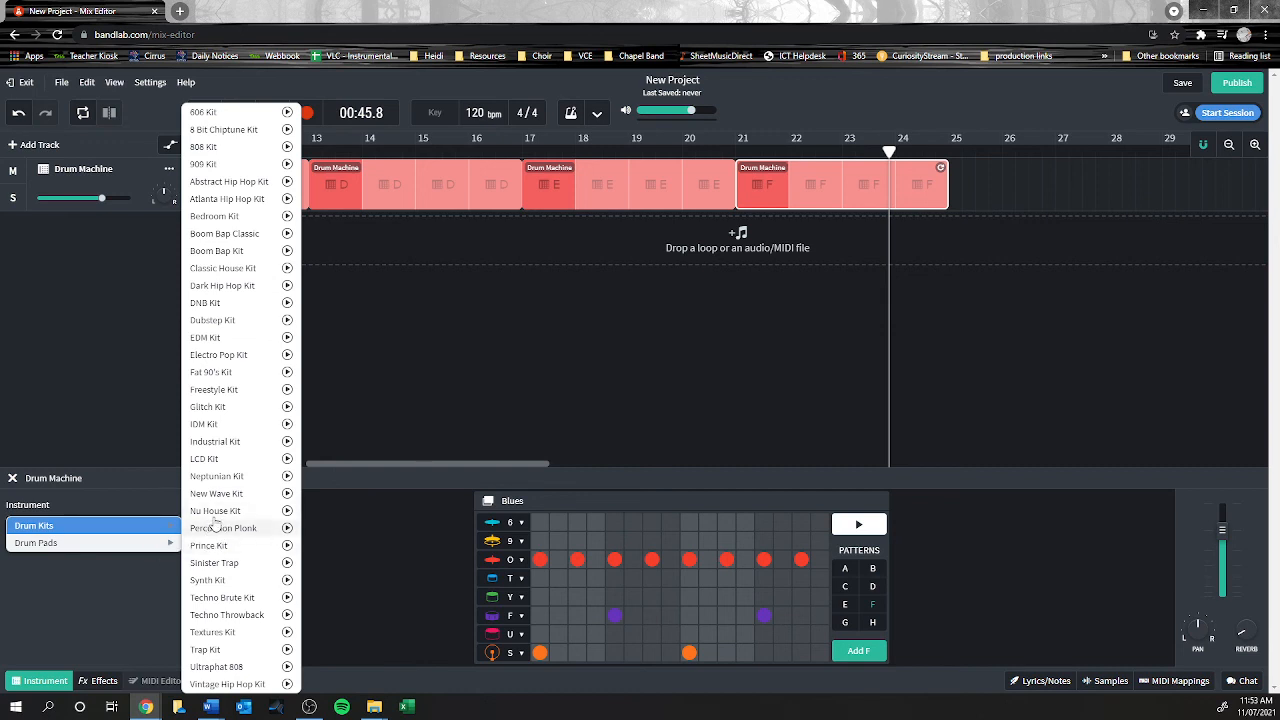
mouse_move(240, 378)
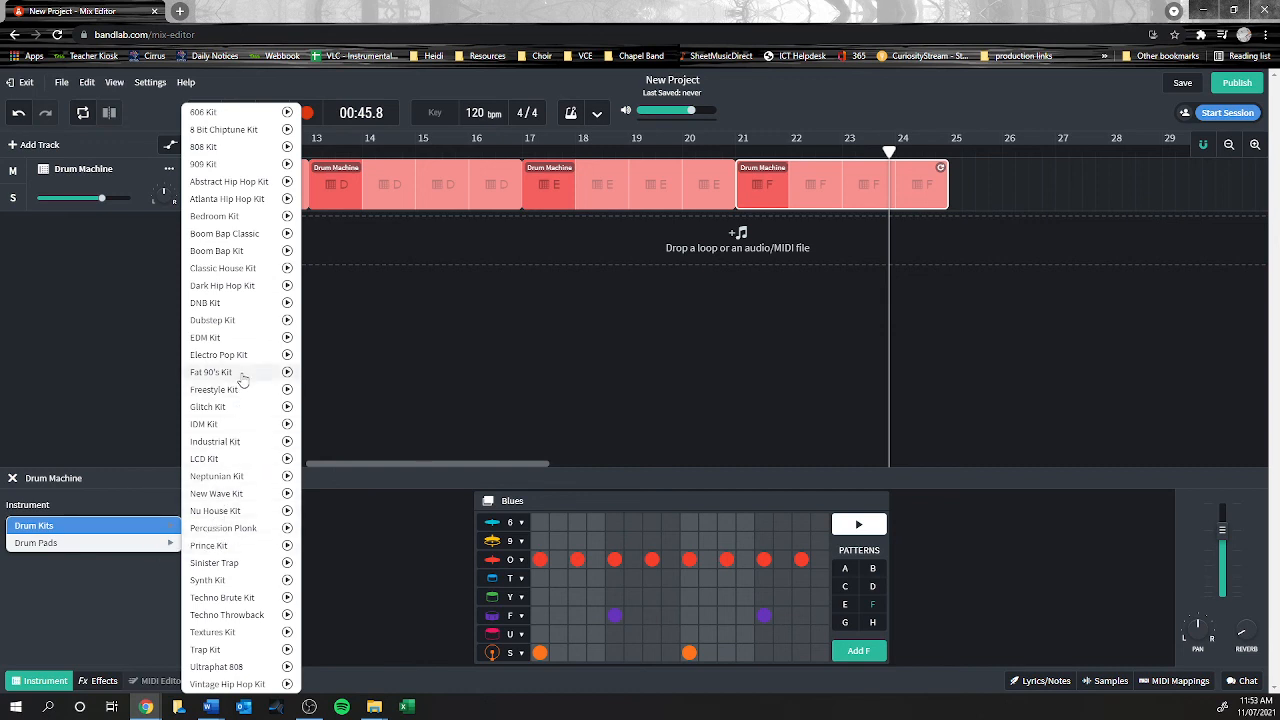
- Choose Dubstep Kit from the drum kits and play the track with it
click(212, 320)
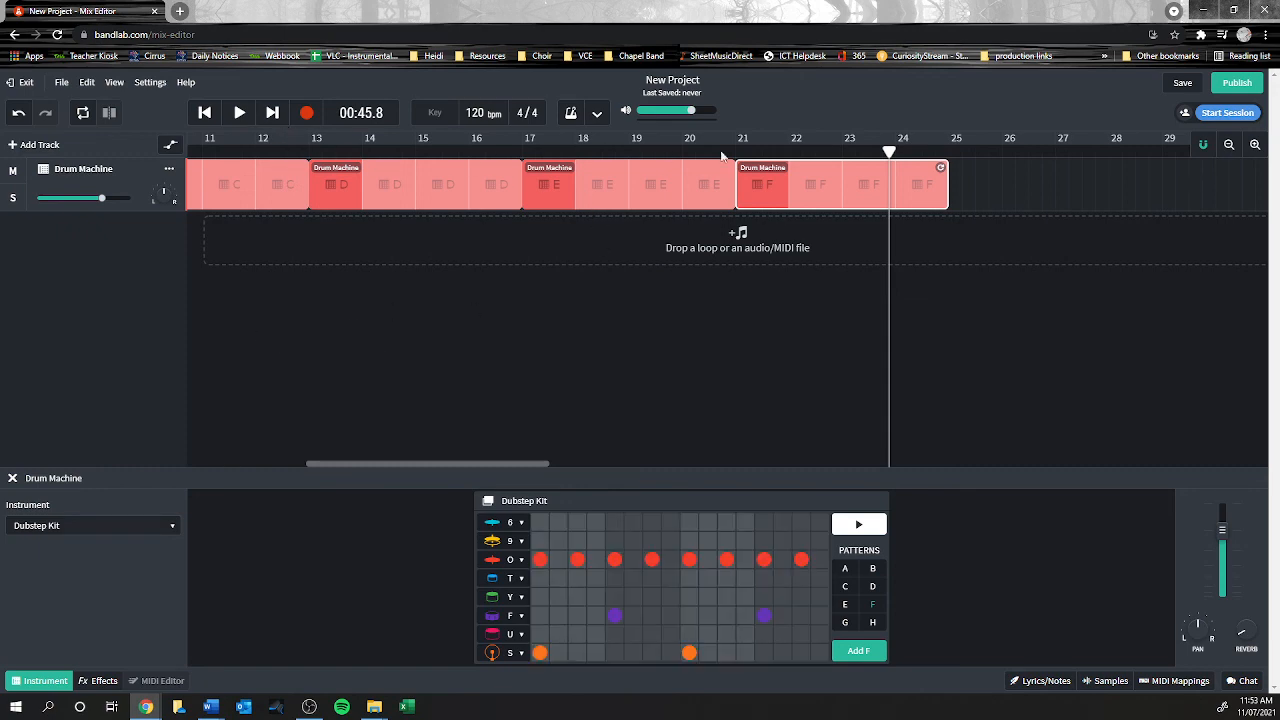
click(239, 112)
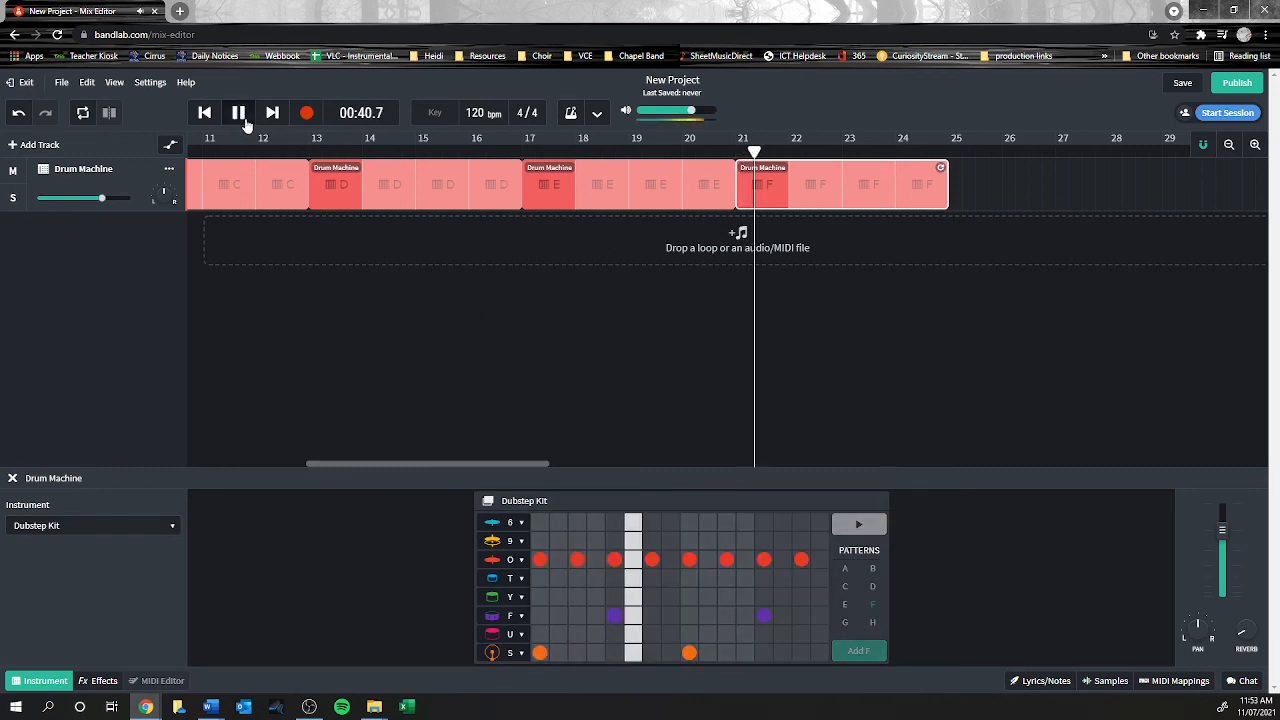